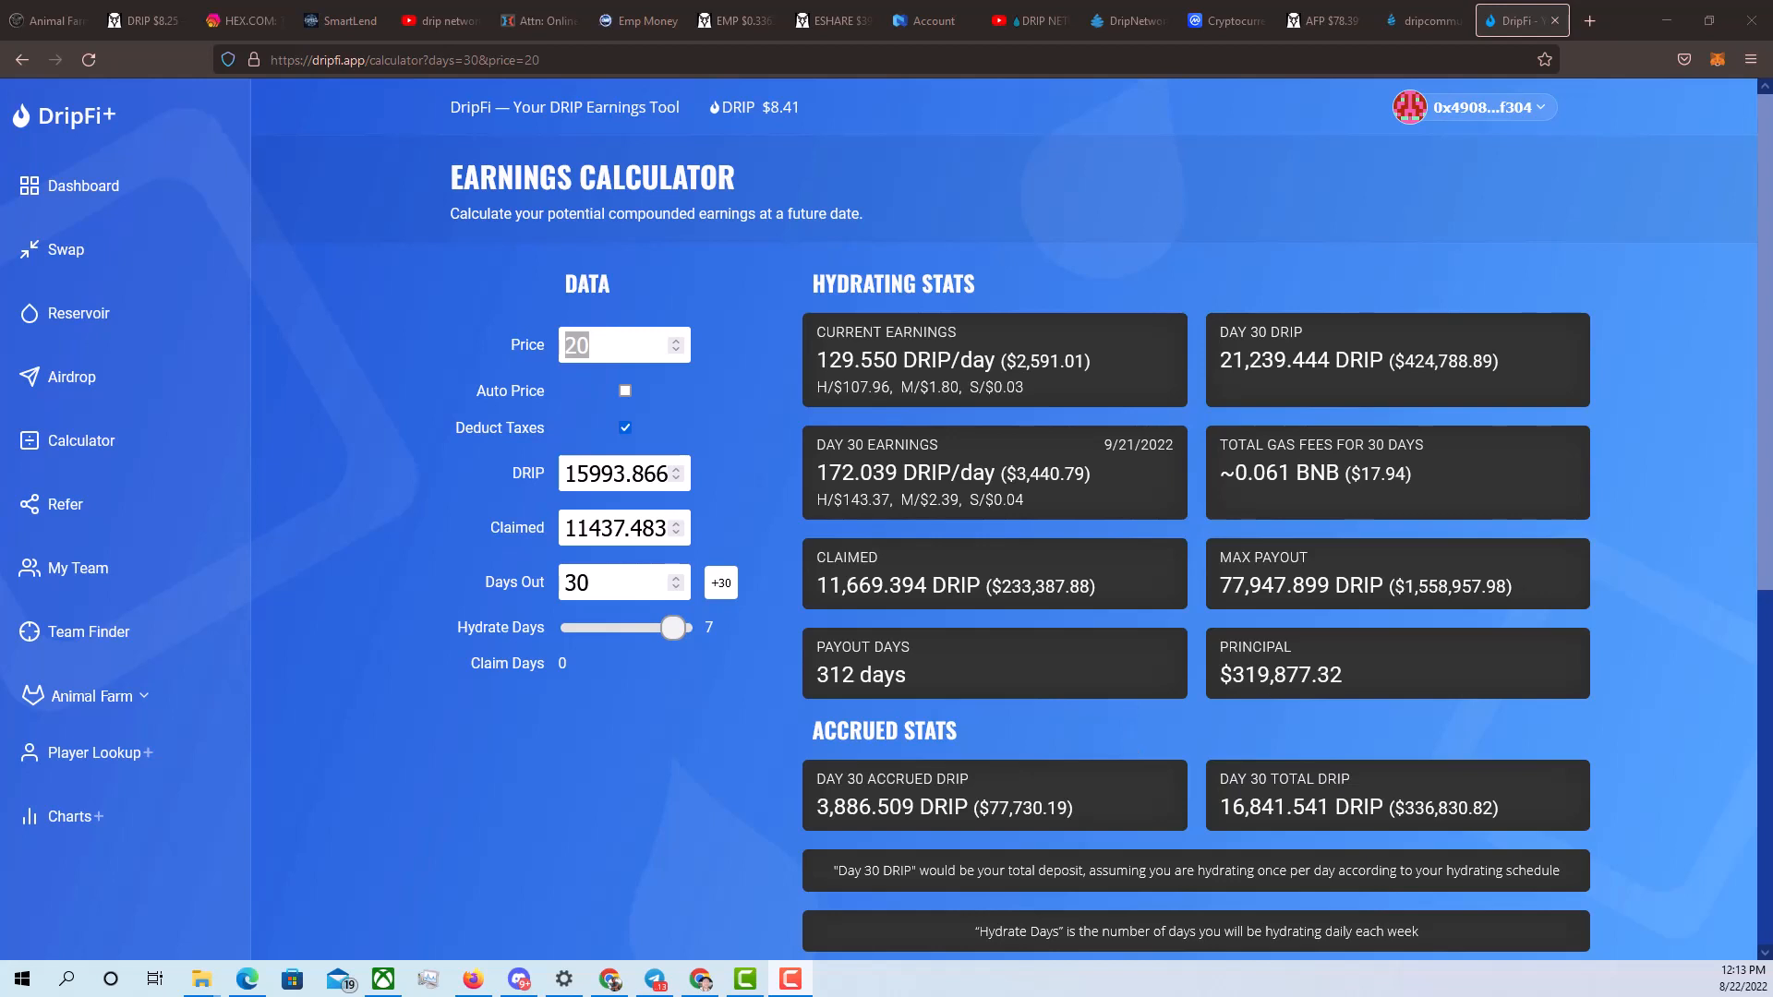
# Scroll the Fountain page to its DRIP price chart, then switch to DexScreener's DRIP page
pyautogui.click(616, 344)
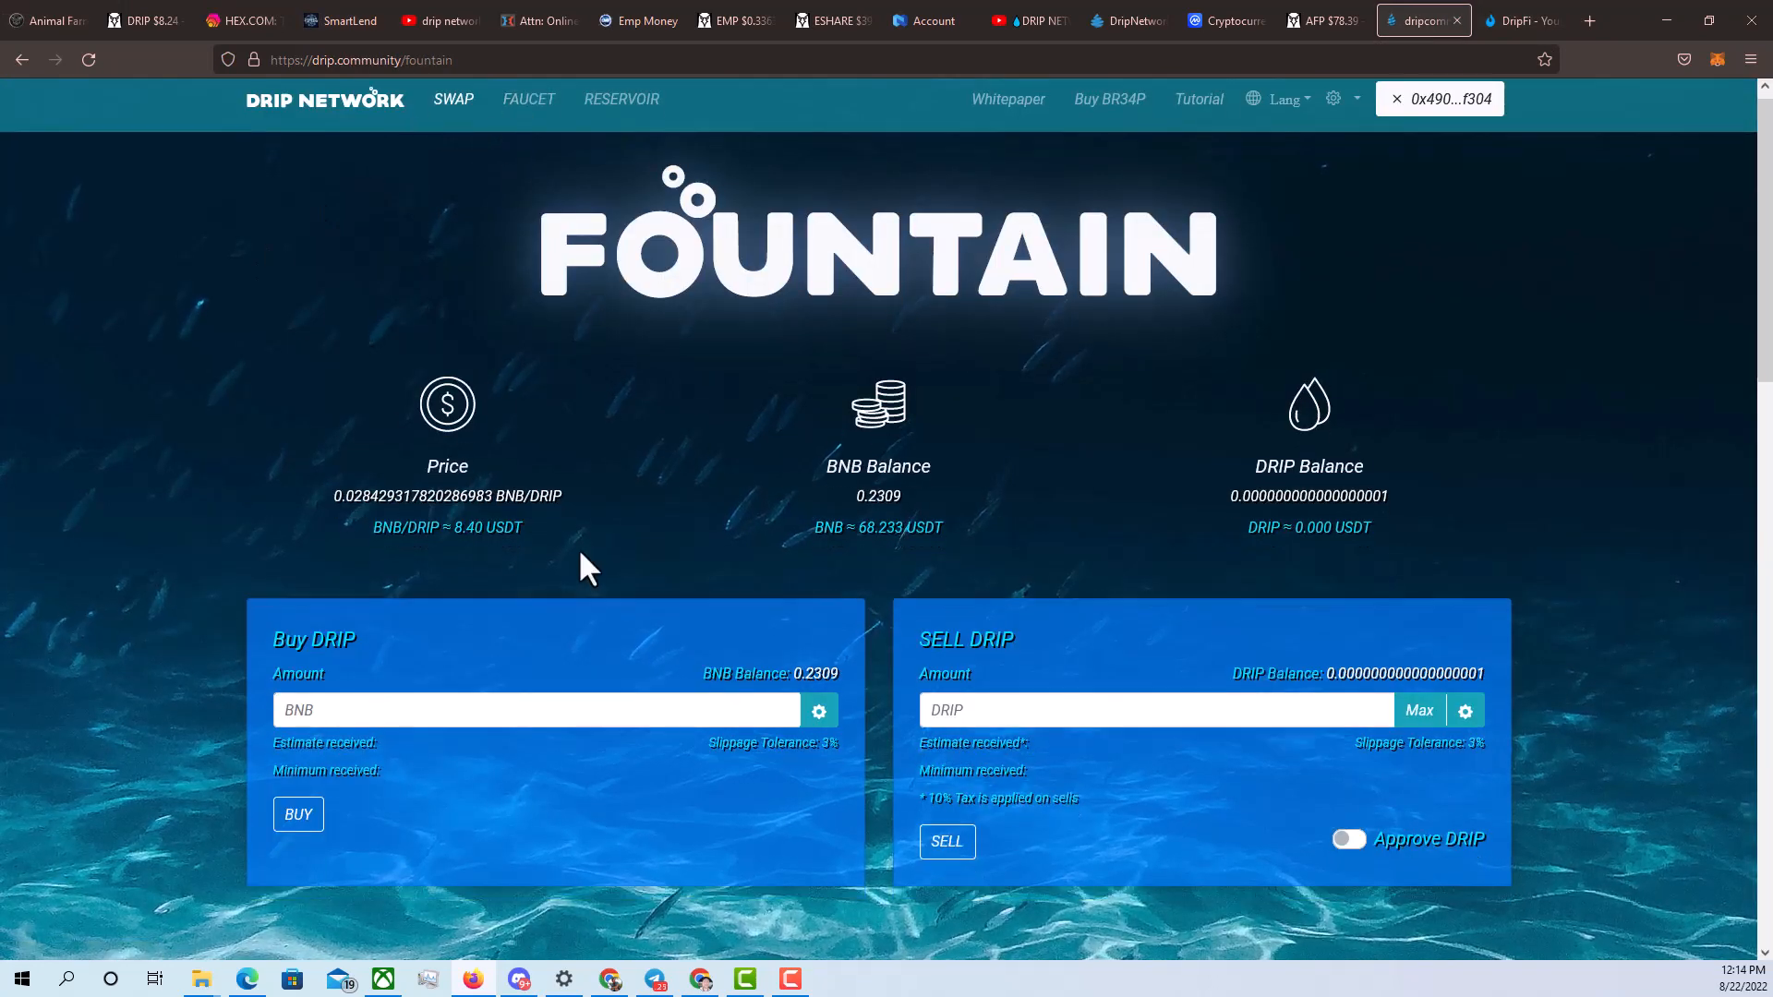
pyautogui.scroll(-3)
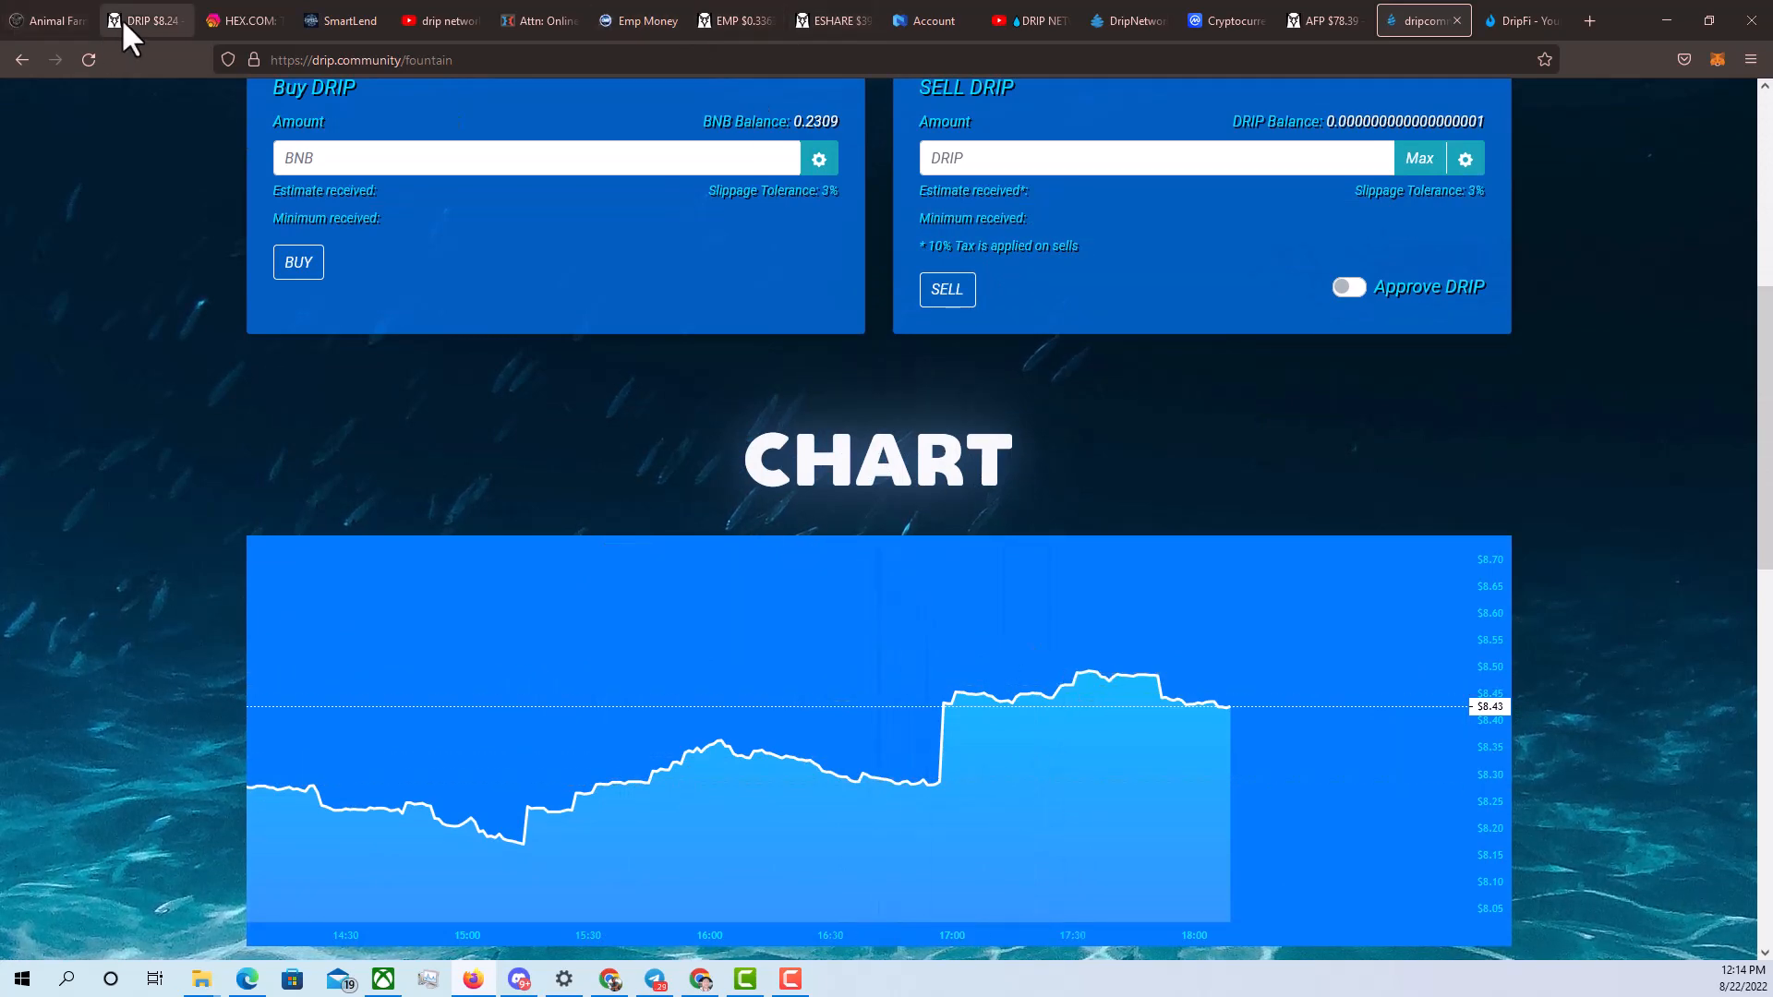
pyautogui.click(1436, 21)
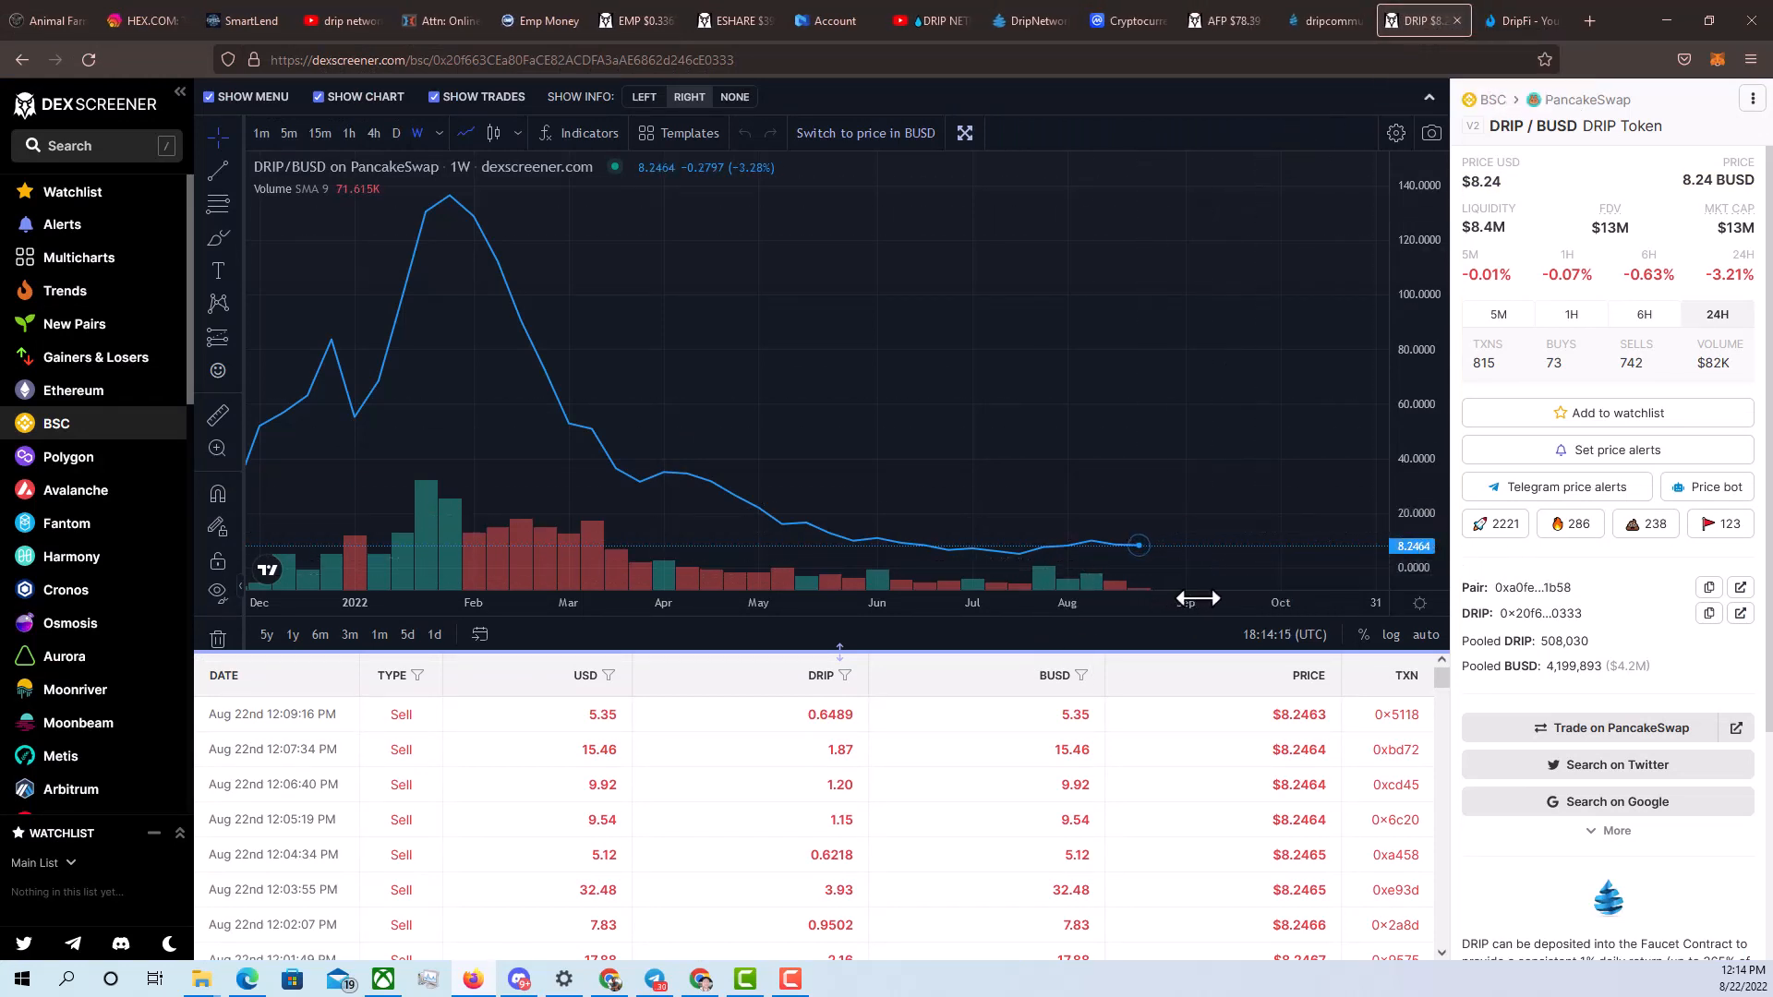
pyautogui.moveTo(1219, 588)
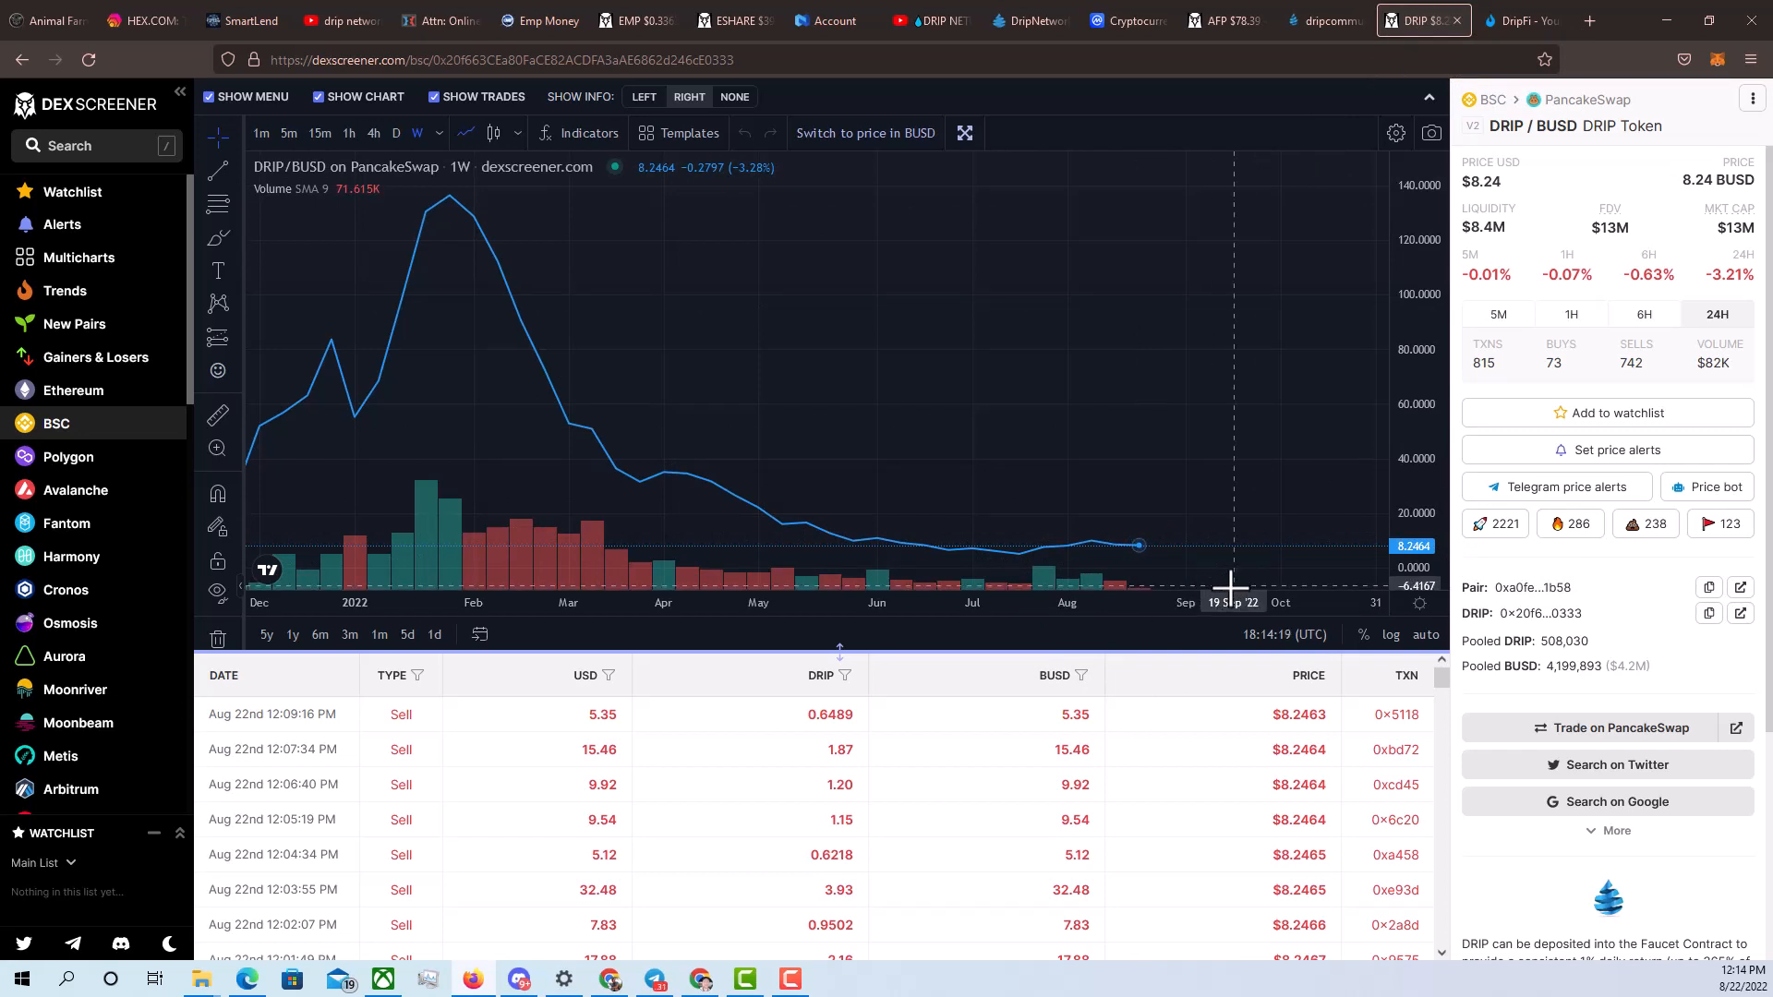
pyautogui.moveTo(1239, 299)
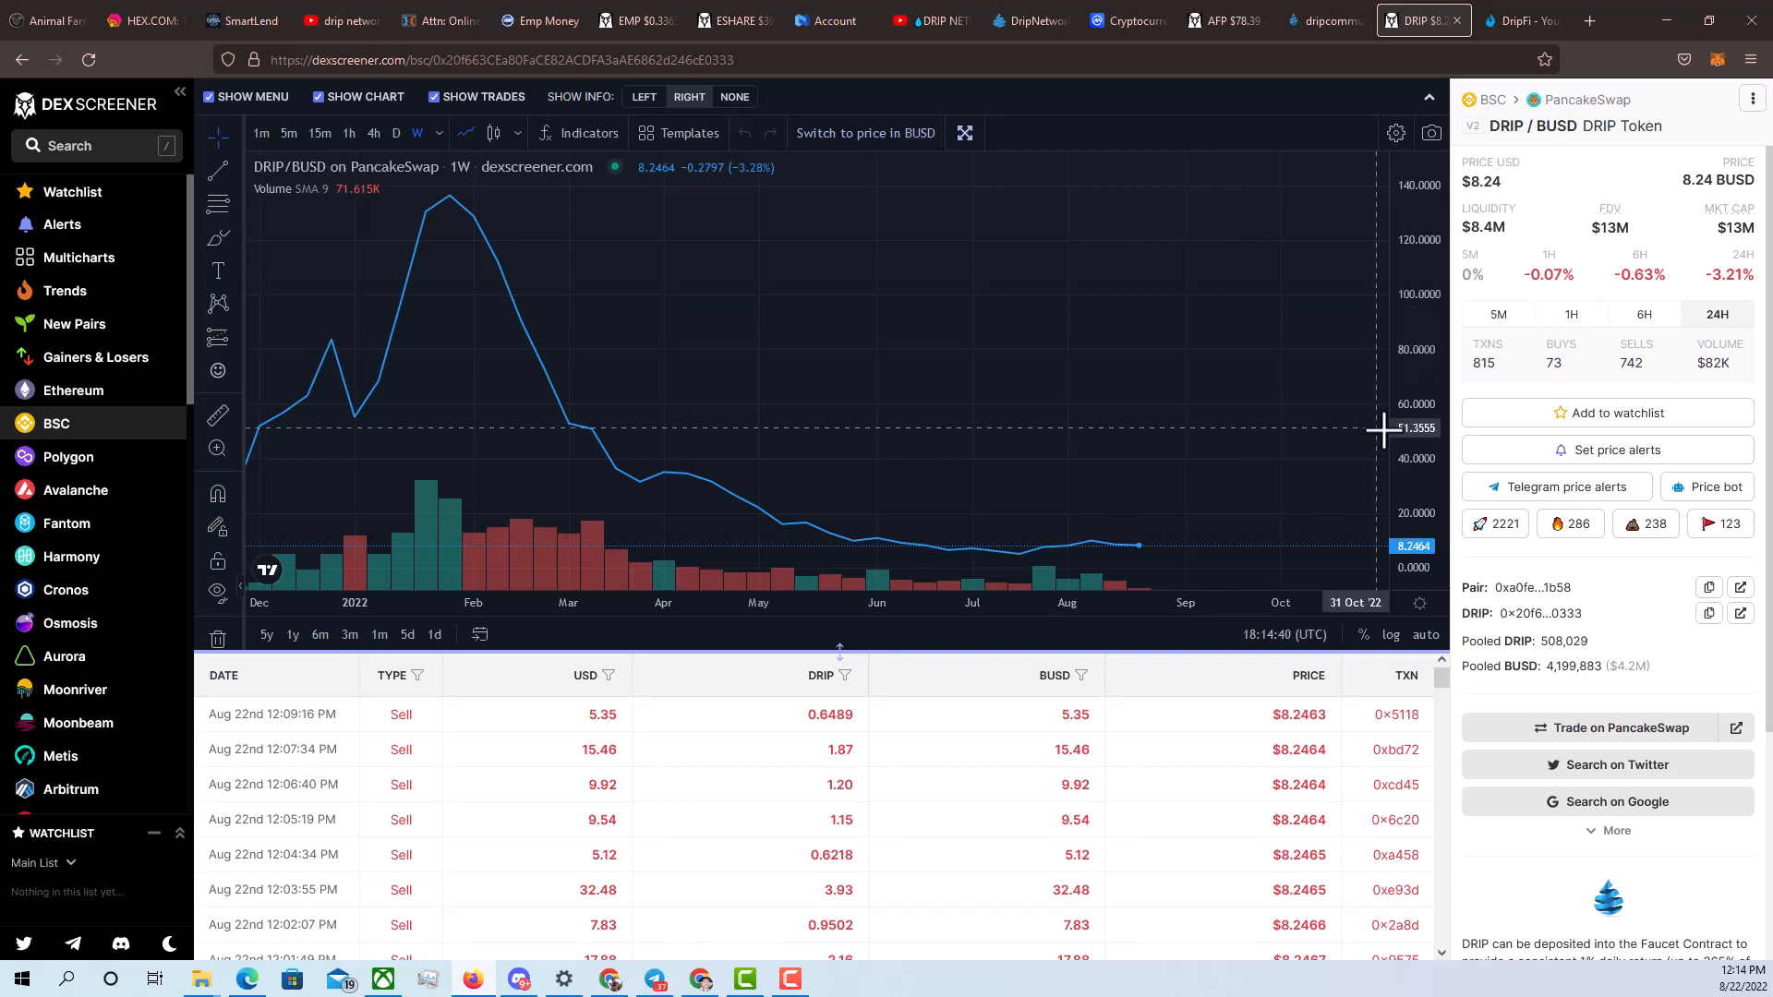
pyautogui.moveTo(1481, 102)
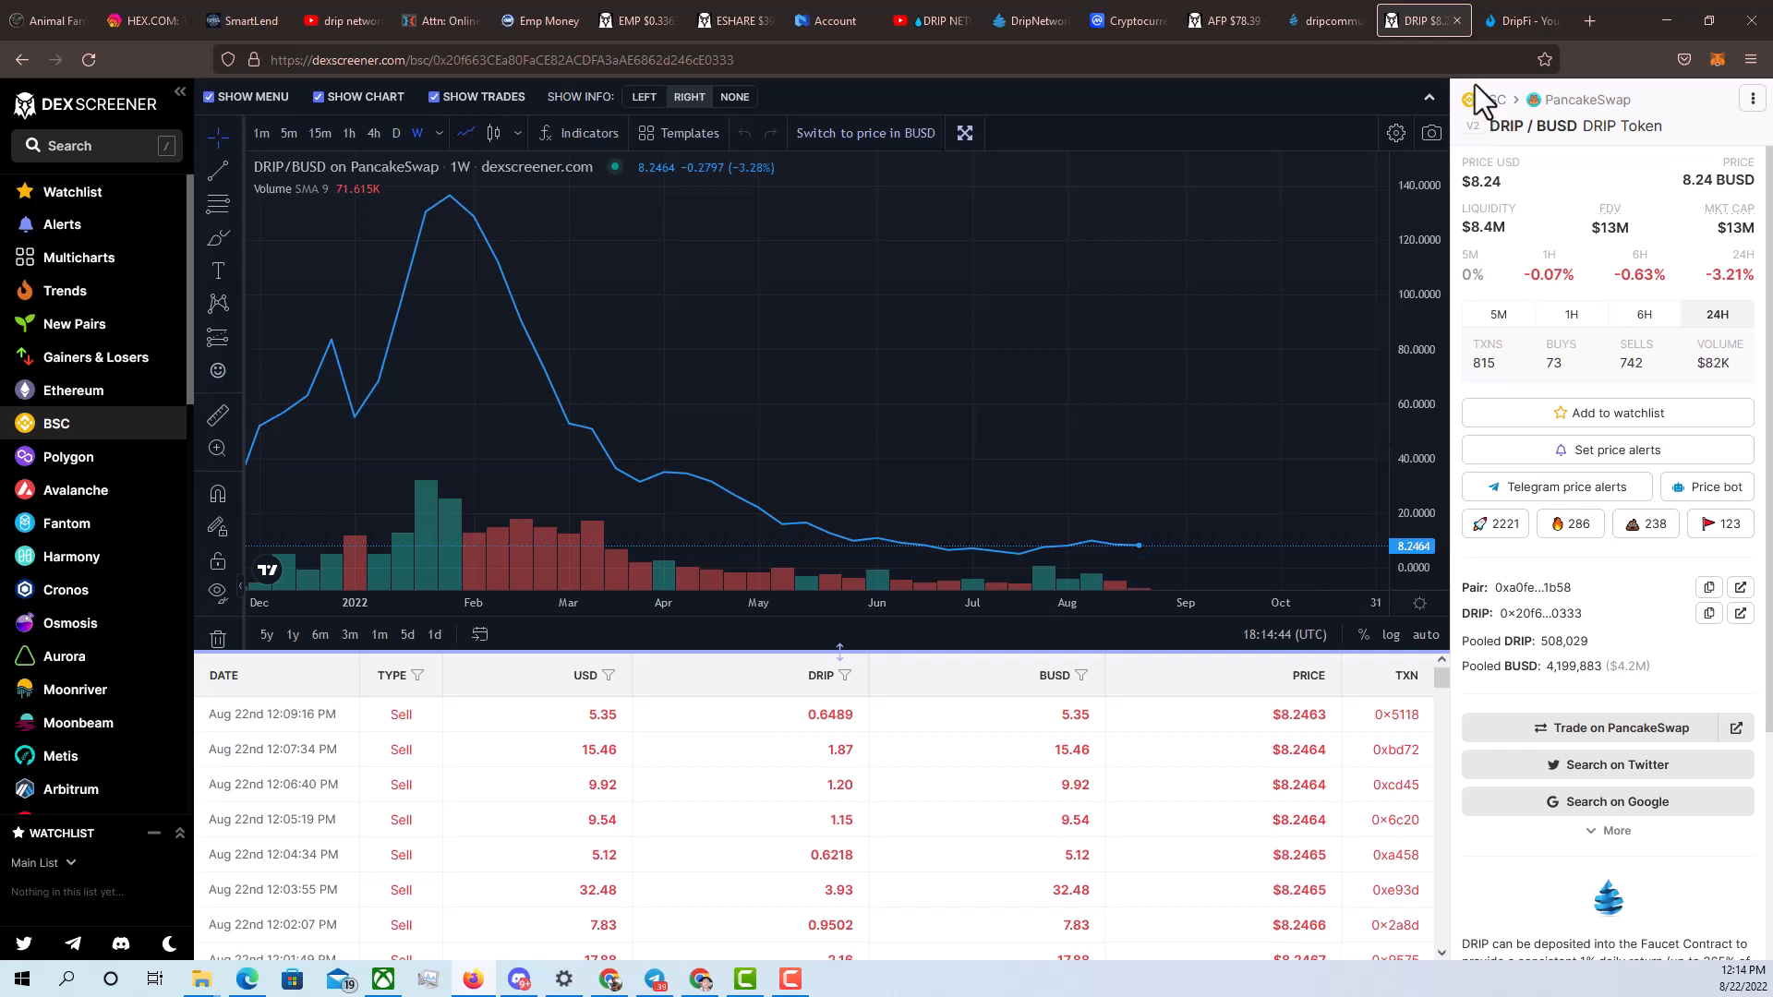
pyautogui.moveTo(1338, 20)
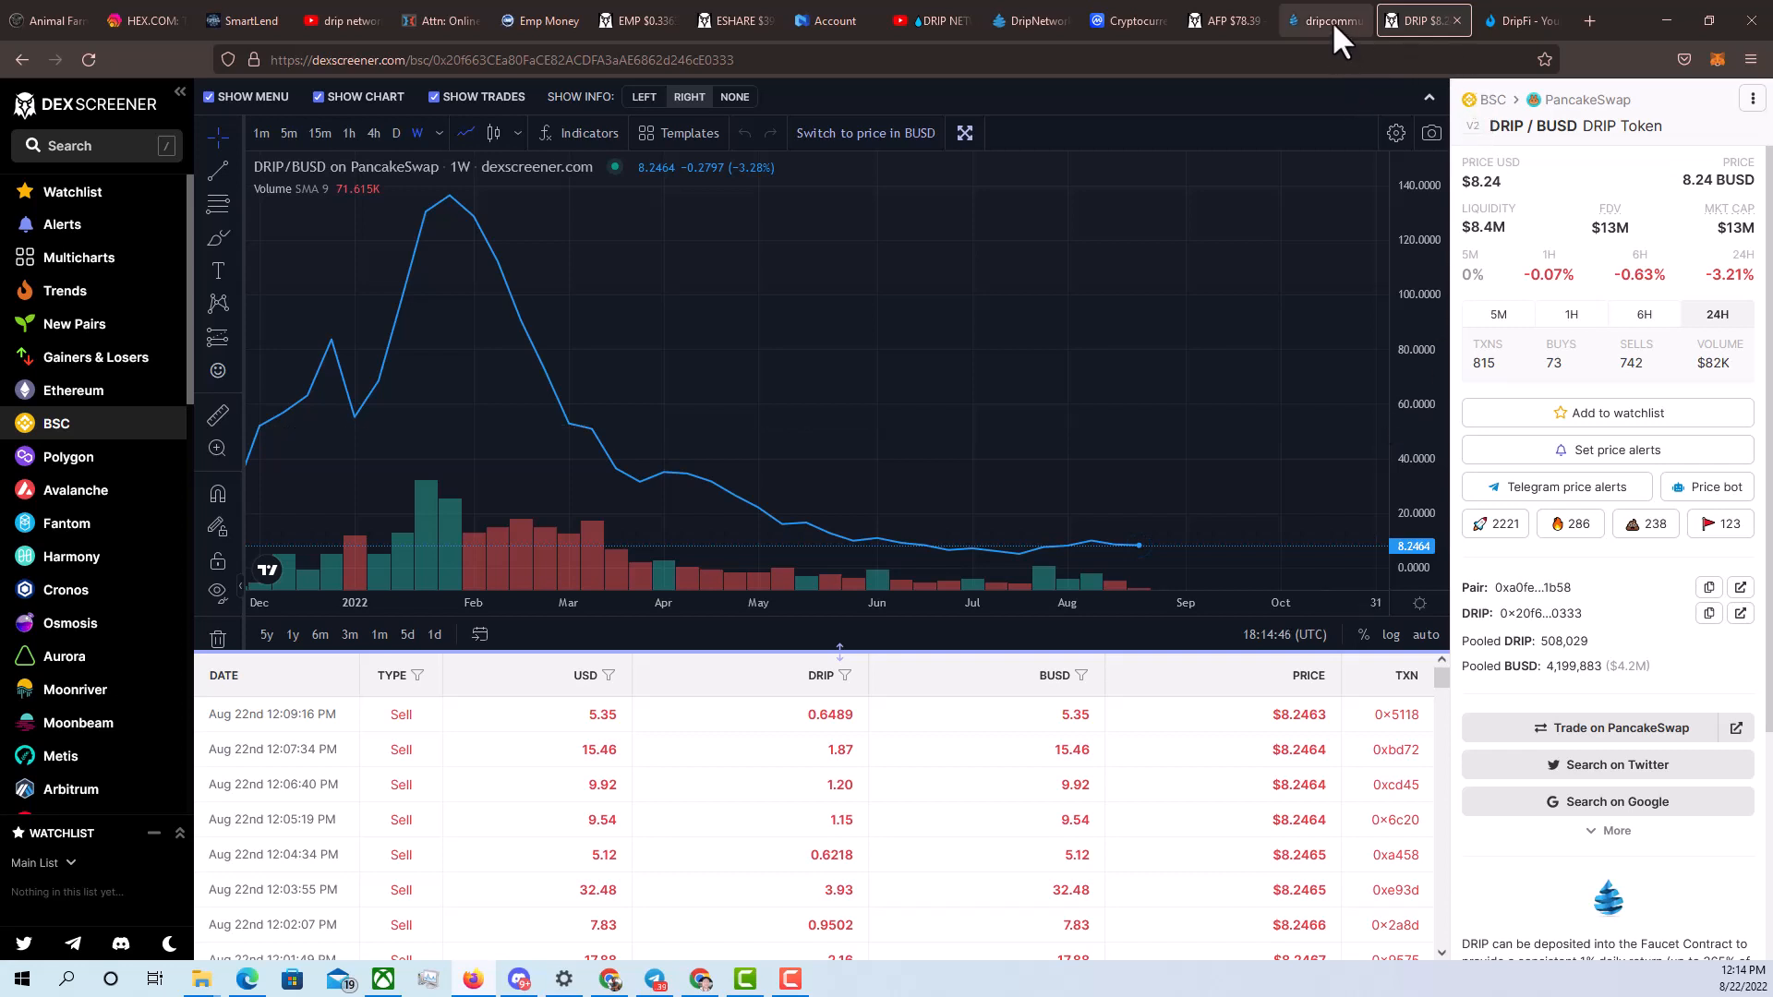
# Return to the Drip Network Fountain tab after reviewing the DRIP/BUSD chart
pyautogui.click(1324, 20)
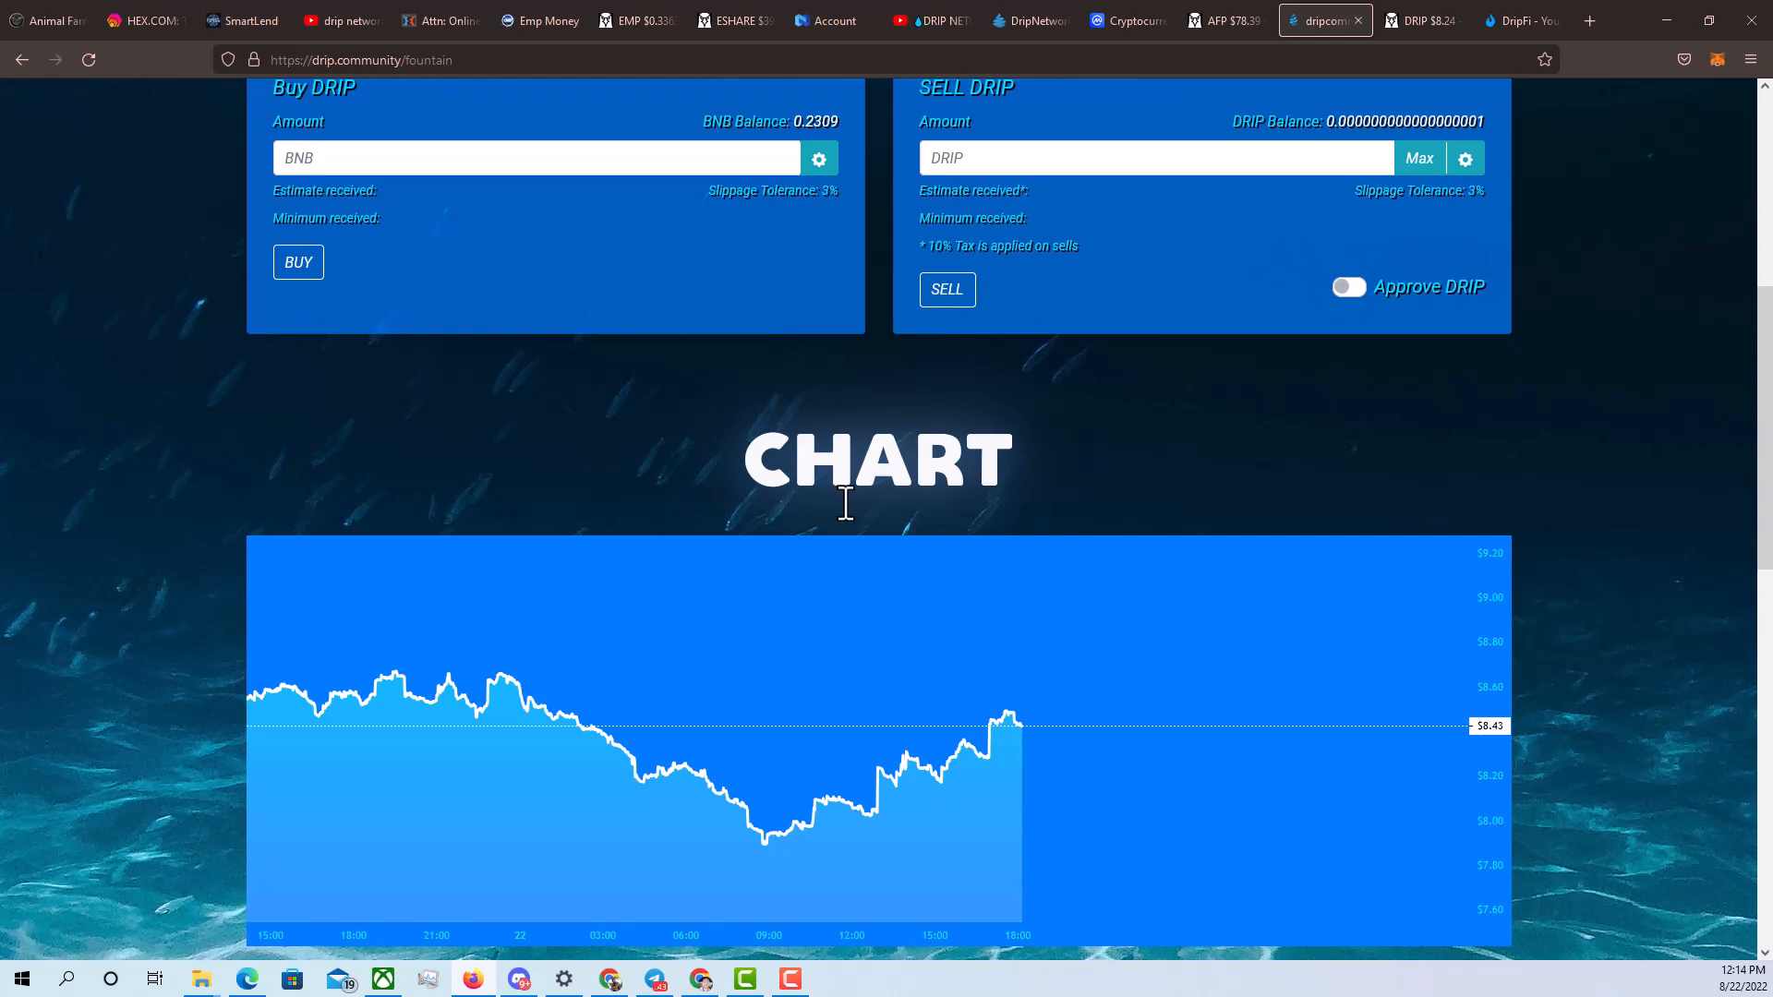
pyautogui.moveTo(923, 530)
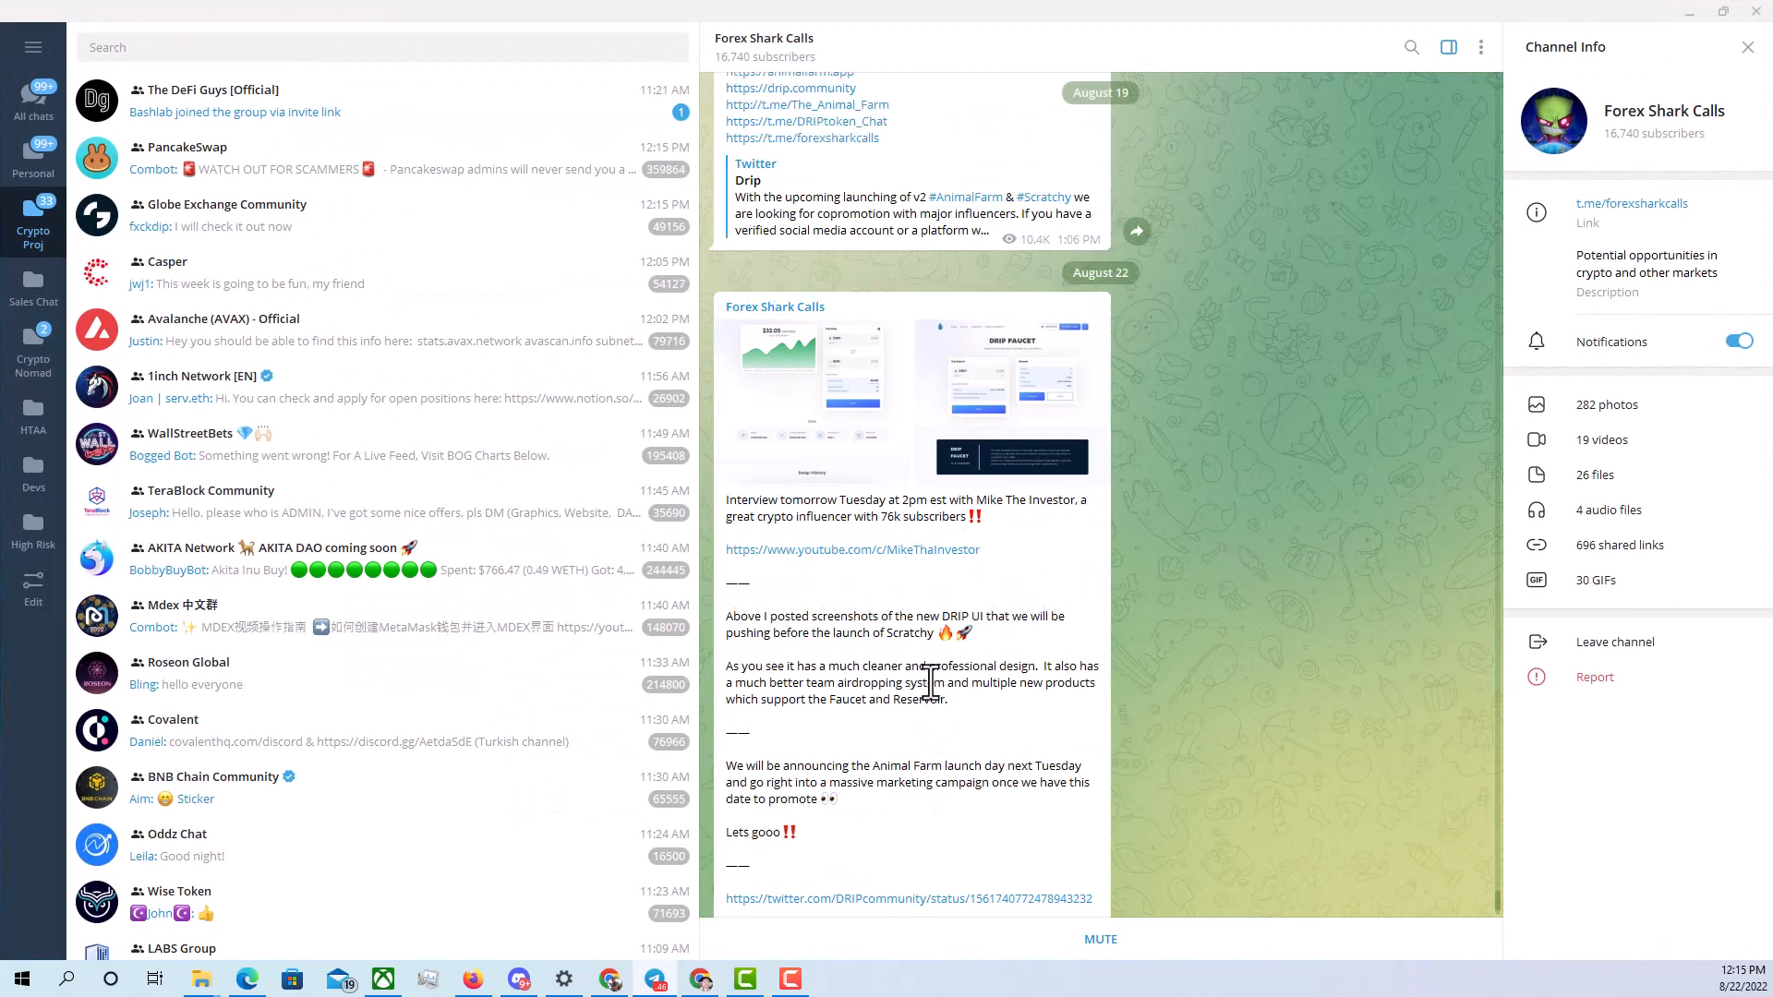
# Scroll the Forex Shark Calls post to the Animal Farm launch-day announcement
pyautogui.scroll(-3)
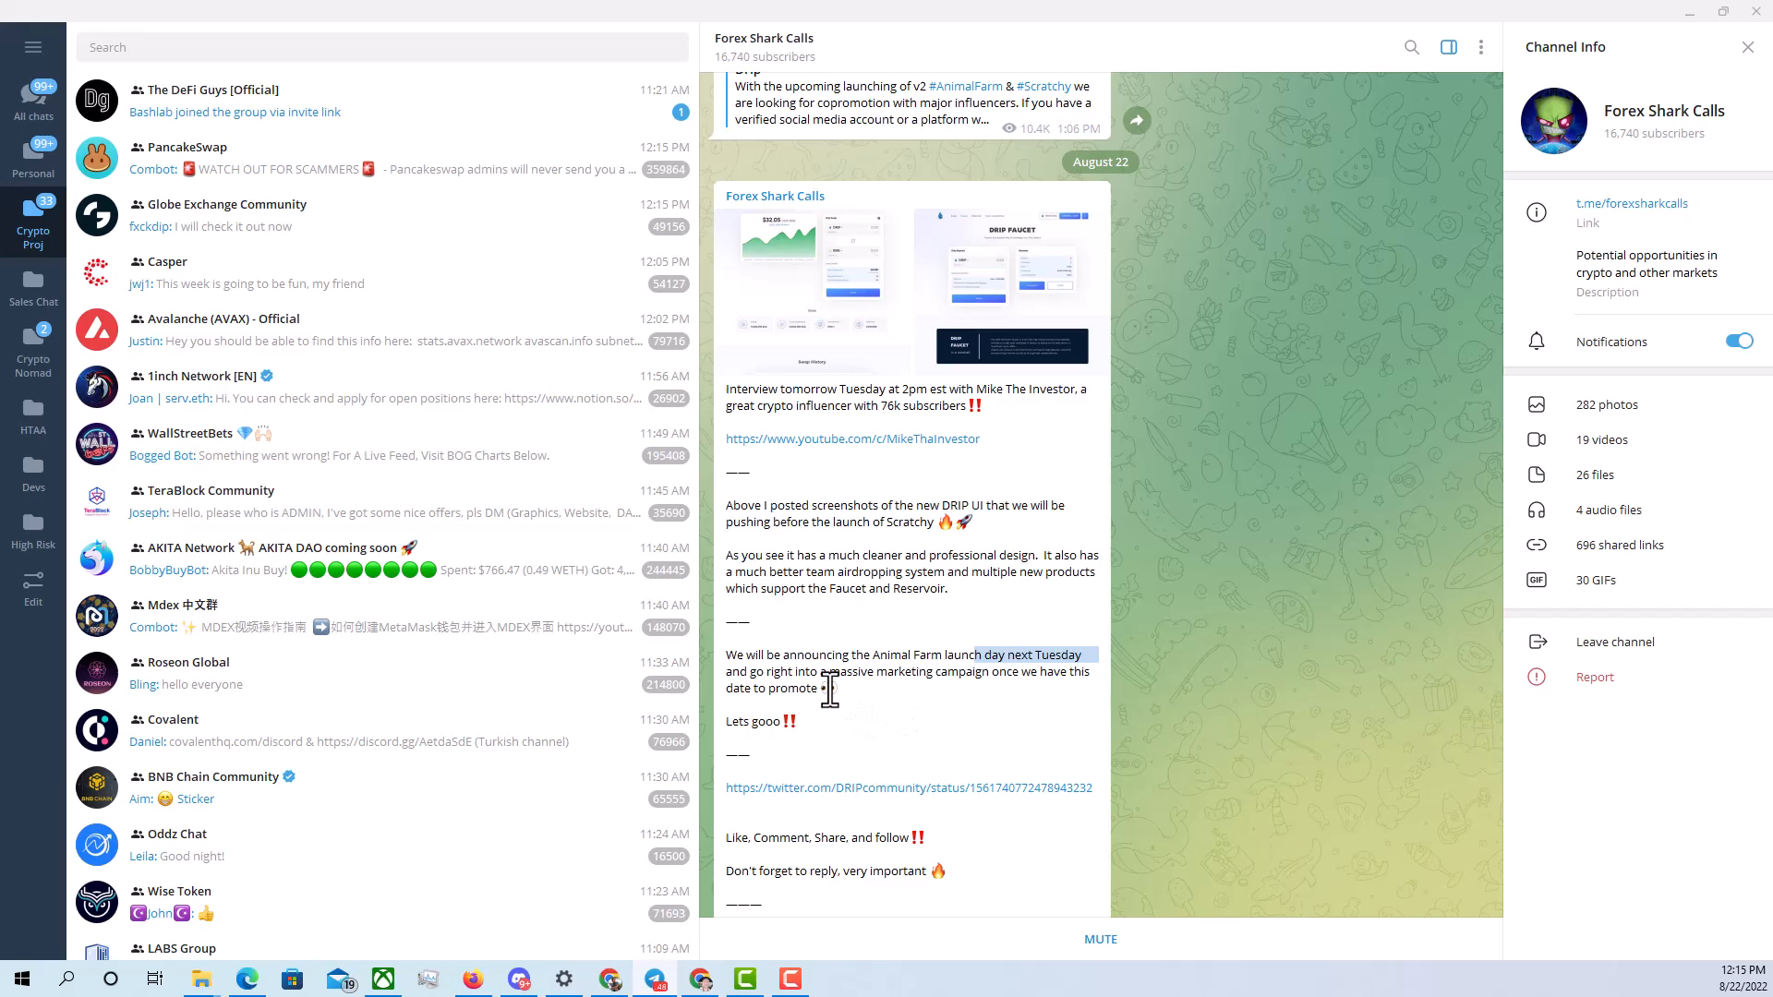
pyautogui.moveTo(909, 701)
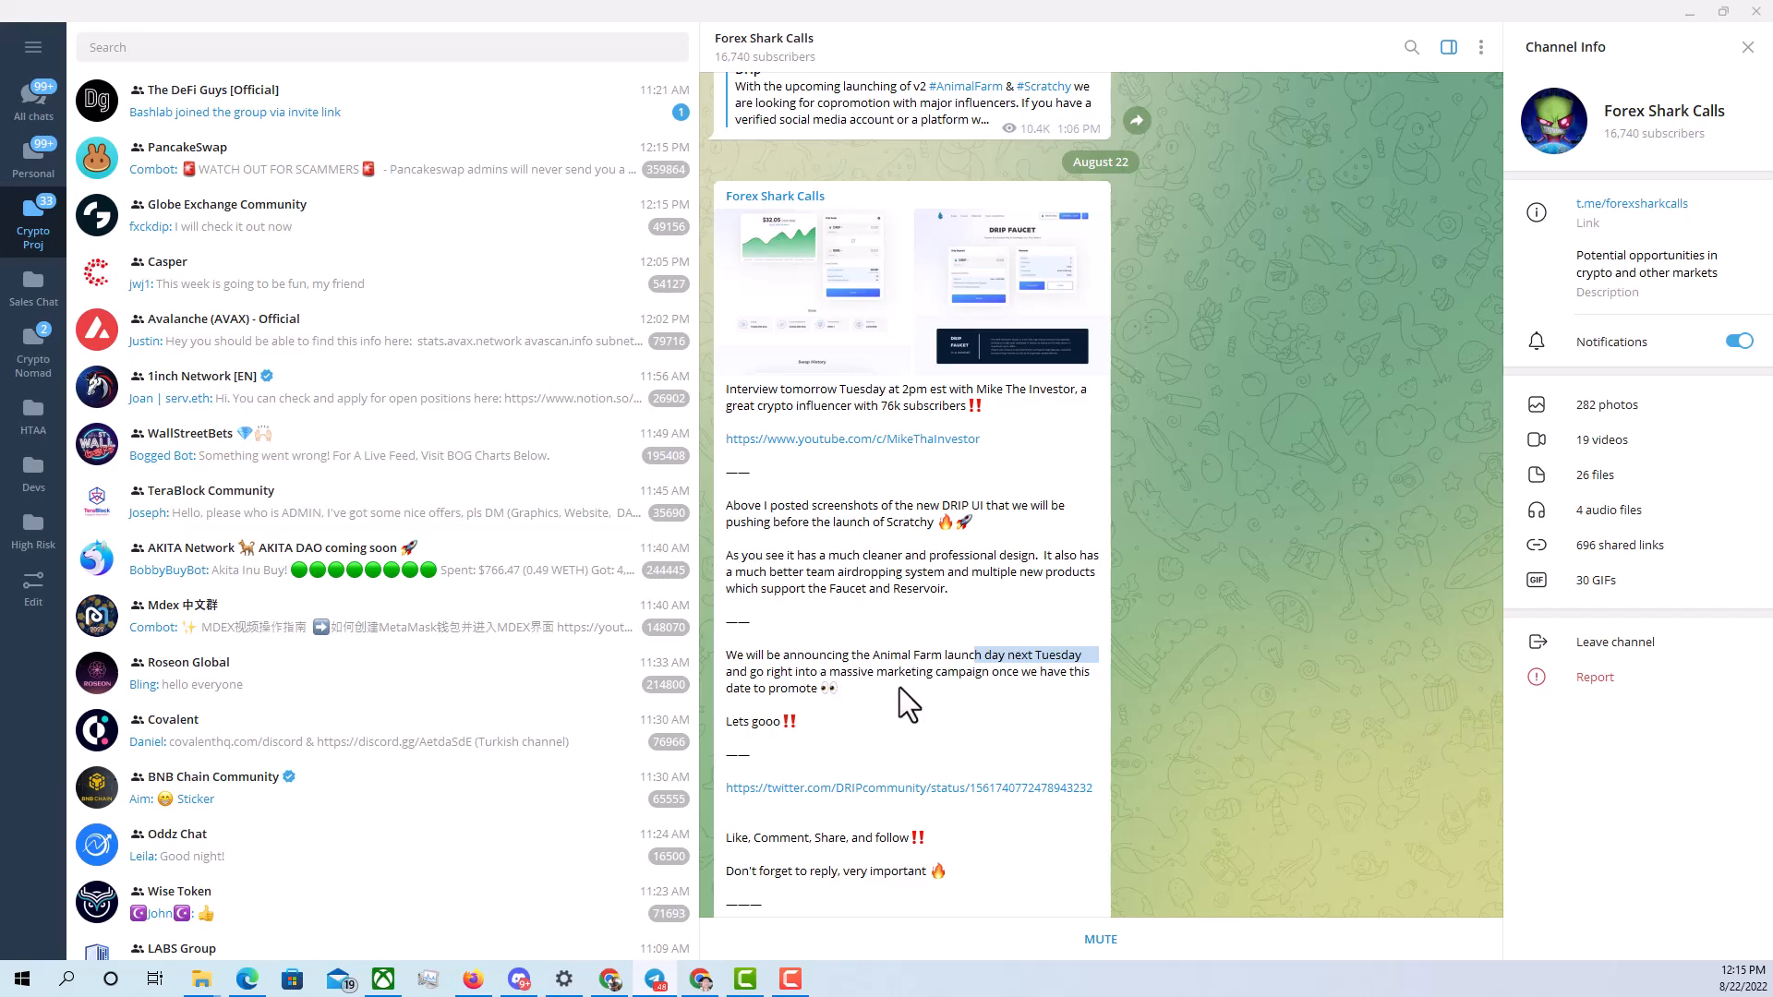
pyautogui.moveTo(942, 676)
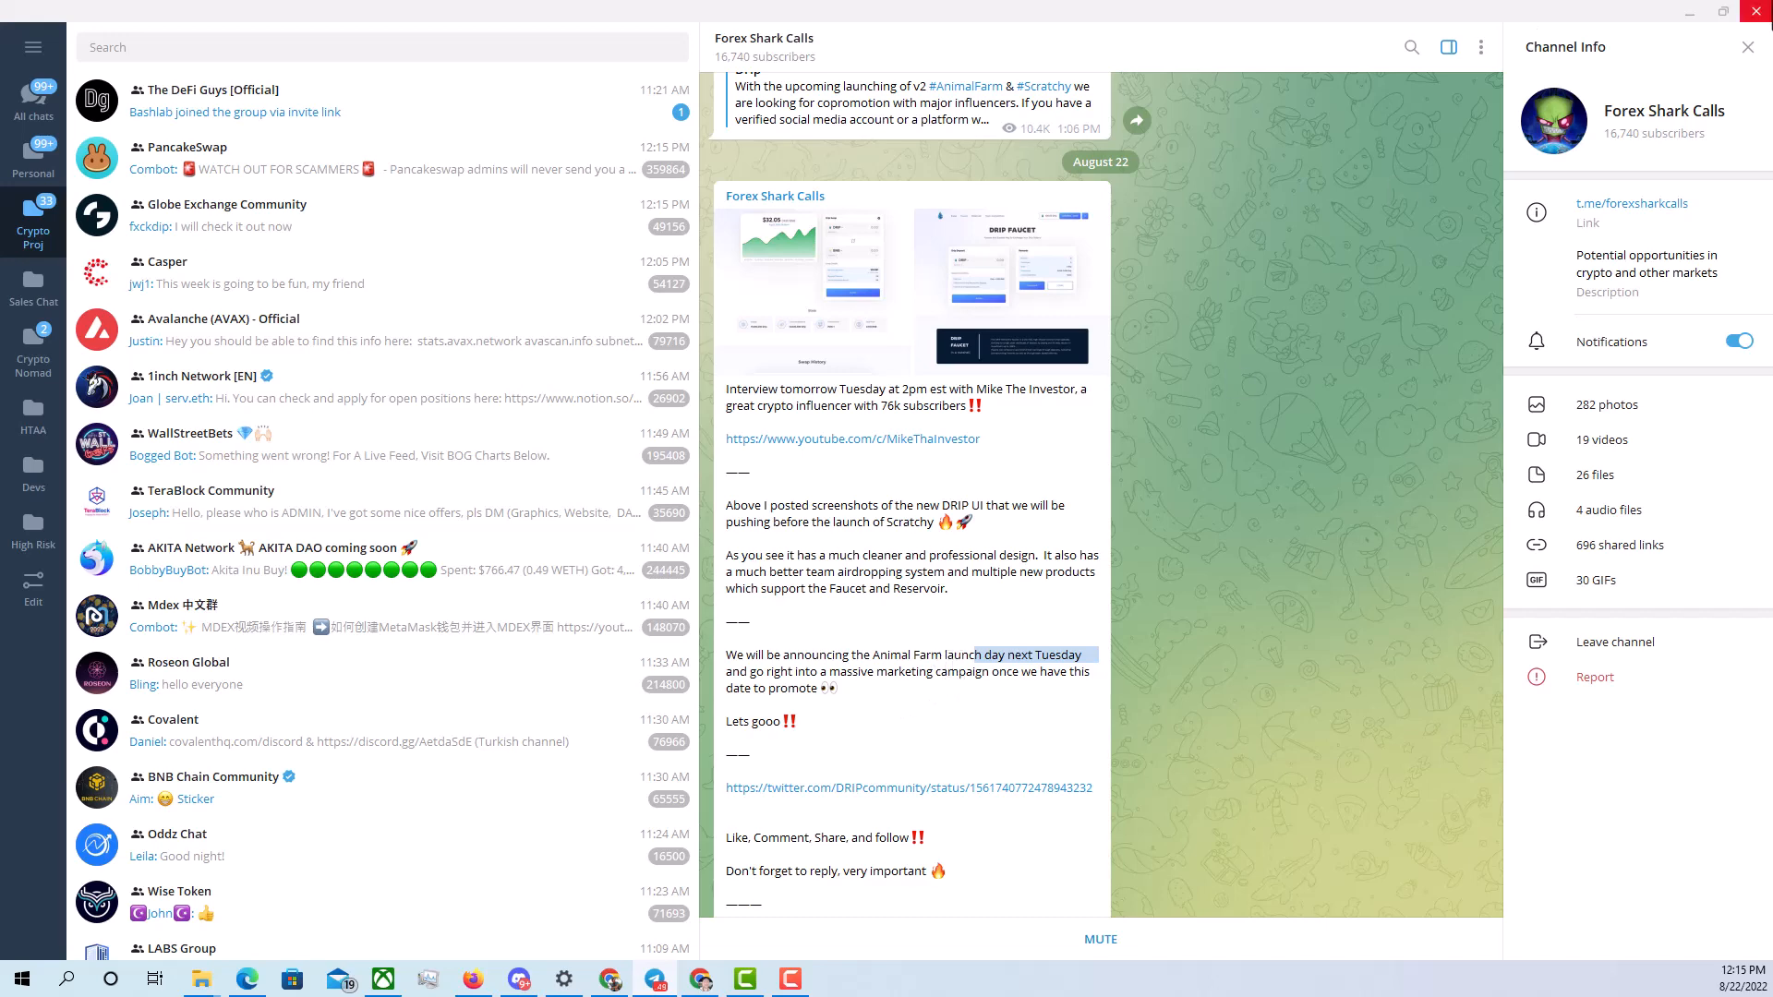
pyautogui.moveTo(1538, 217)
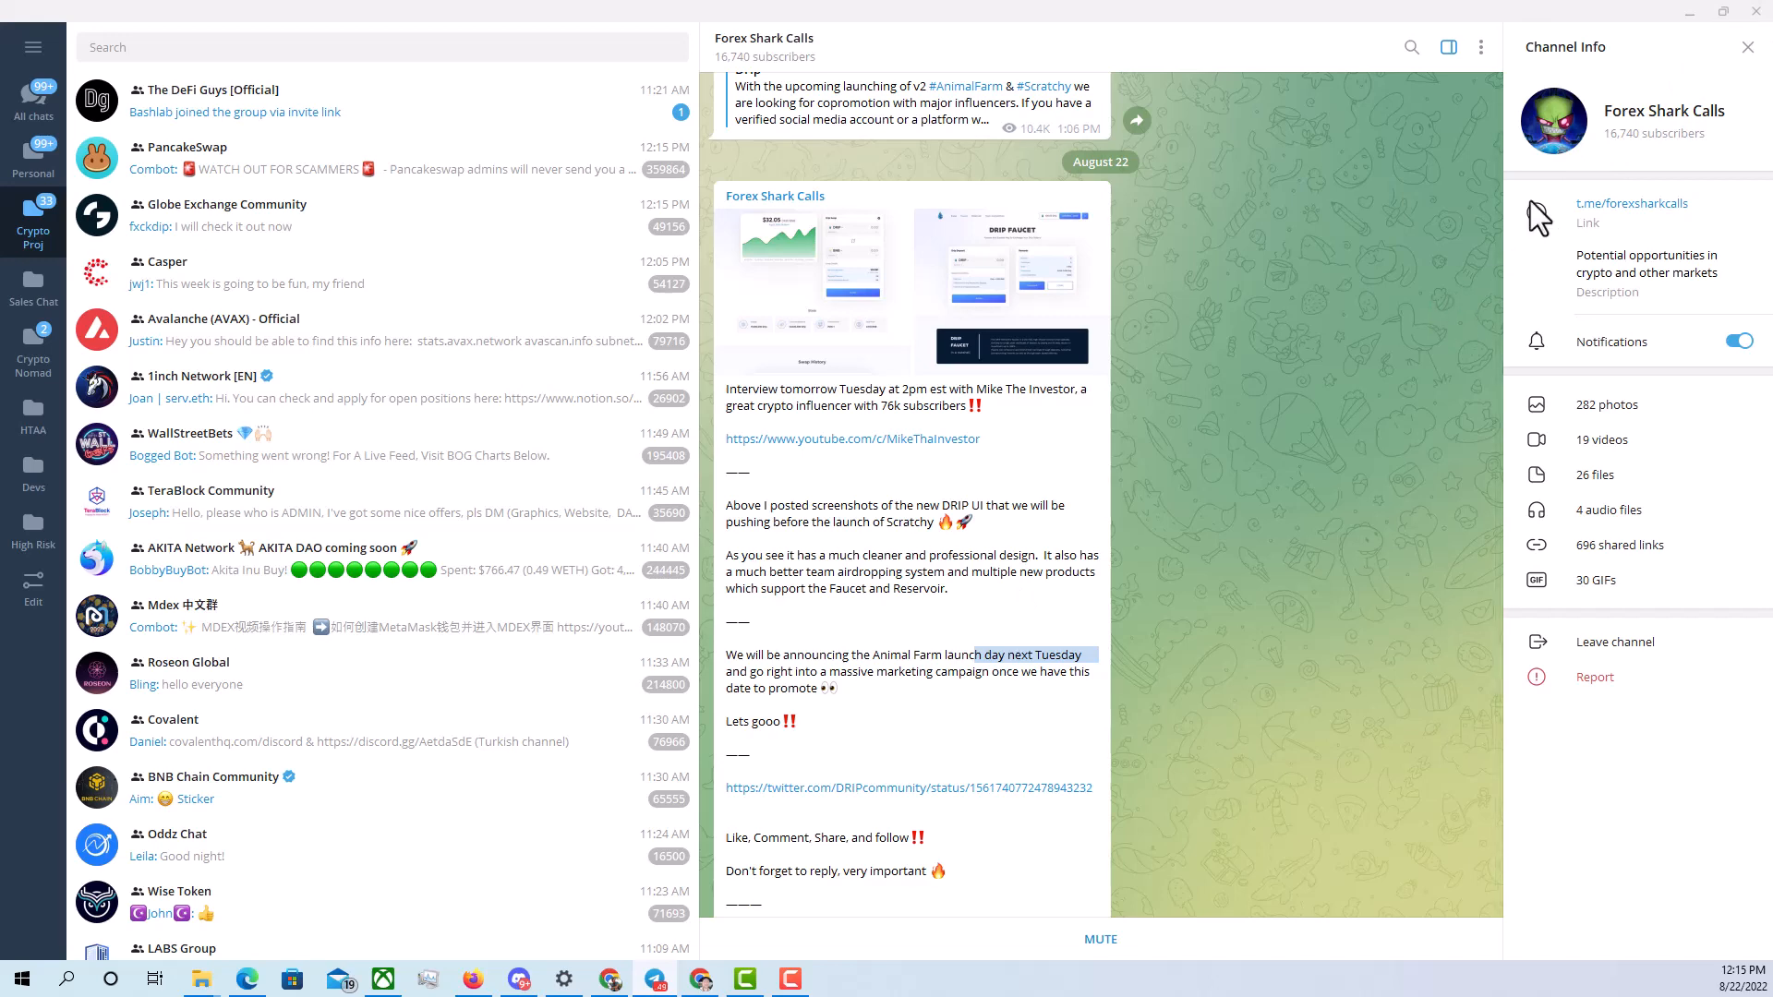
pyautogui.moveTo(1648, 36)
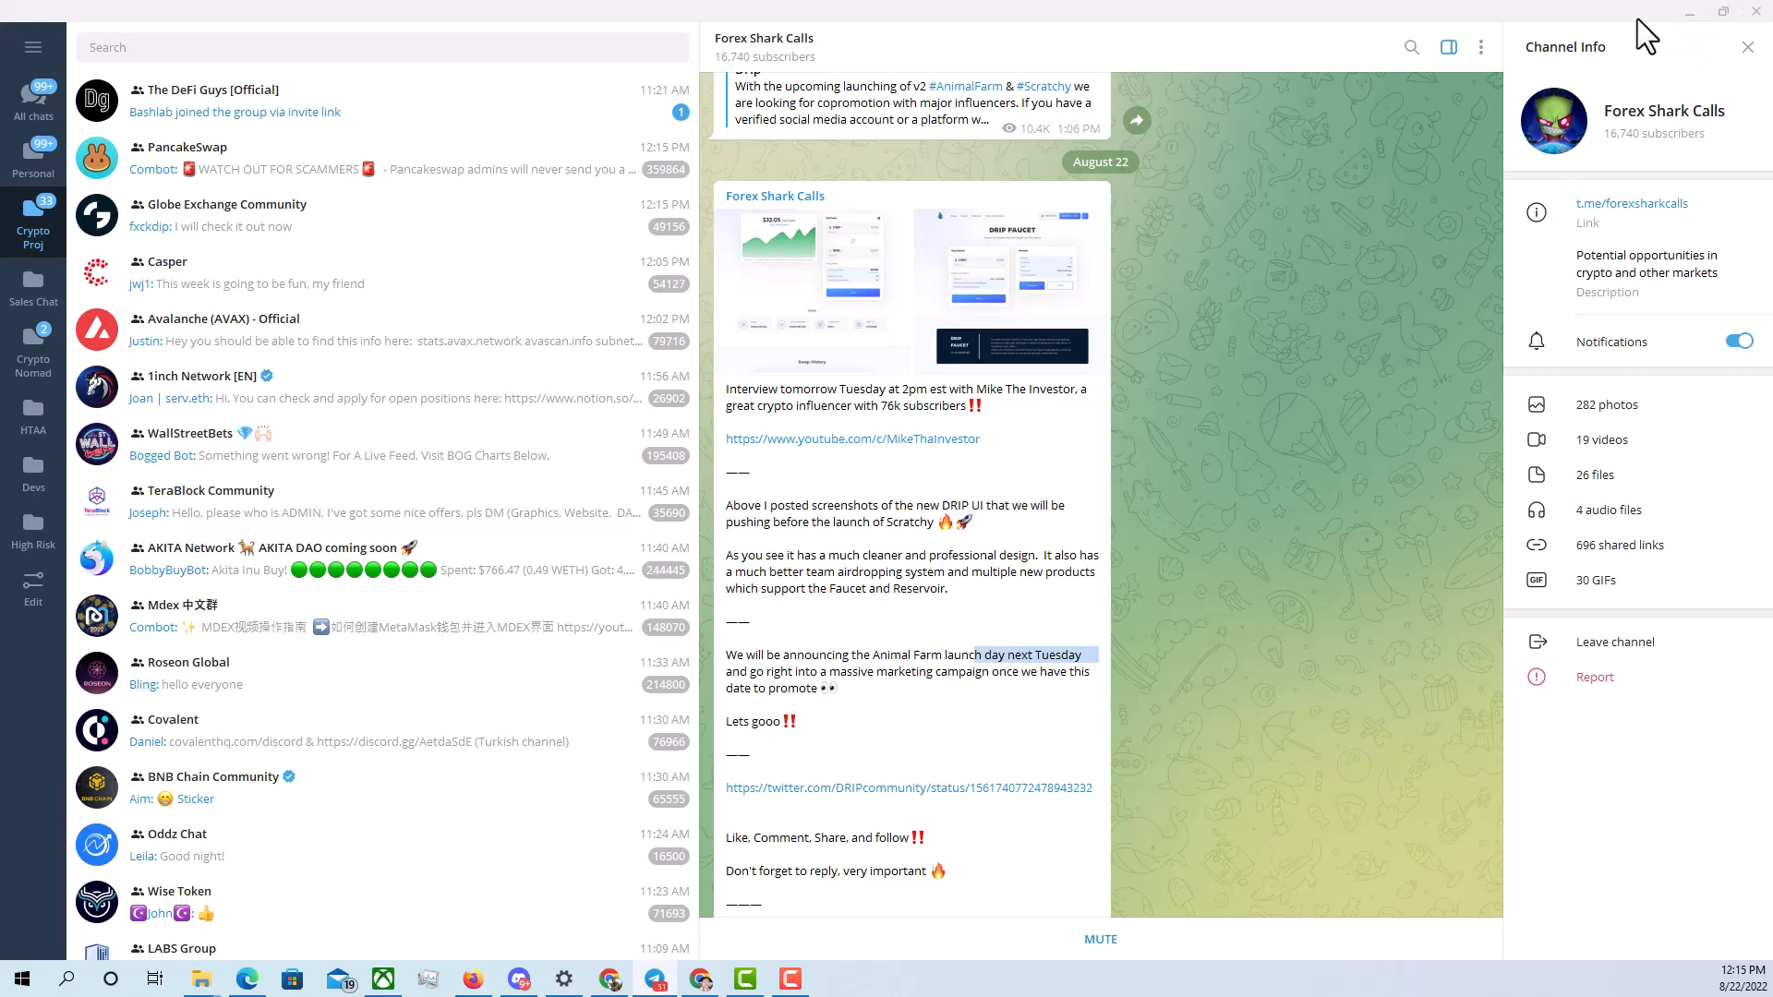
pyautogui.moveTo(1718, 39)
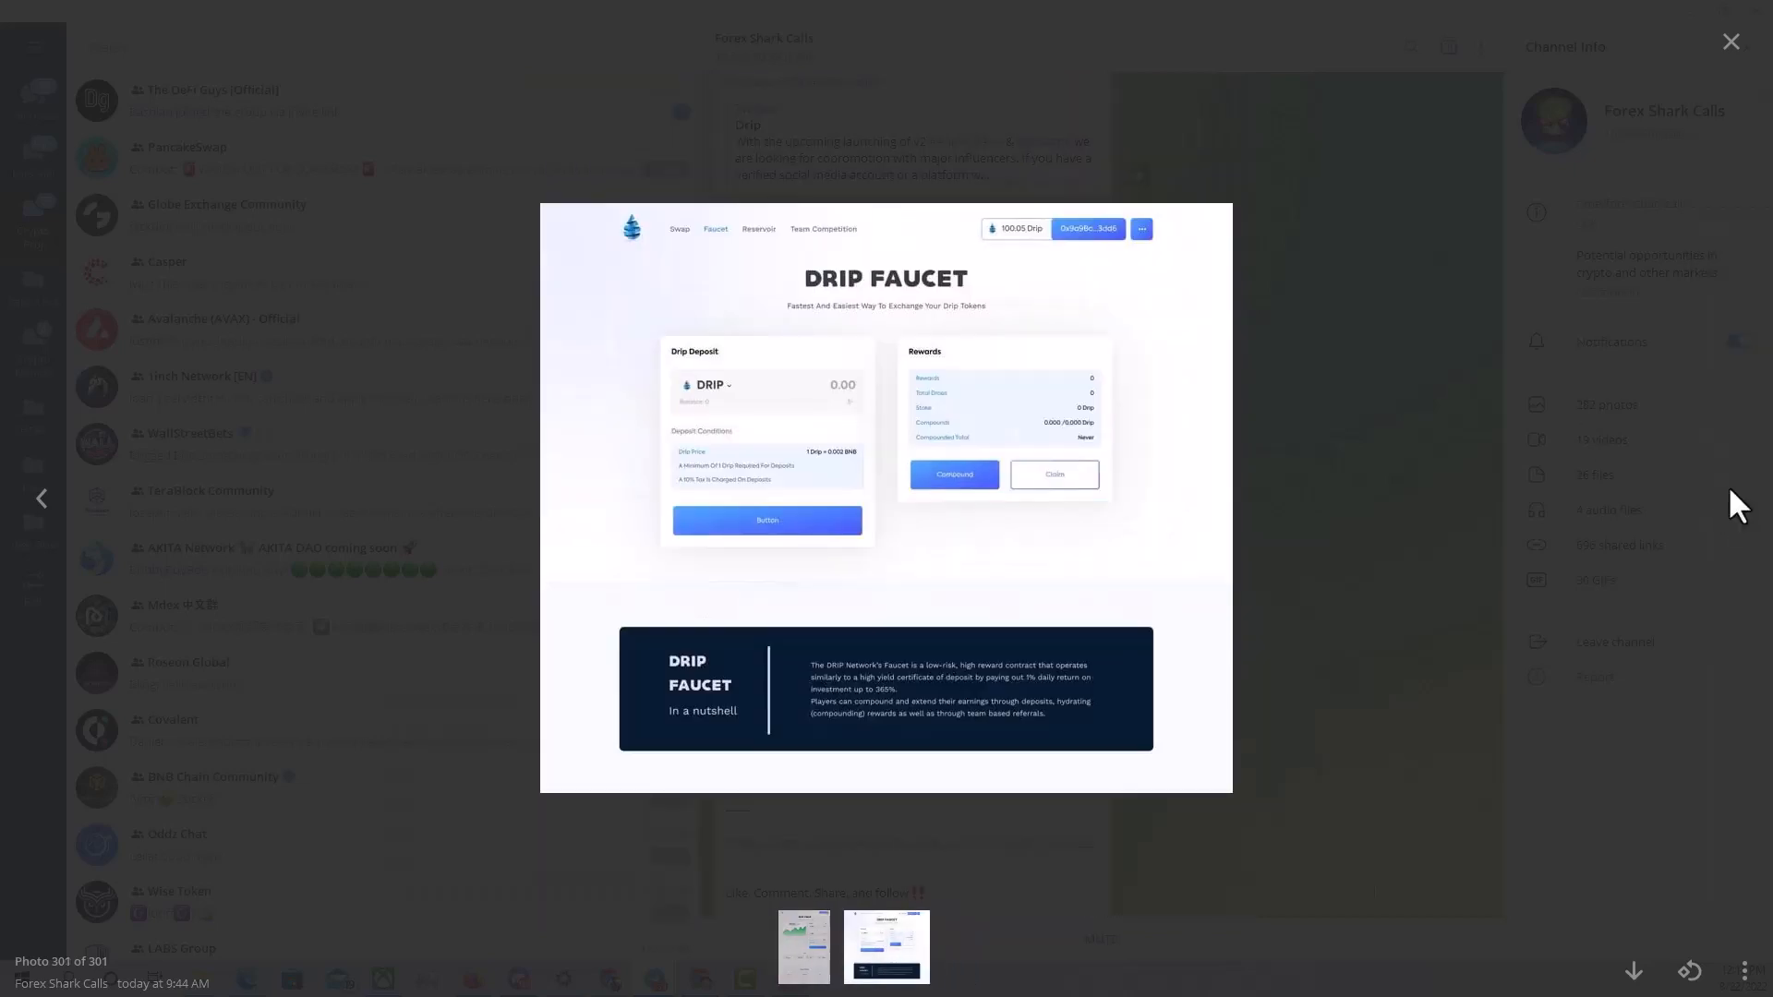
pyautogui.moveTo(1083, 575)
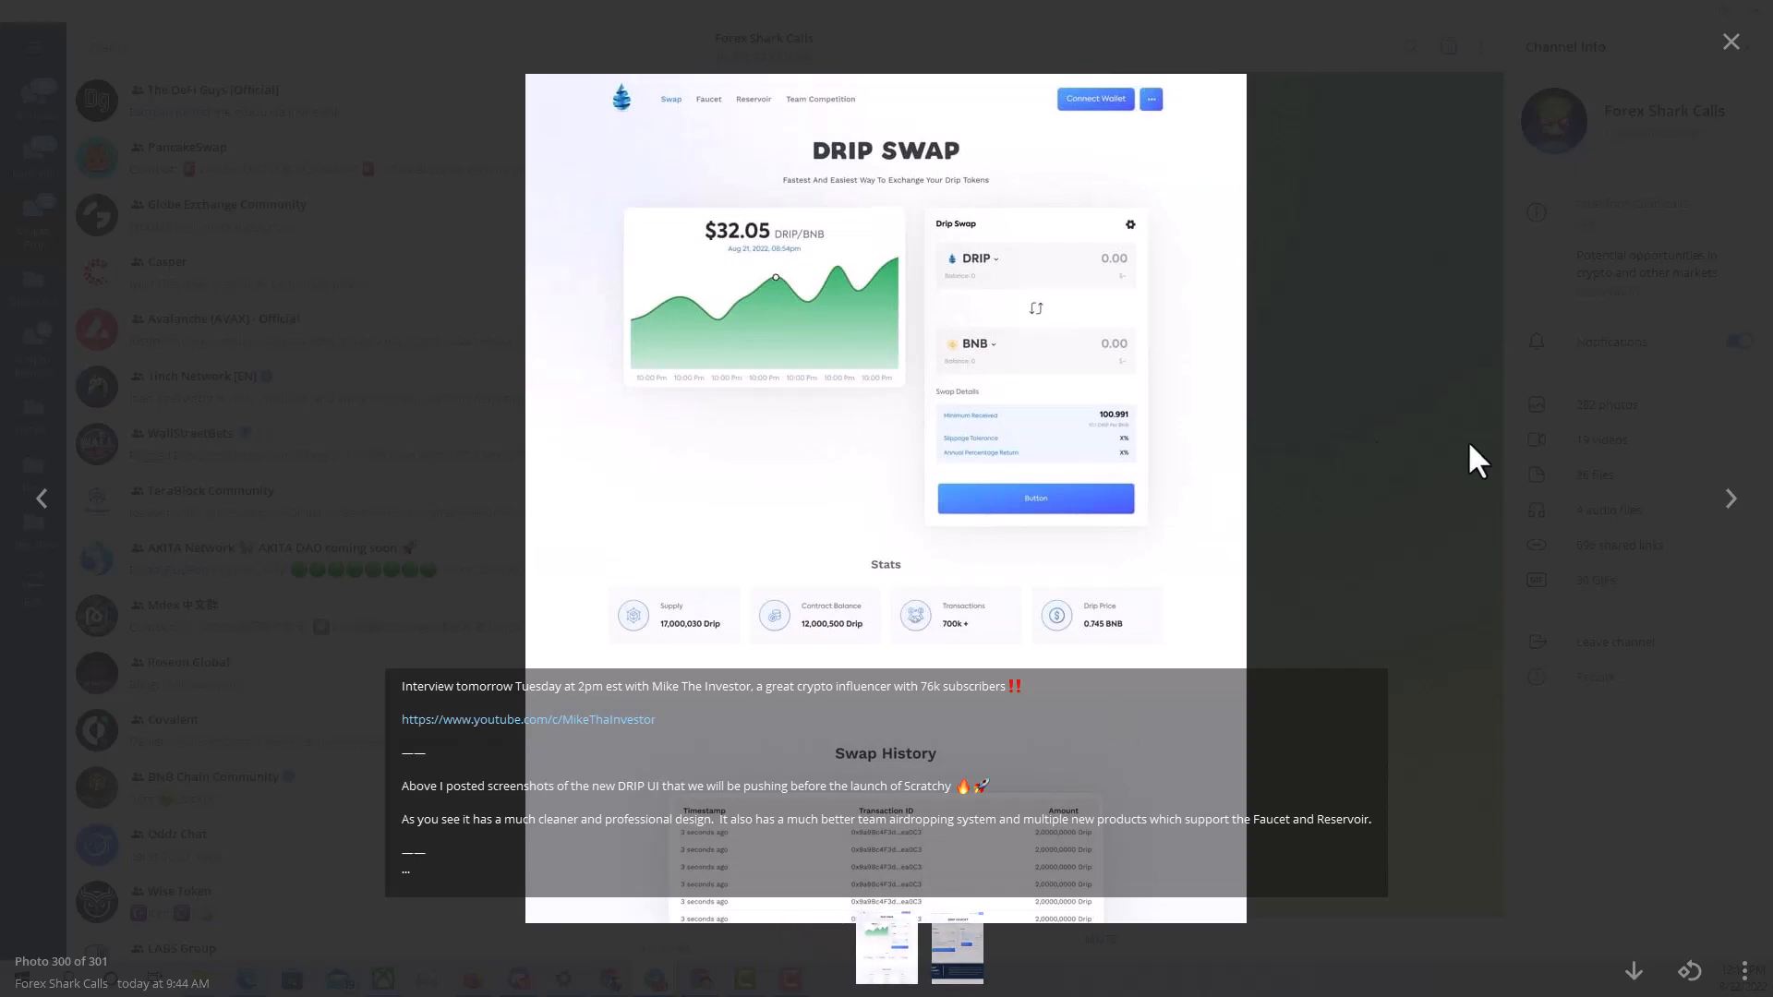
pyautogui.click(1732, 41)
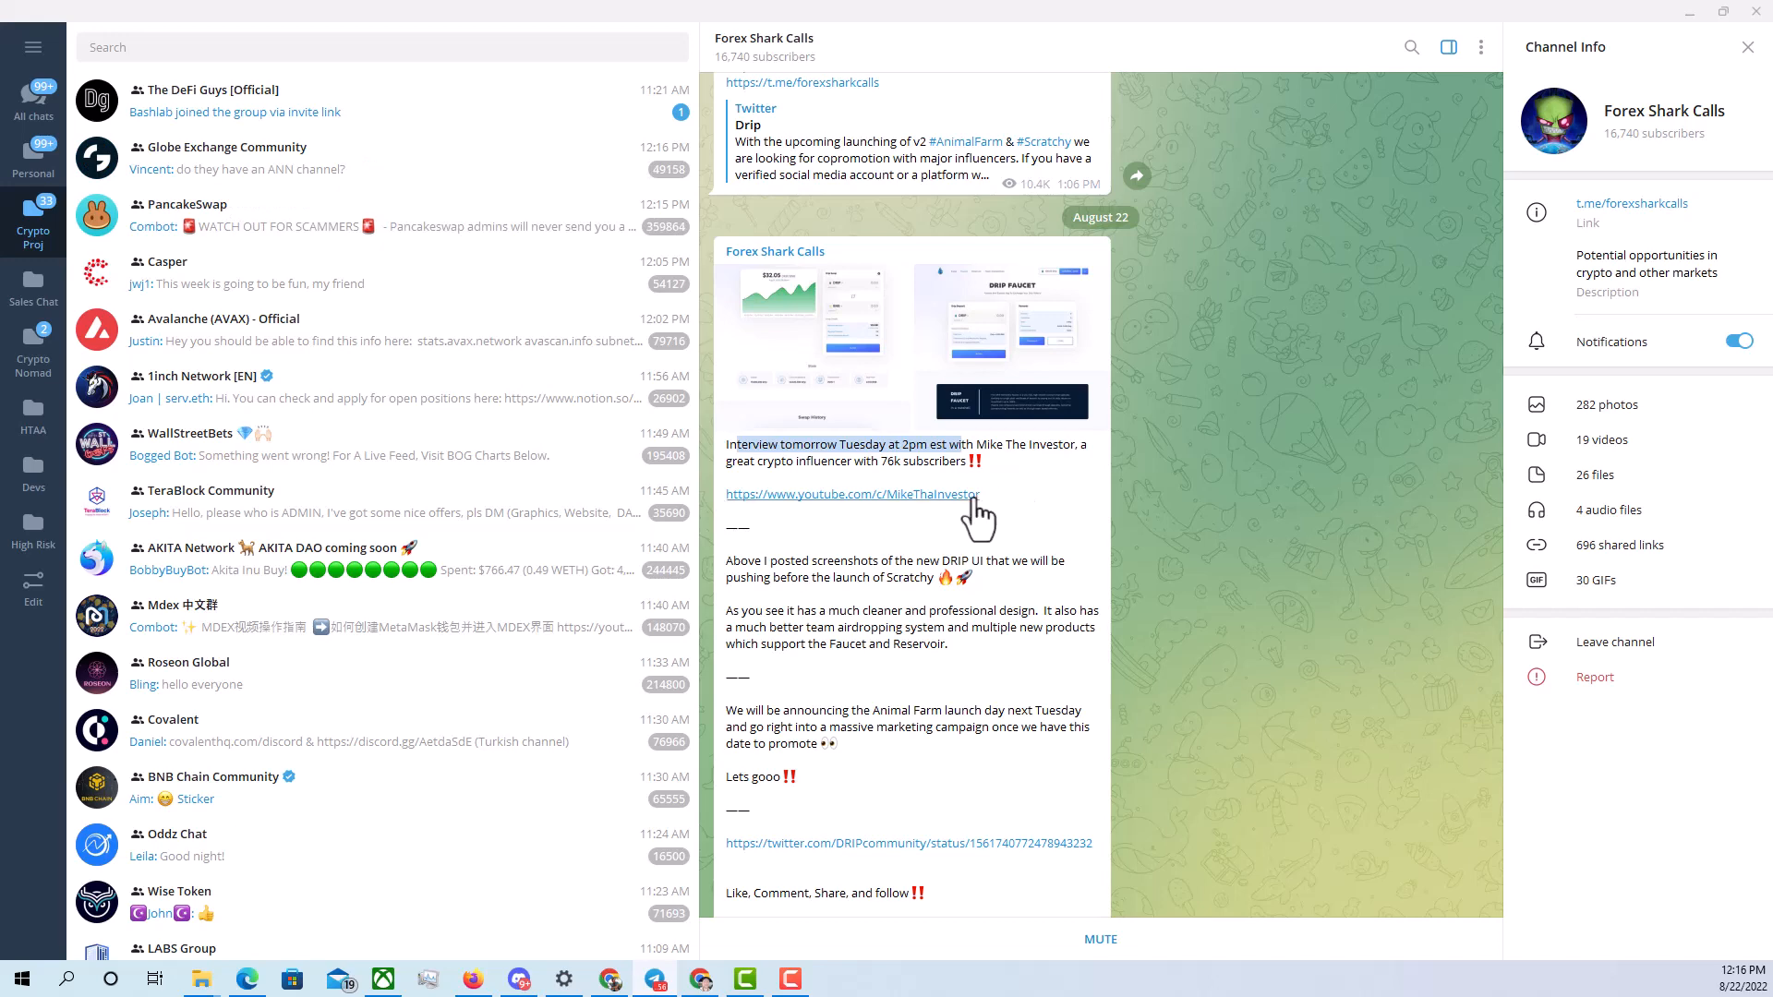
pyautogui.moveTo(1018, 475)
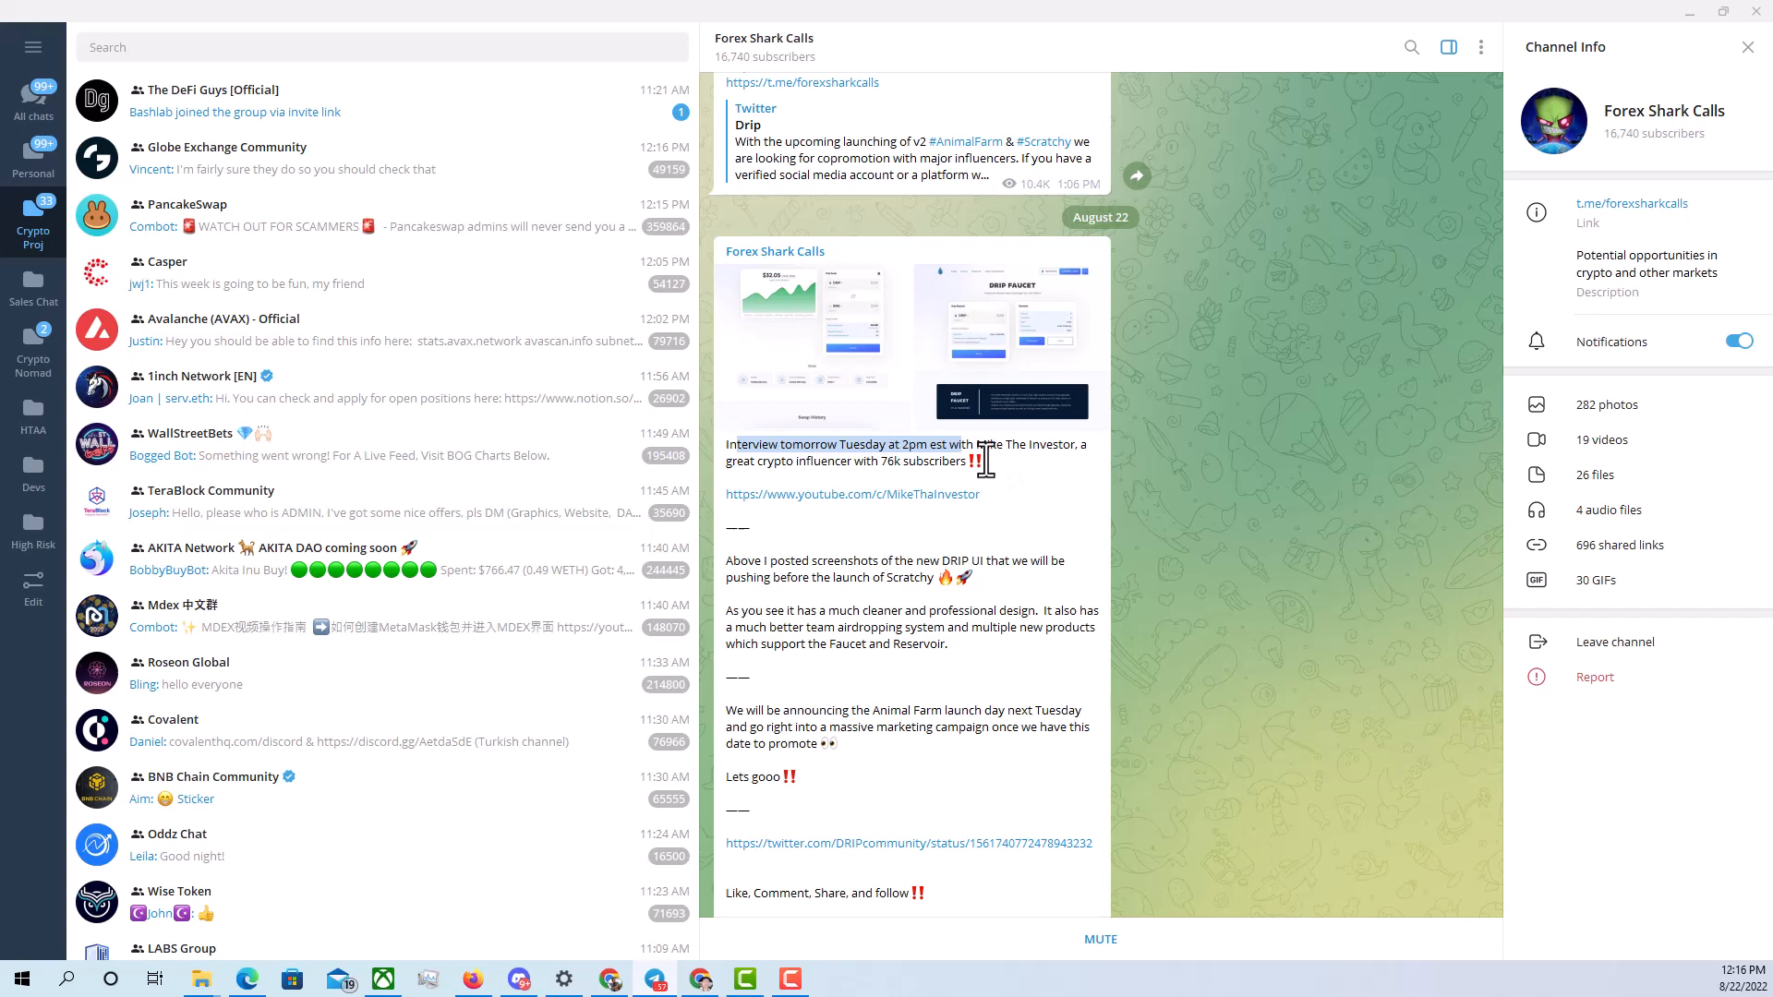
pyautogui.moveTo(1165, 599)
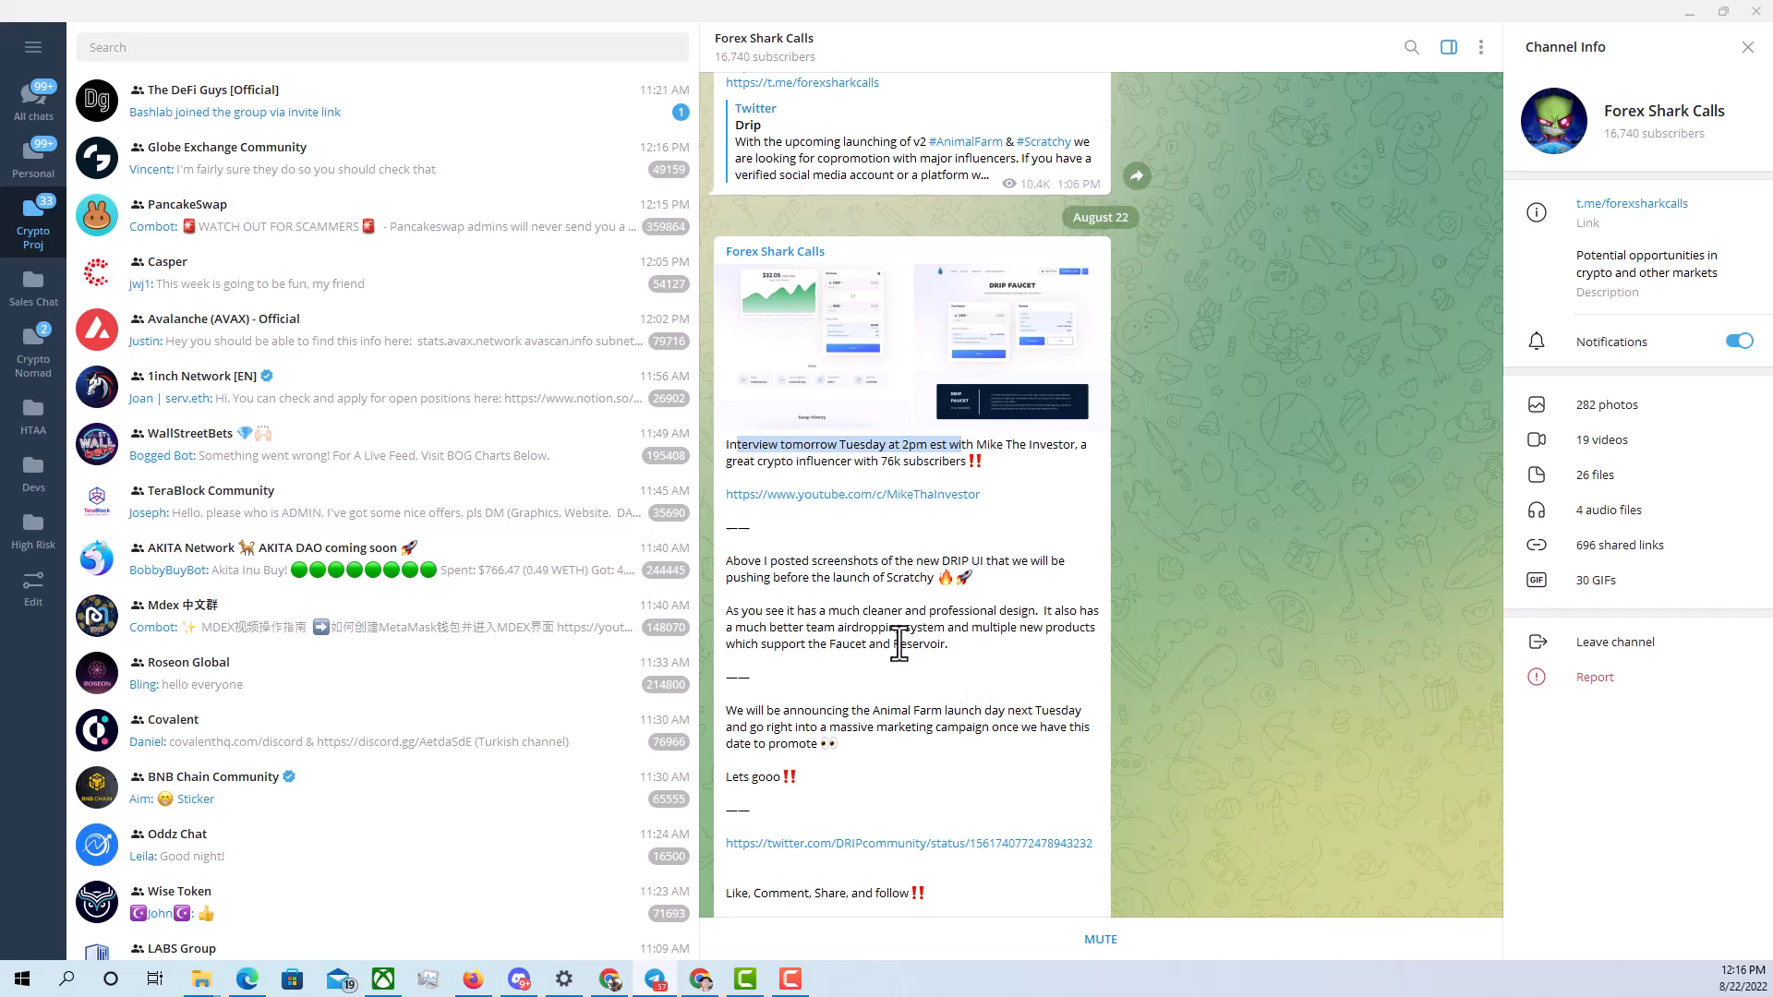
pyautogui.moveTo(758, 562)
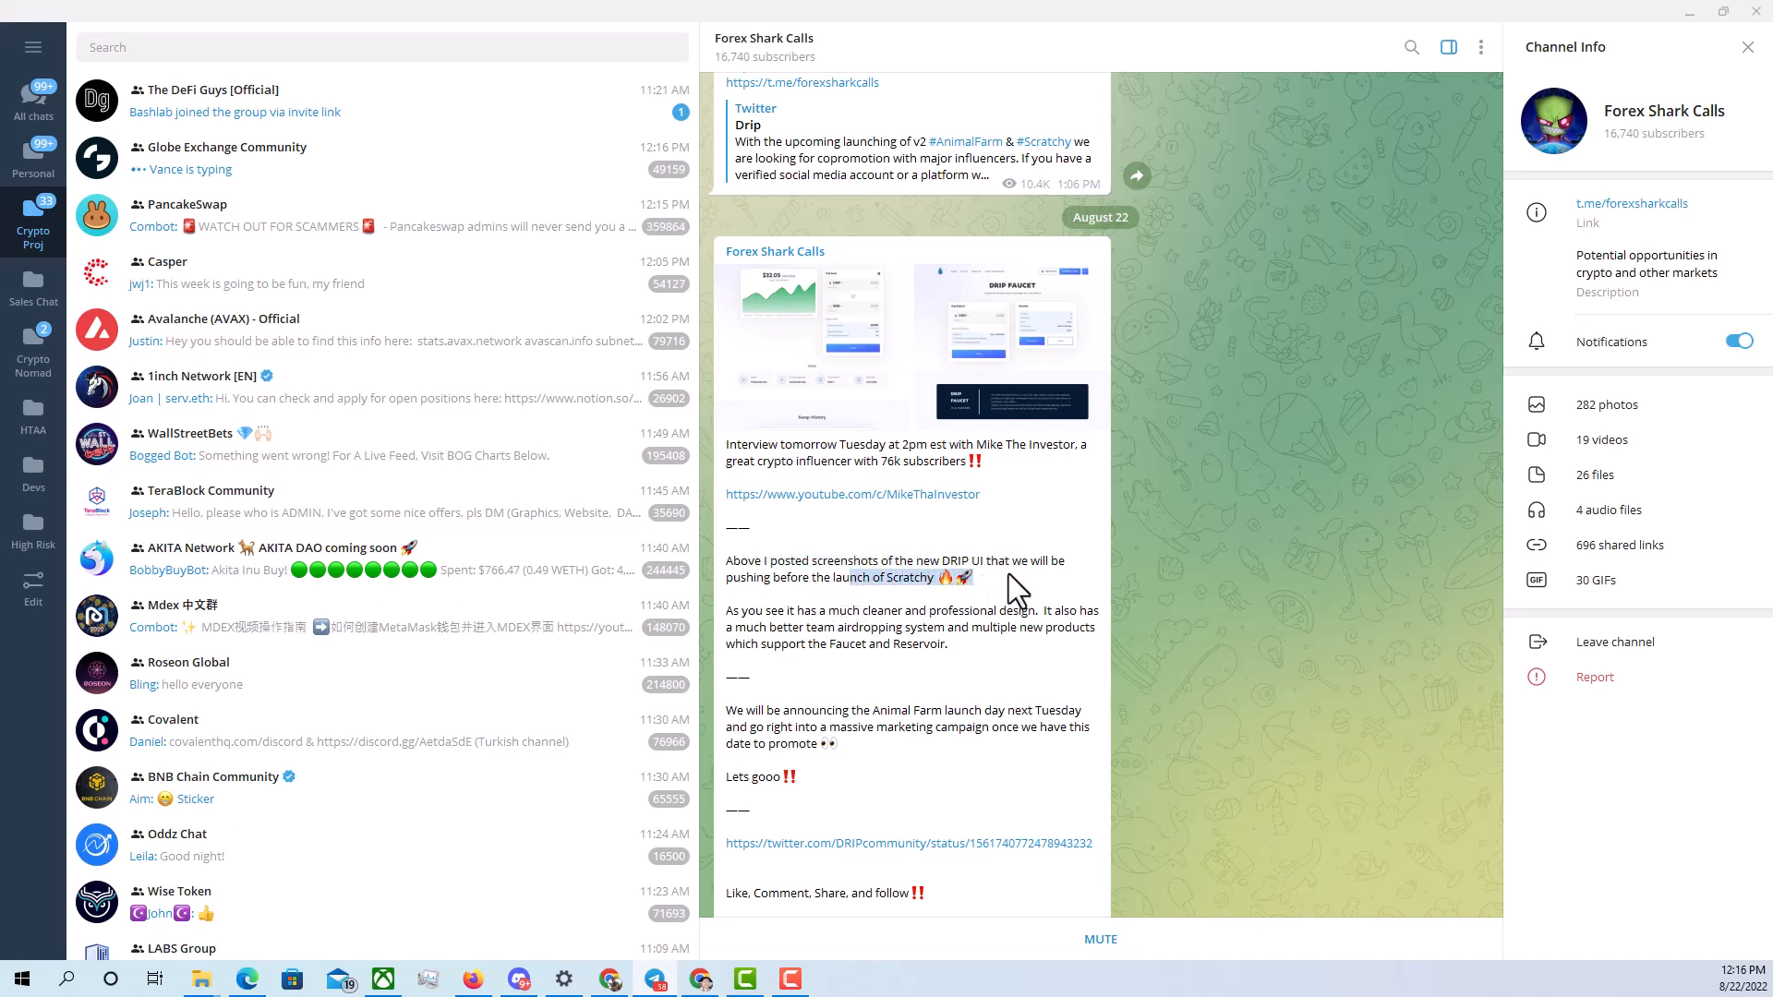
pyautogui.scroll(-3)
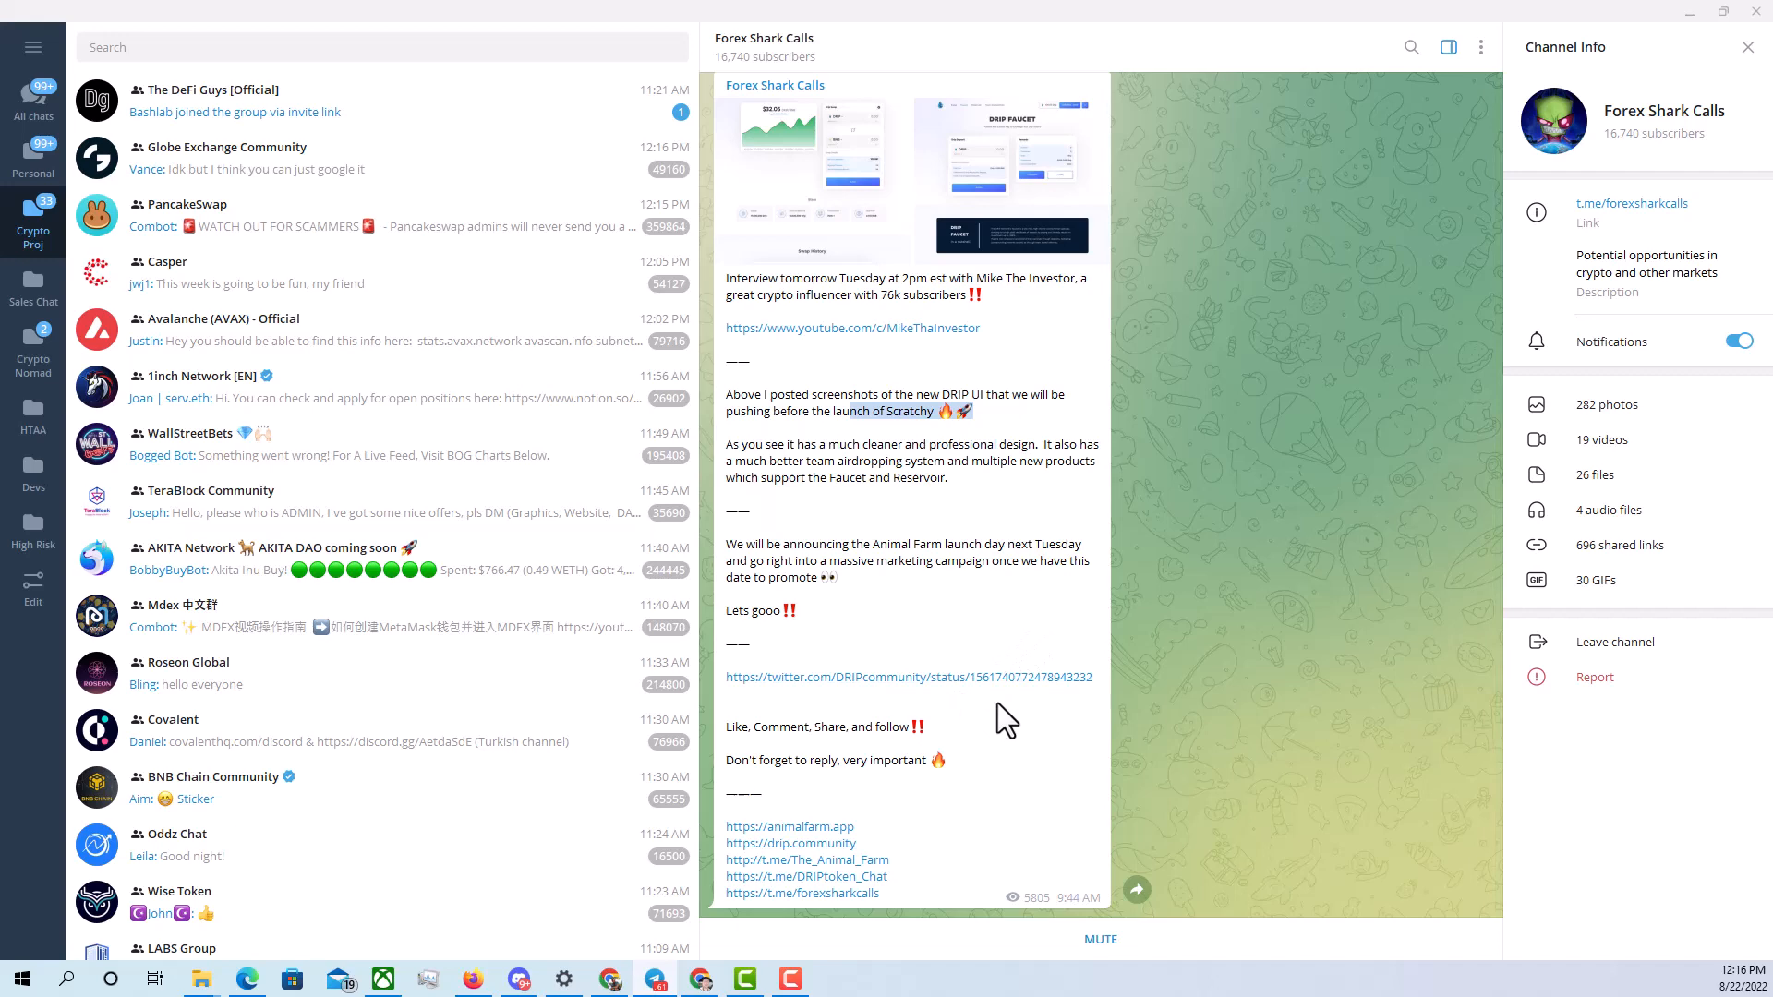
pyautogui.moveTo(1339, 177)
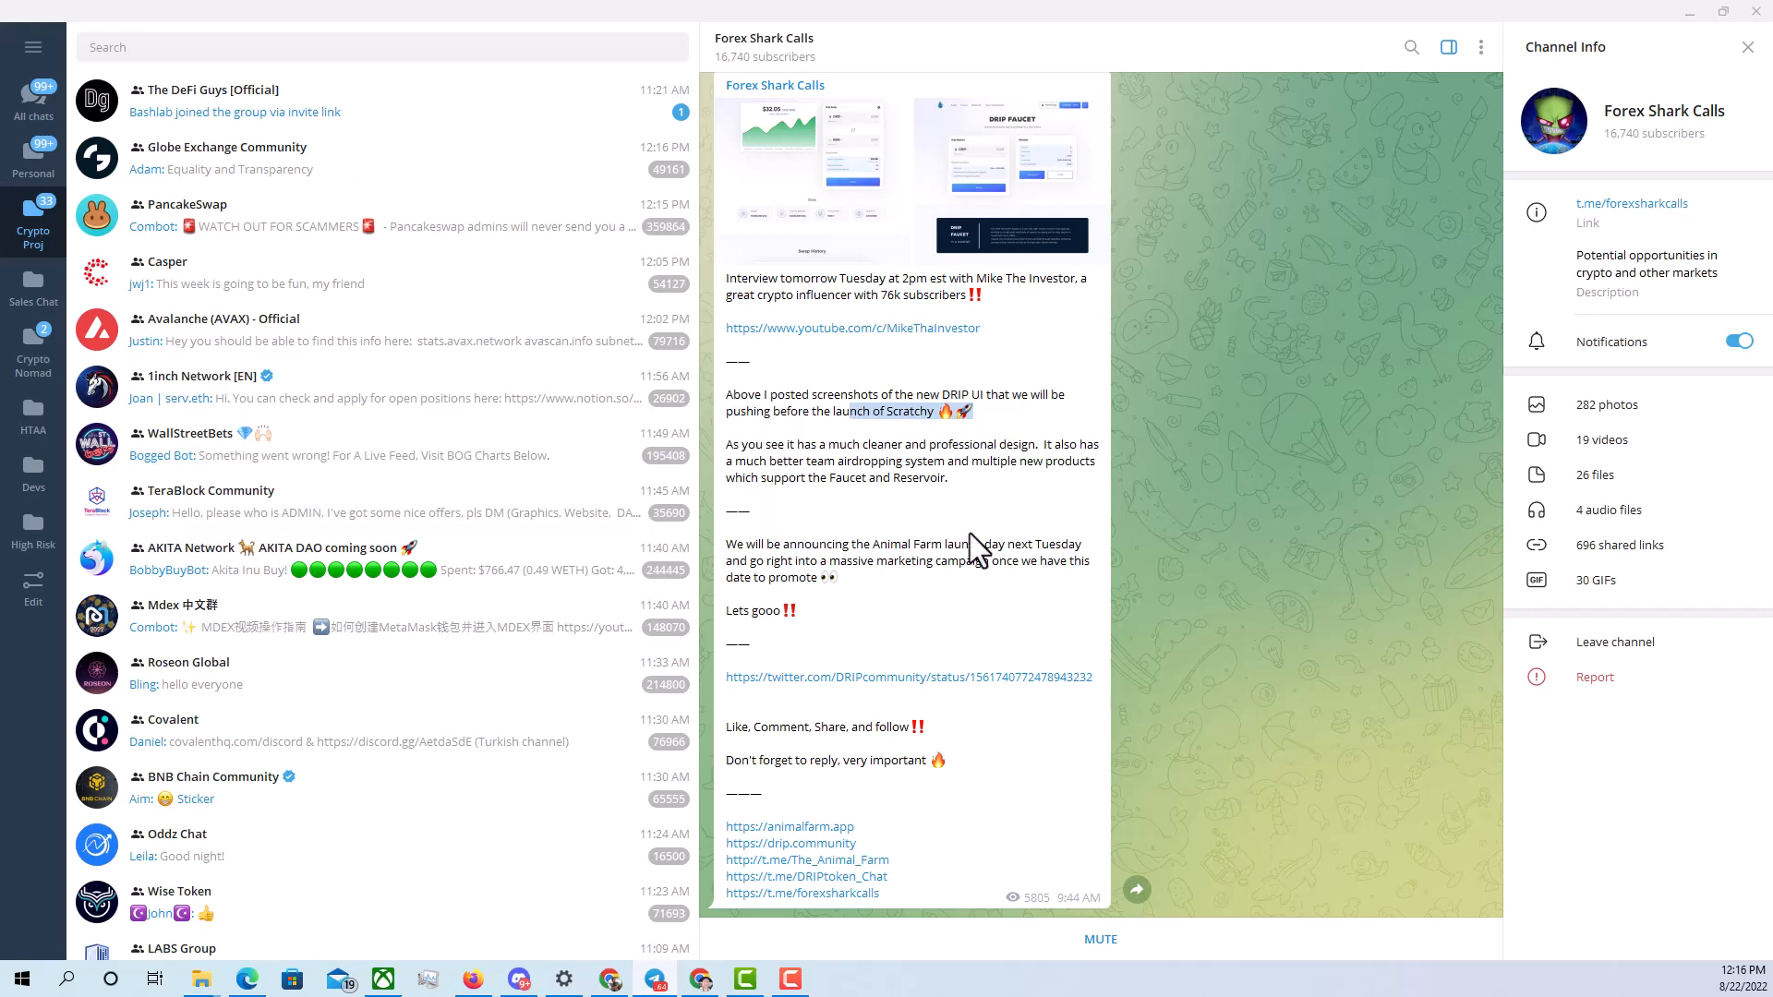
pyautogui.moveTo(975, 323)
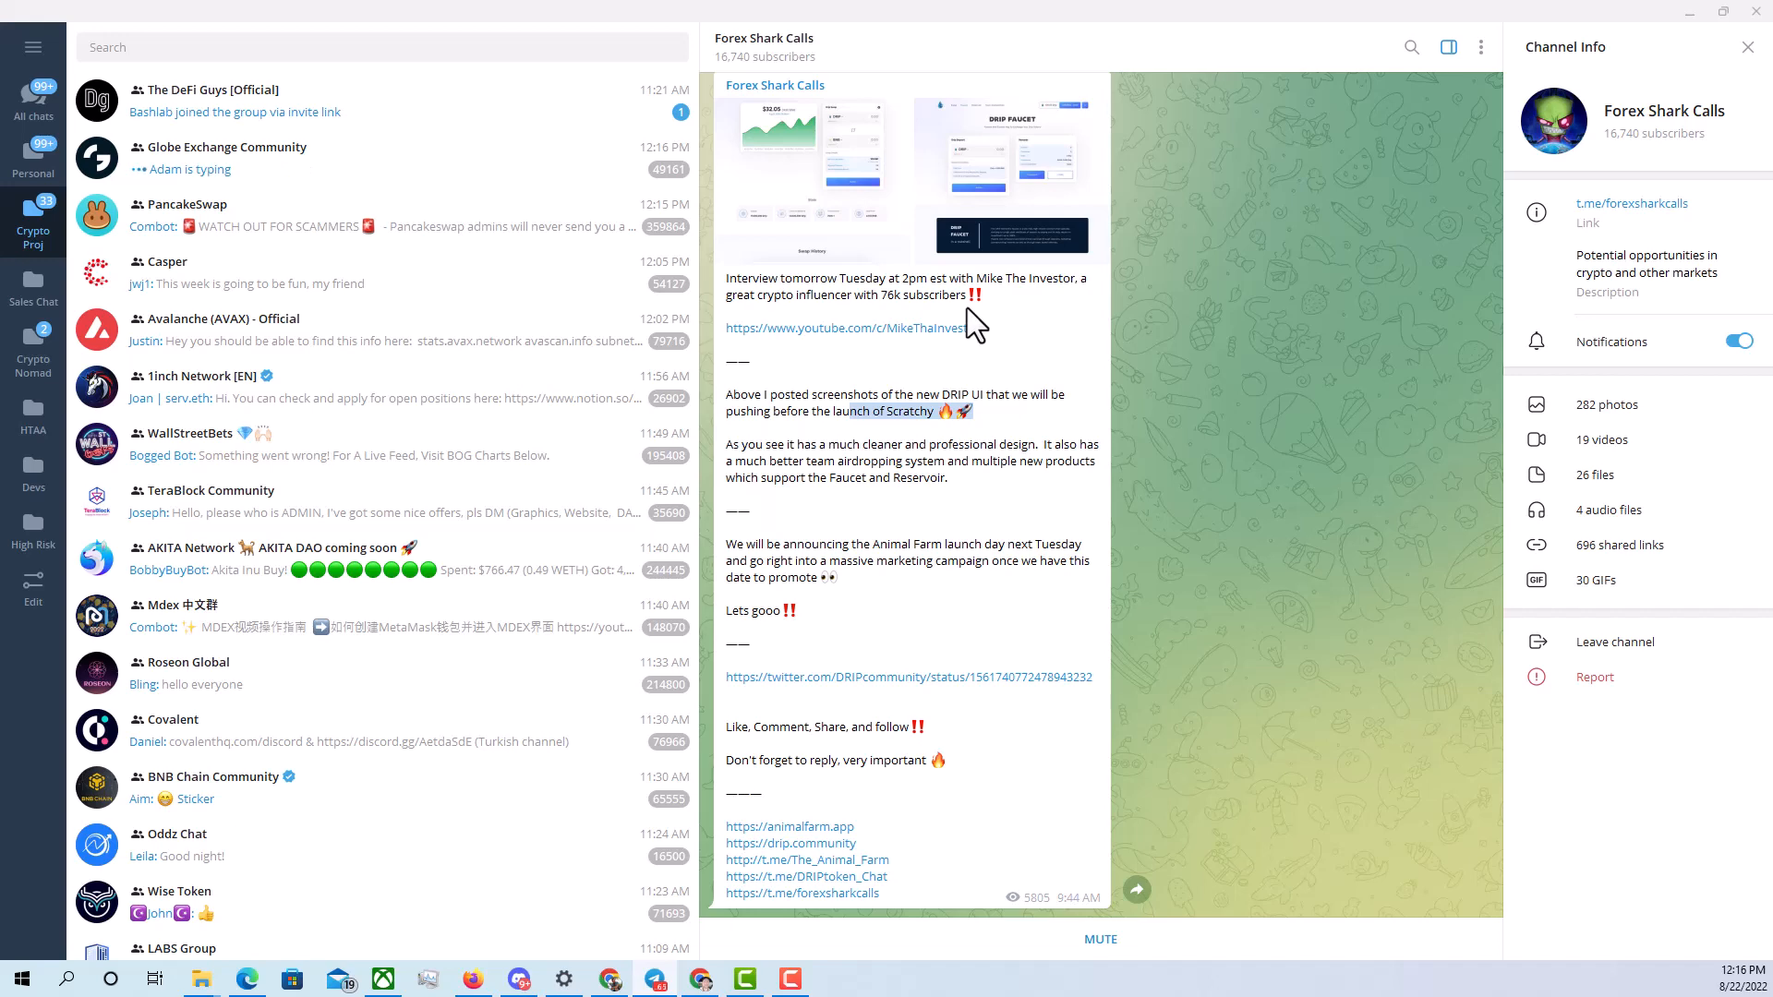
pyautogui.moveTo(951, 442)
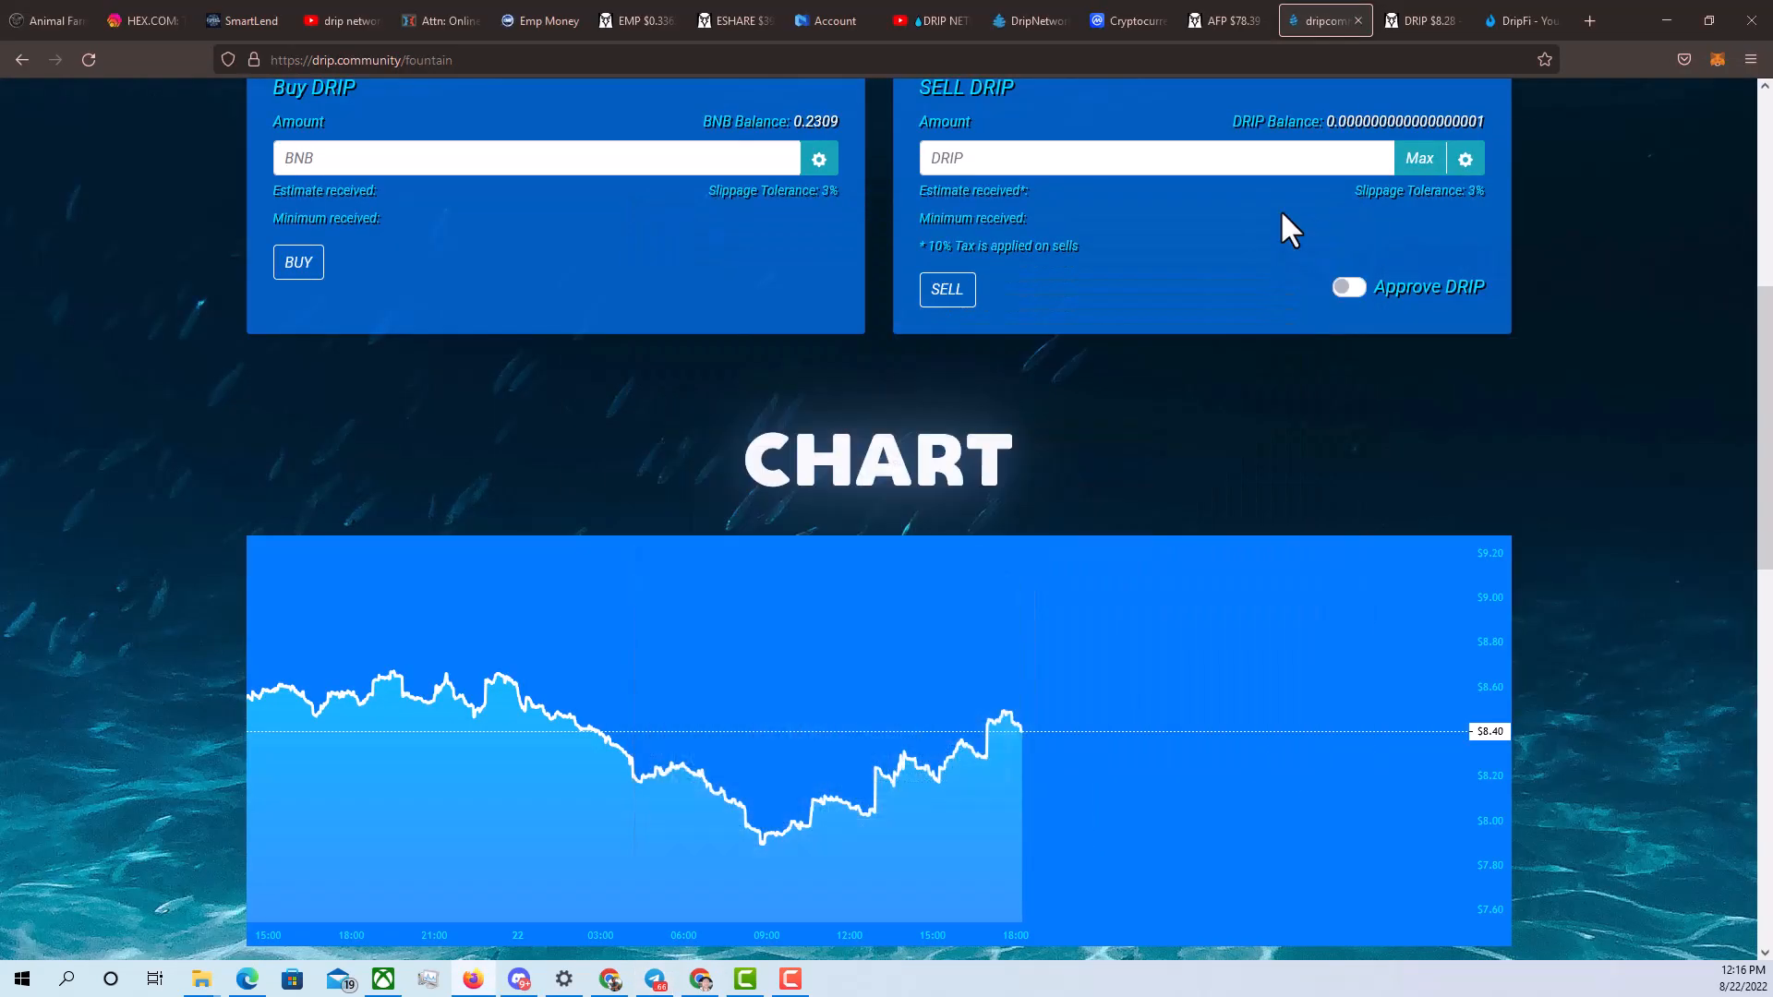
pyautogui.moveTo(1304, 223)
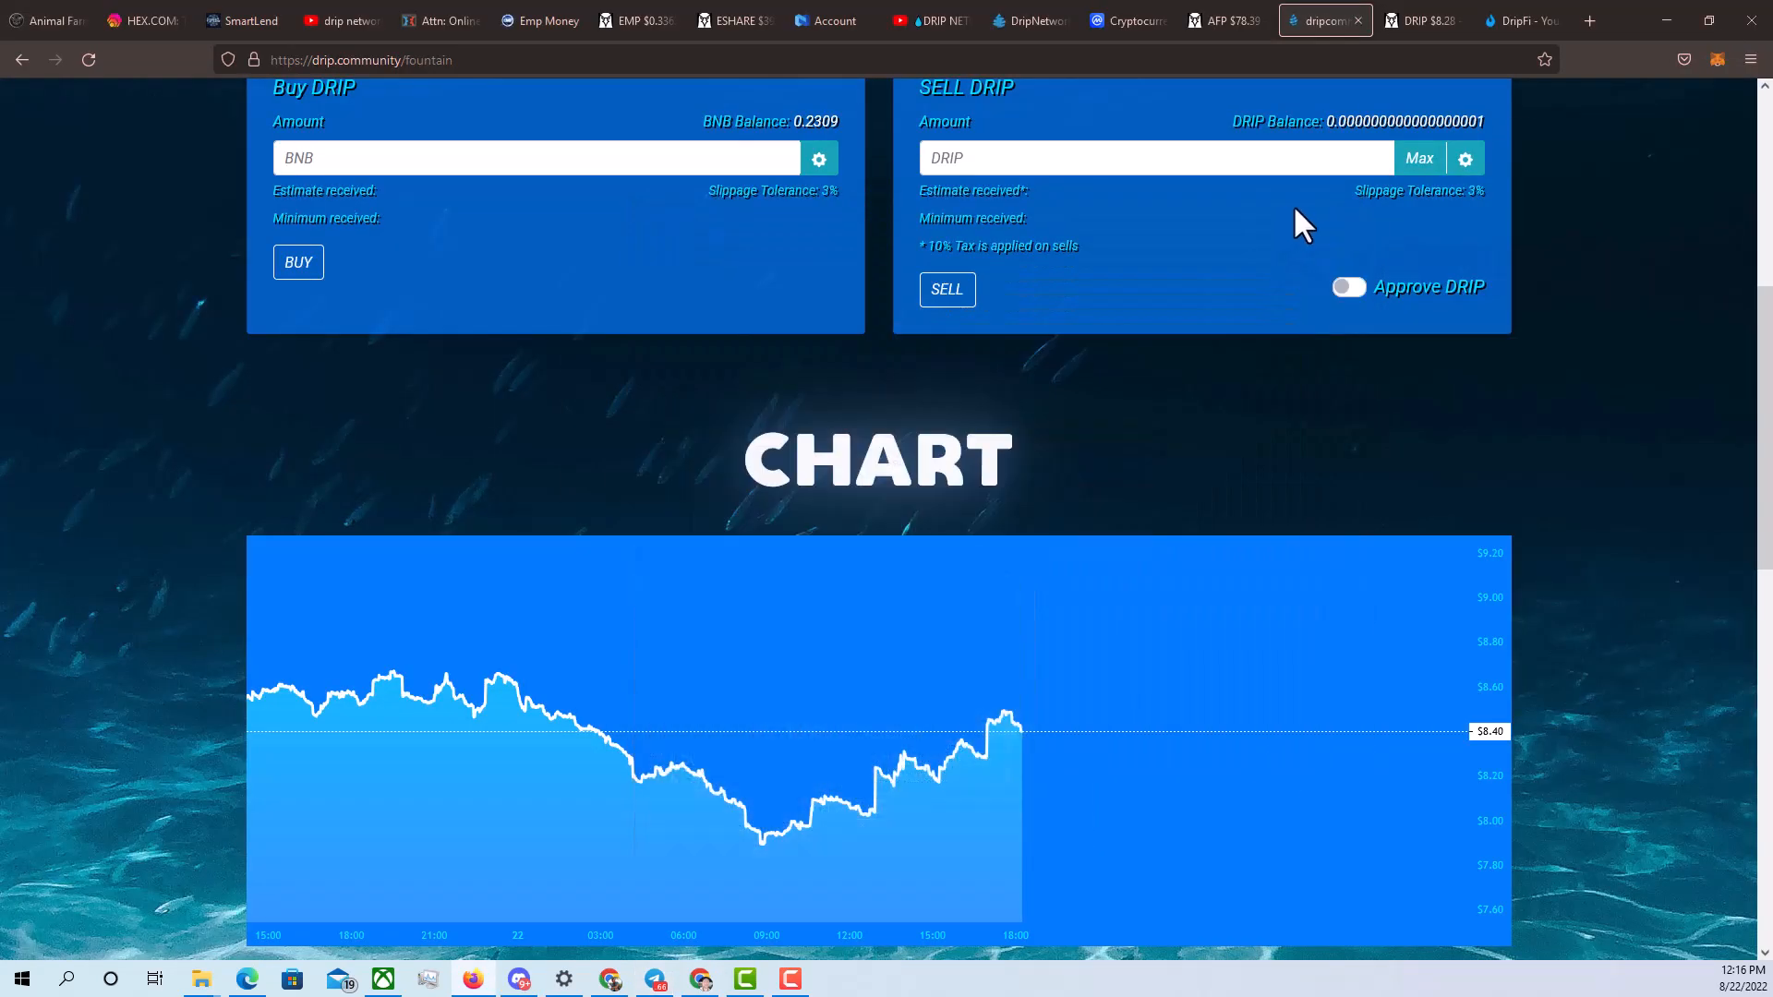
pyautogui.moveTo(1340, 203)
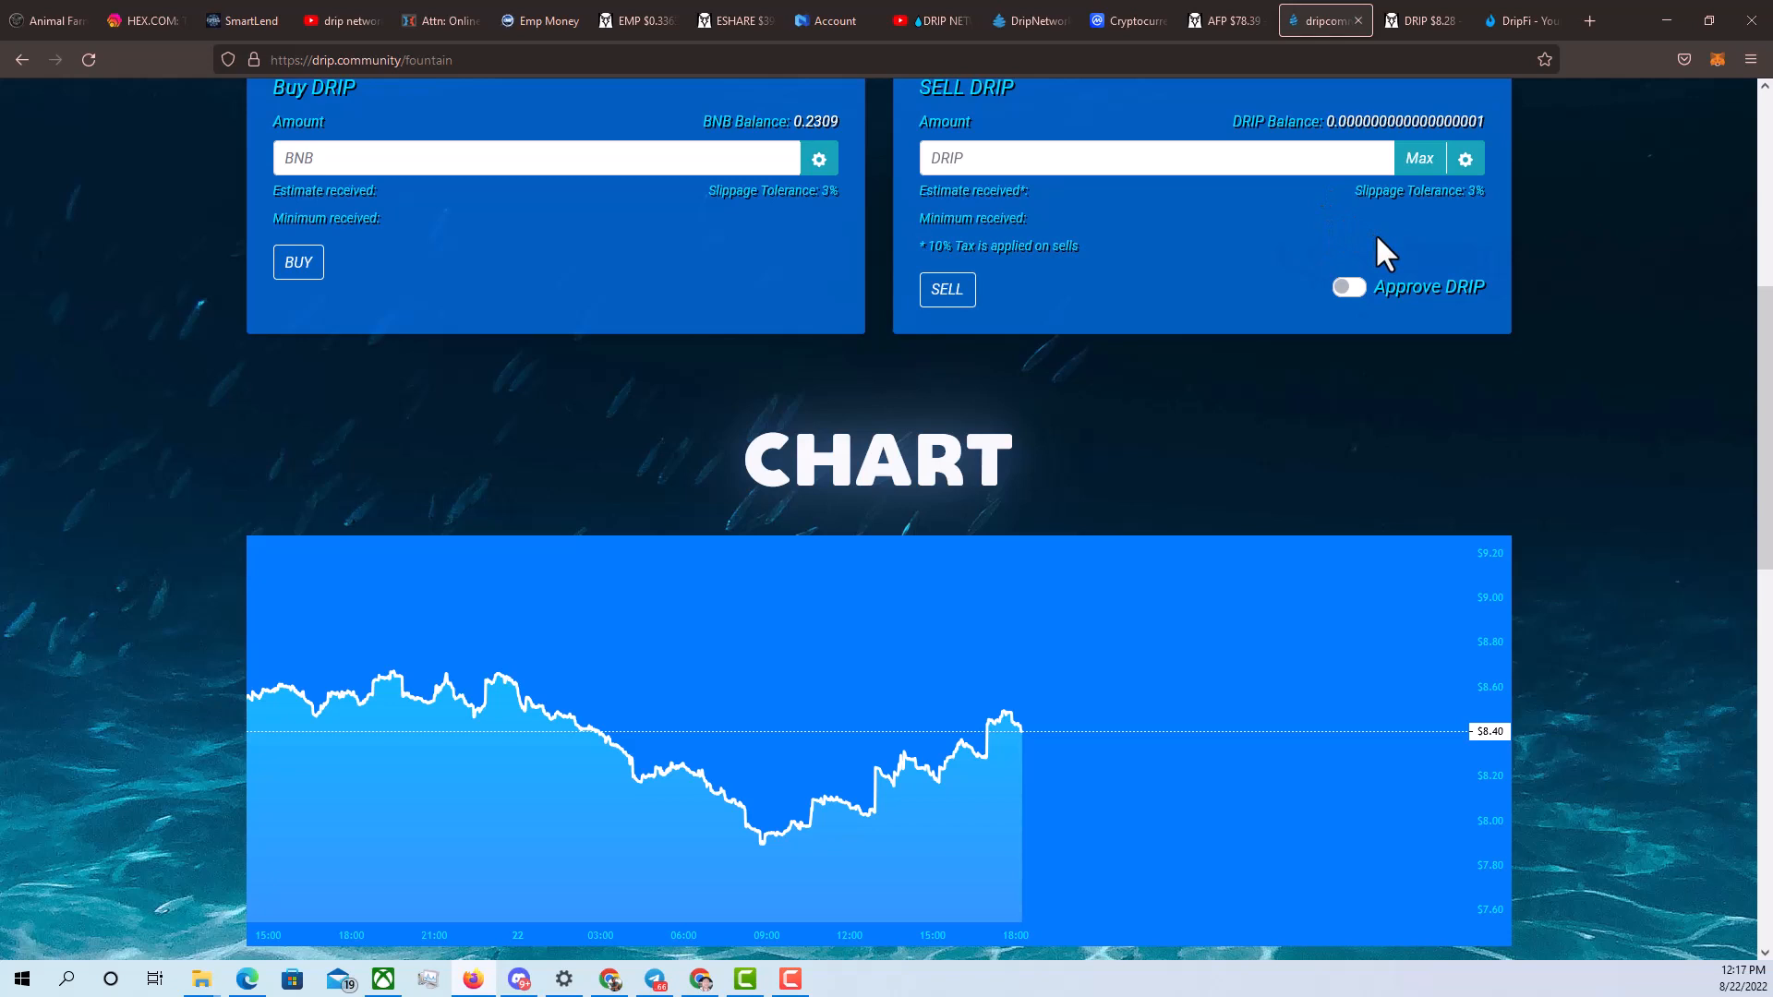
pyautogui.moveTo(1371, 261)
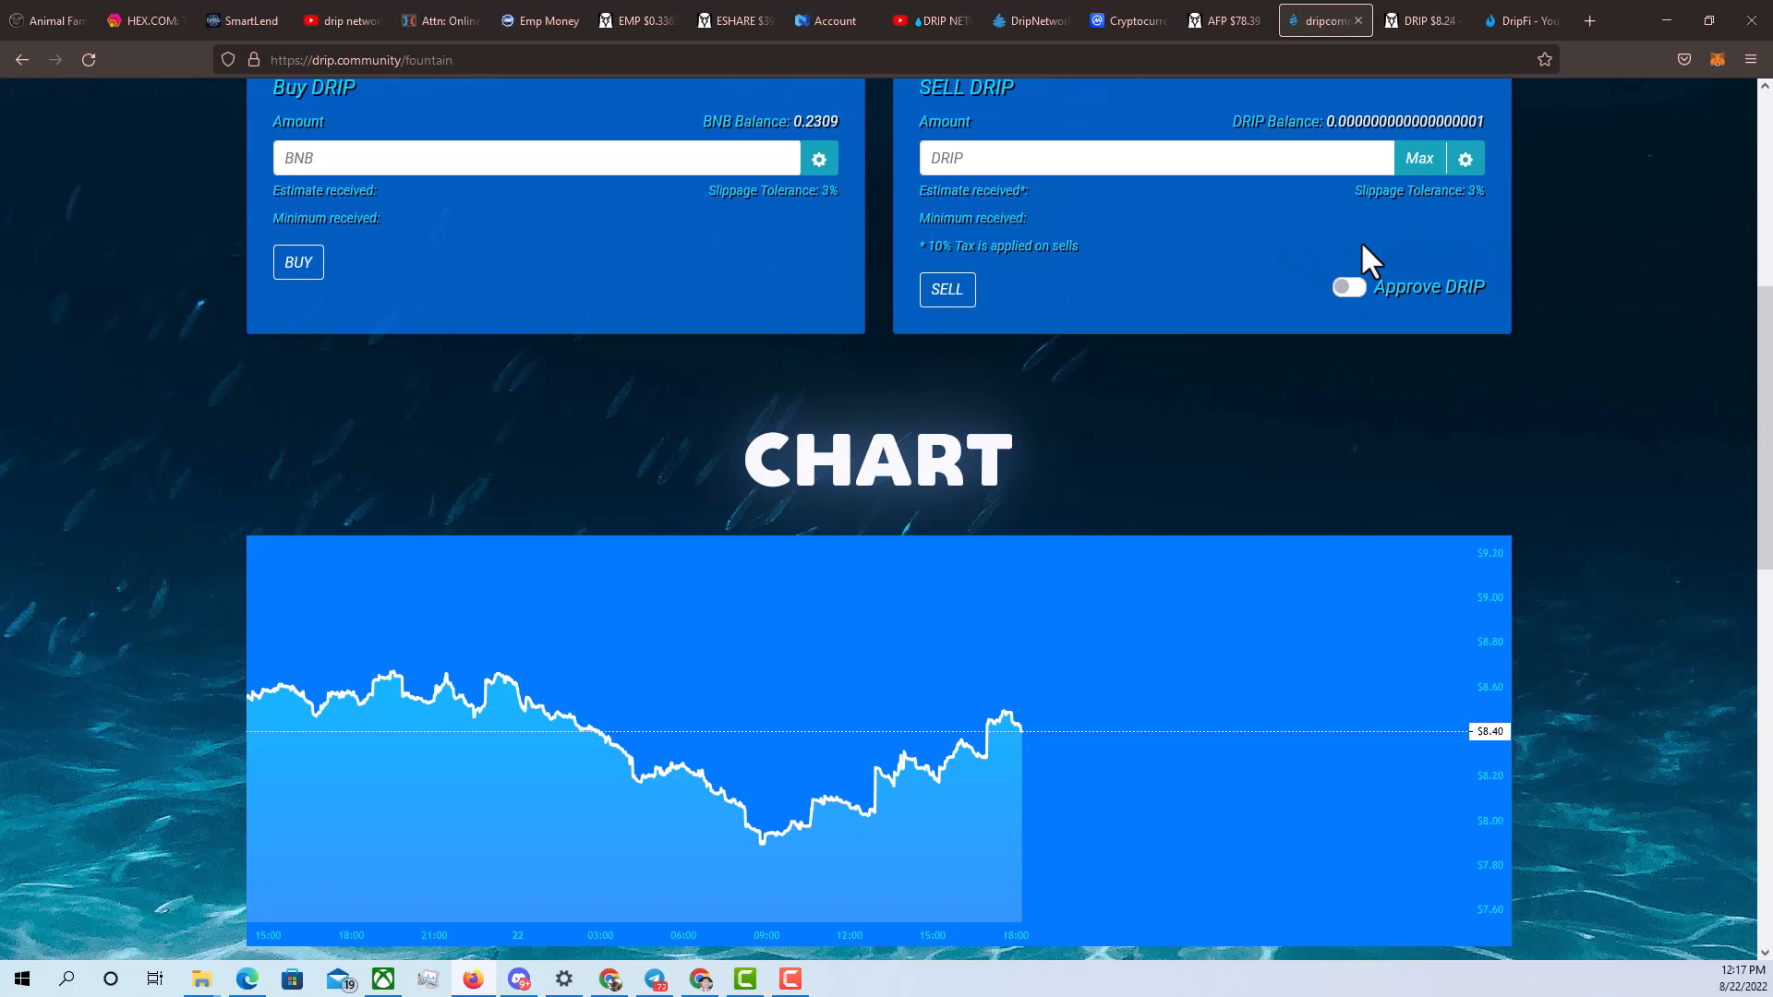
pyautogui.moveTo(1416, 576)
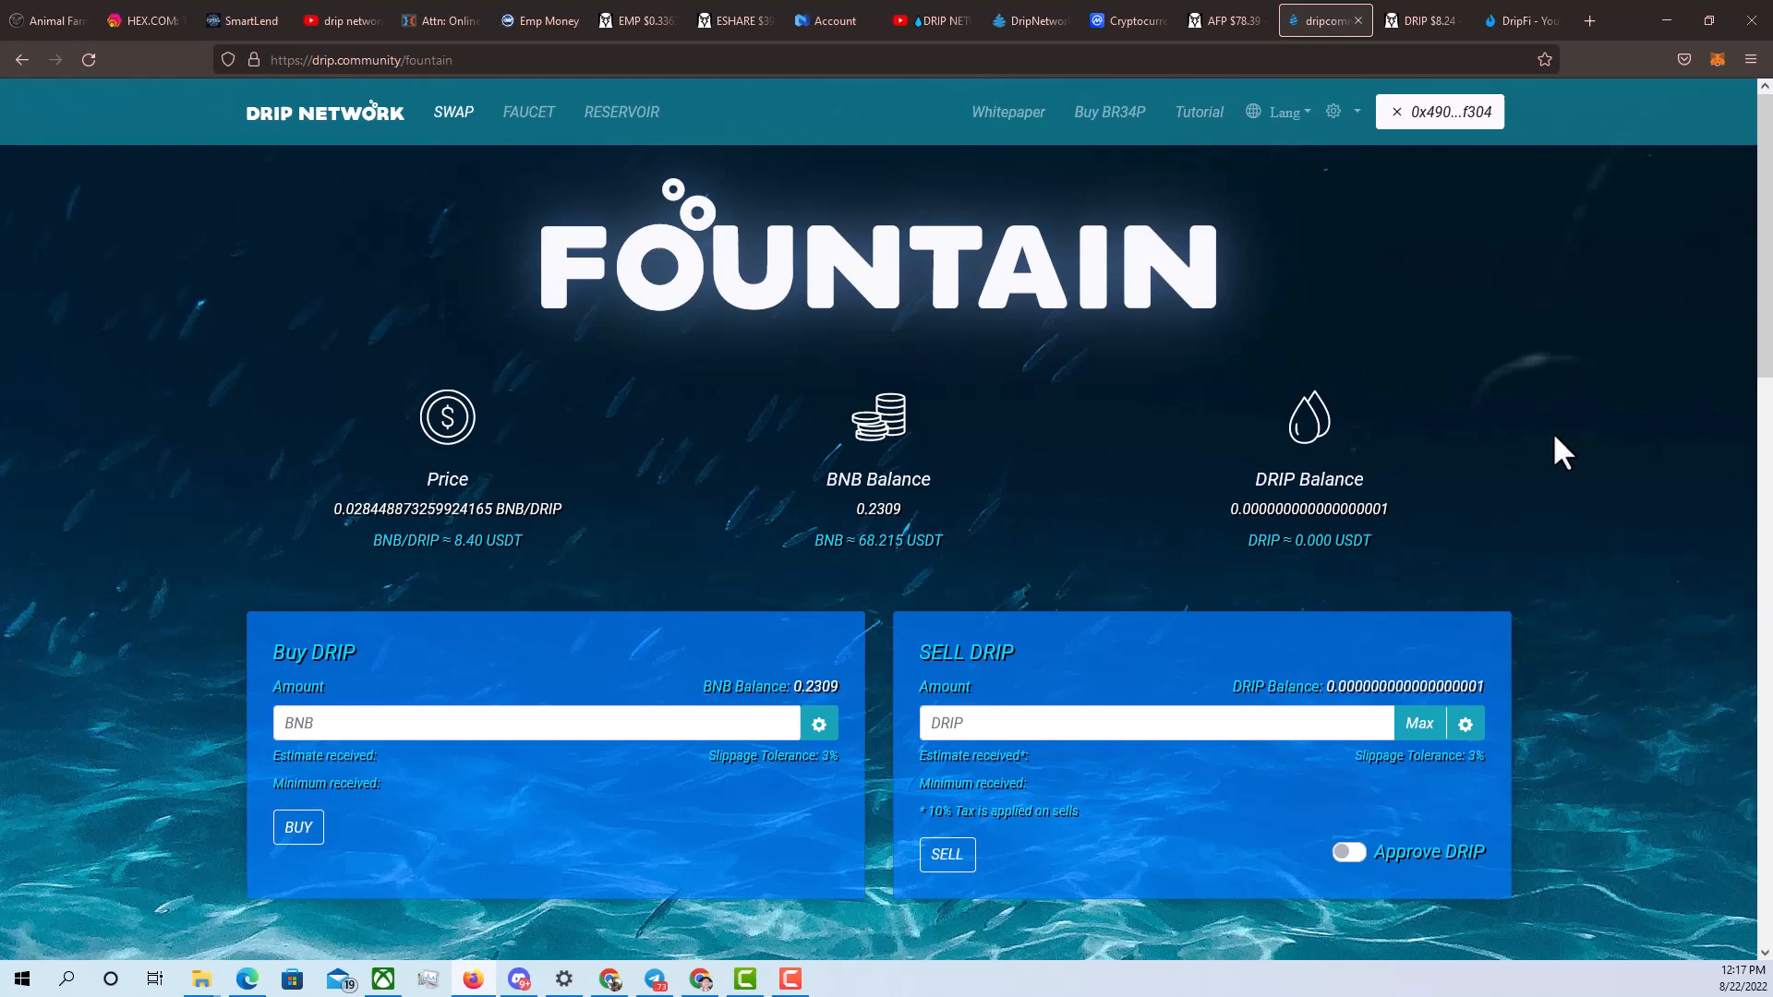
pyautogui.moveTo(1531, 429)
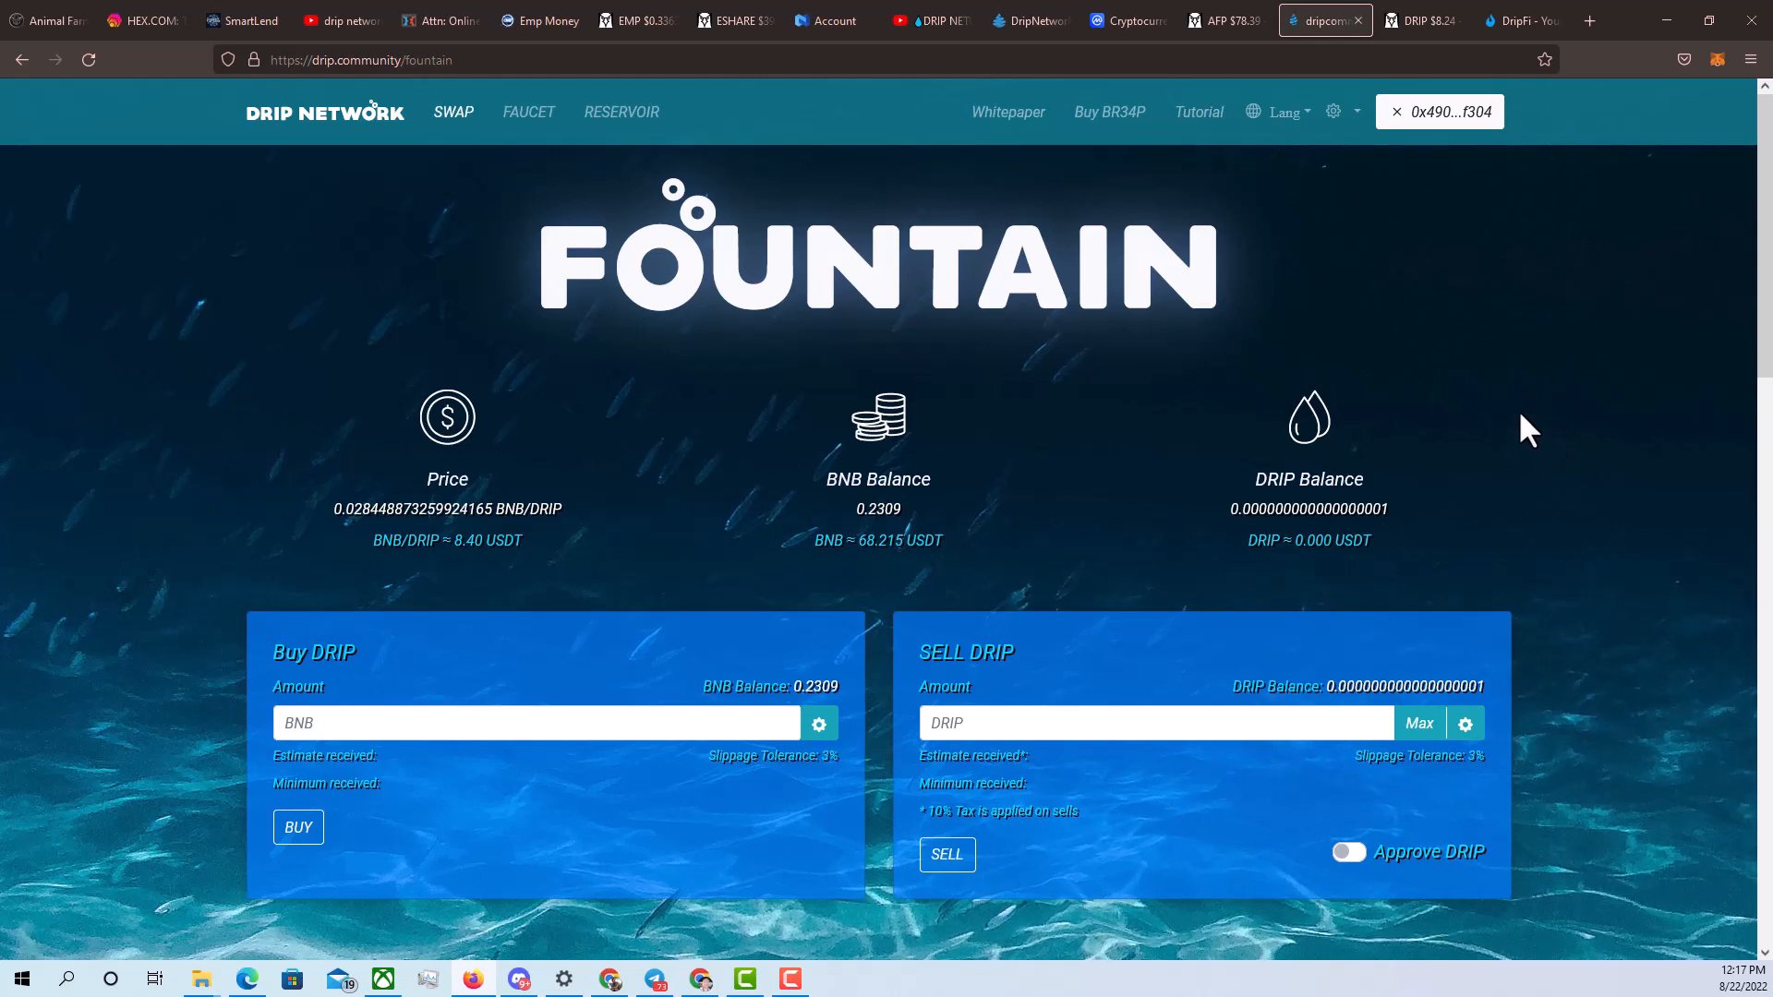
pyautogui.moveTo(1657, 283)
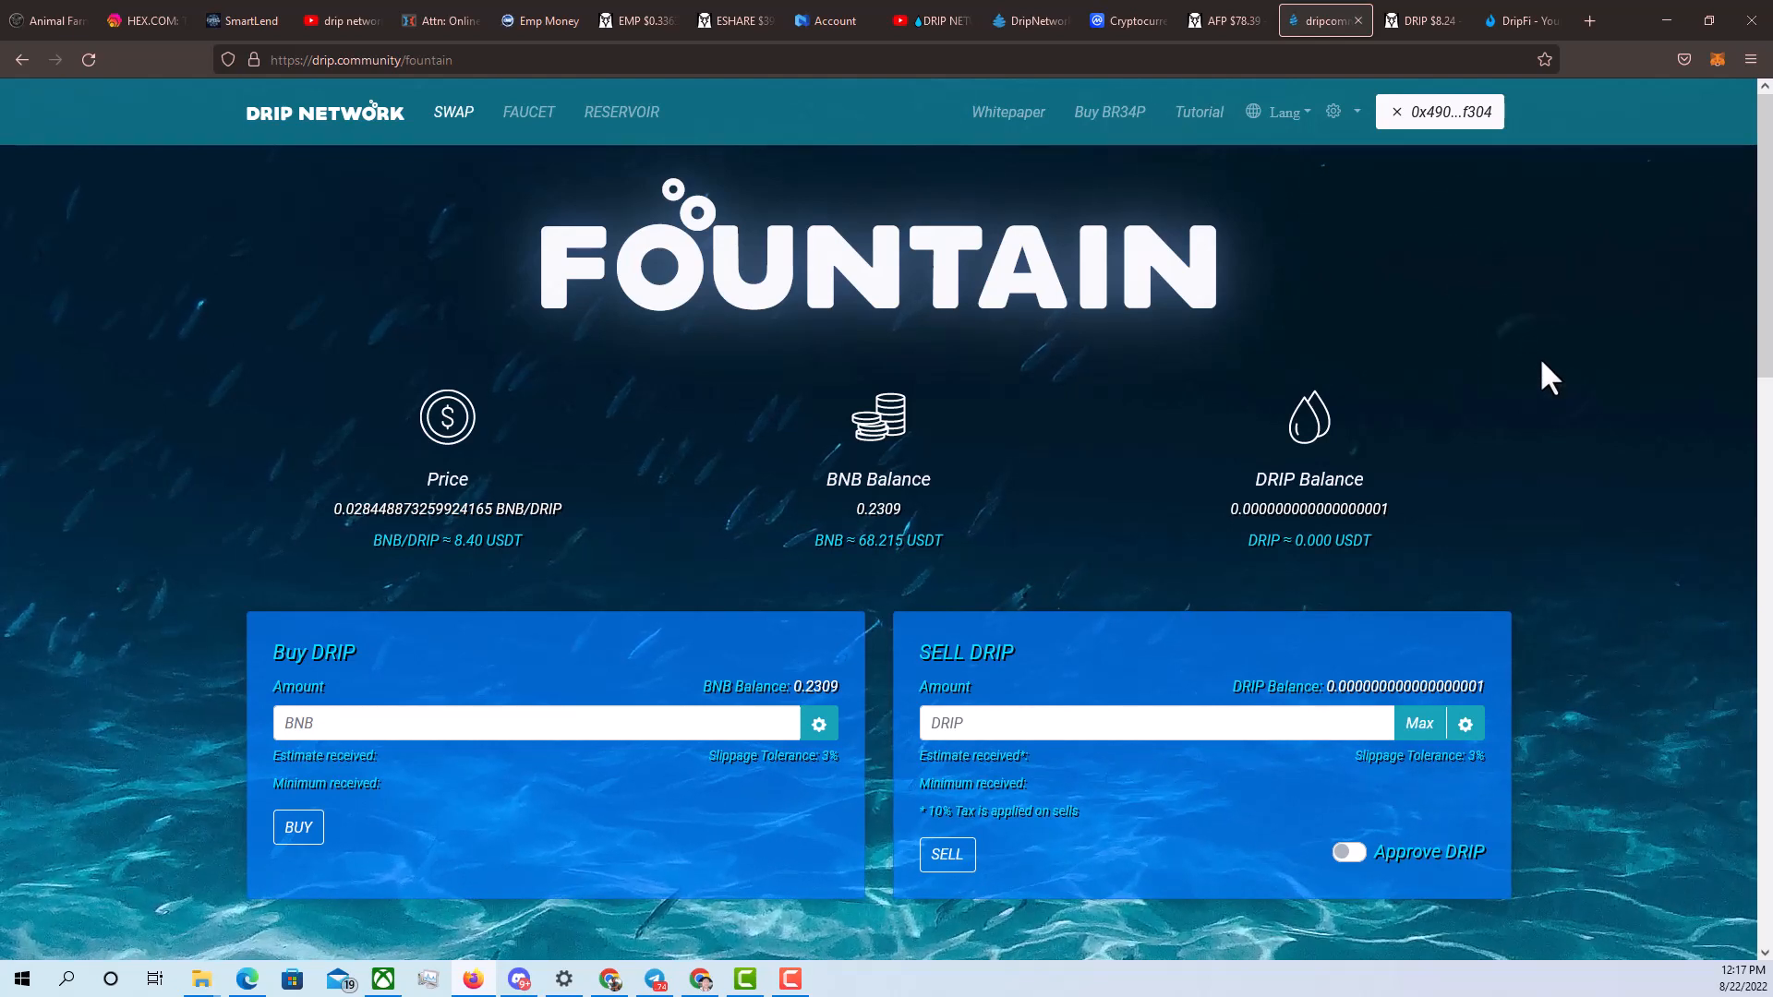
pyautogui.moveTo(1508, 429)
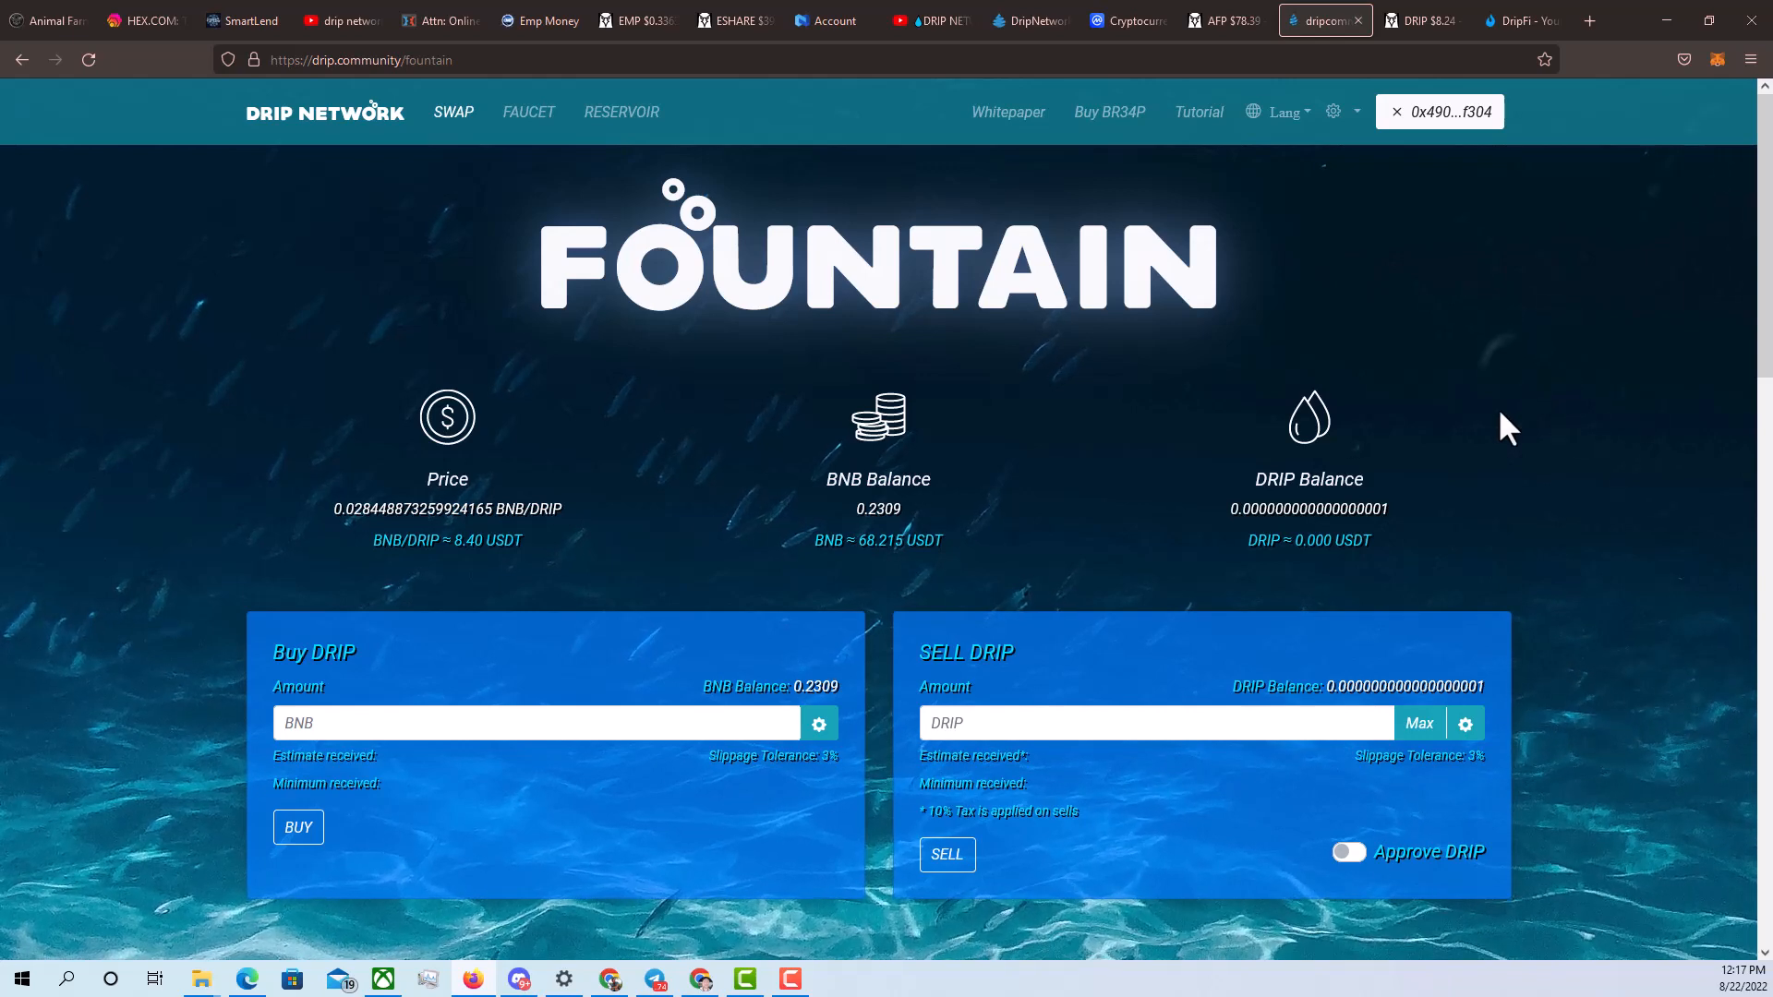
pyautogui.moveTo(1532, 417)
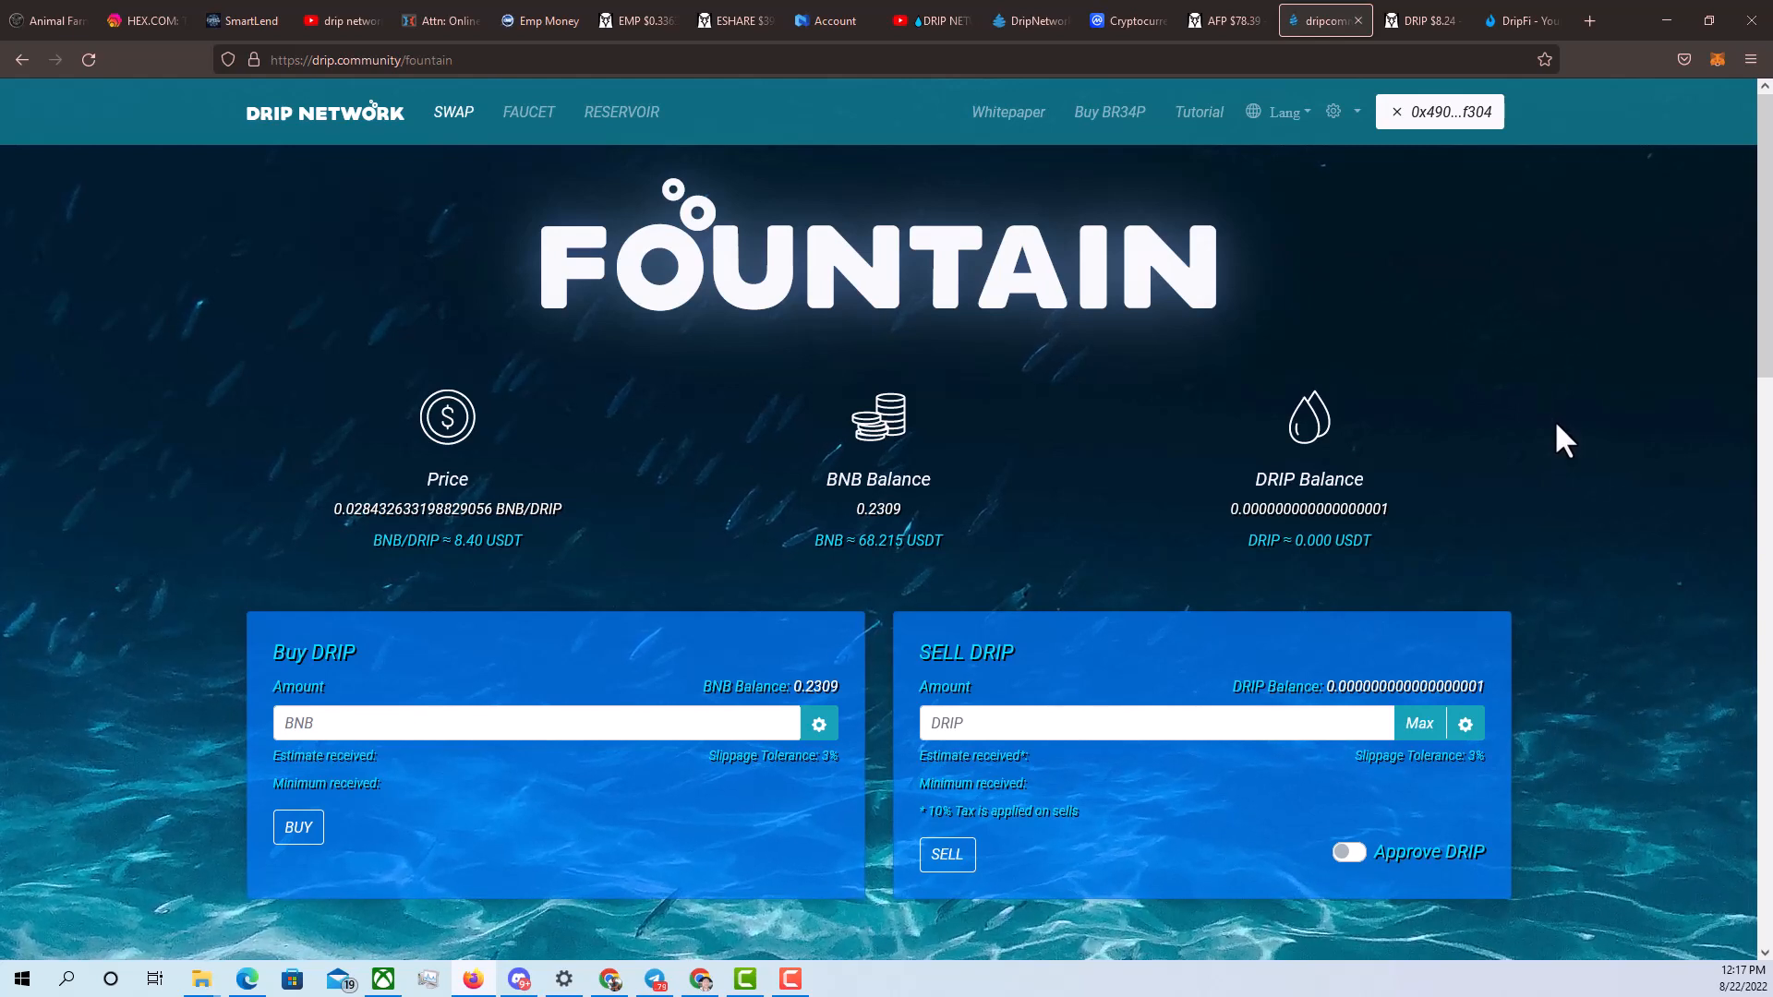
pyautogui.moveTo(1577, 433)
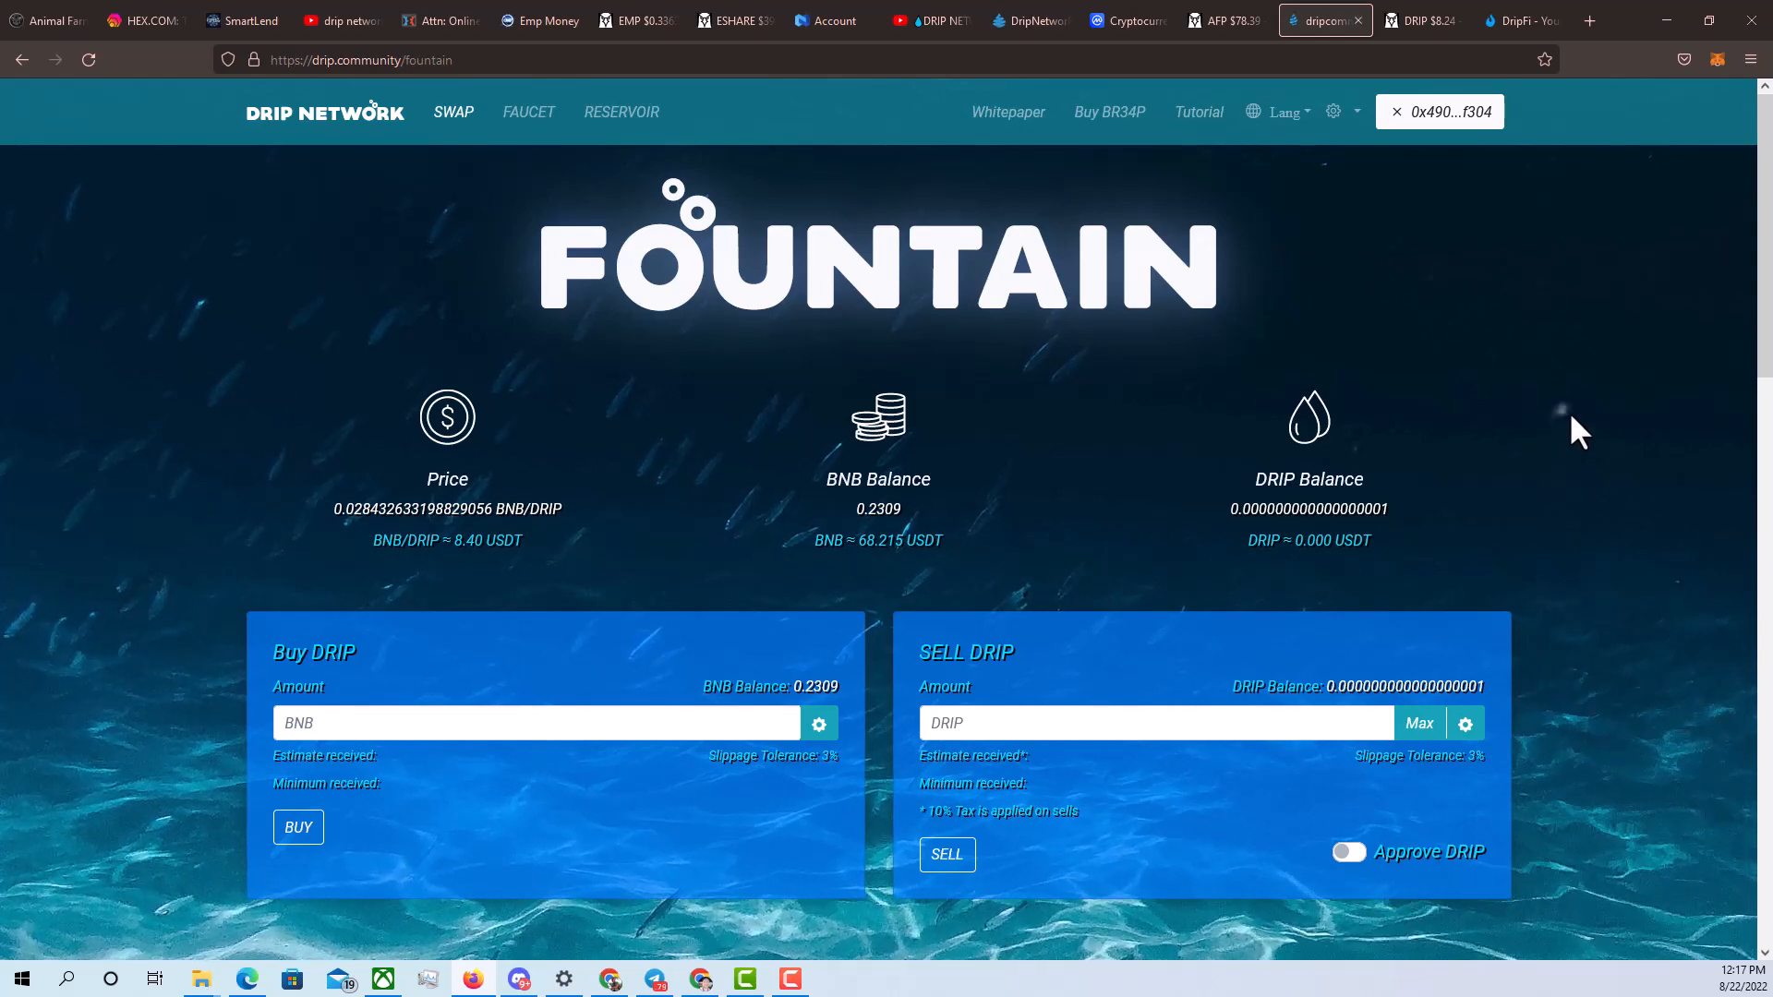
# Scroll the Fountain page to the DRIP chart, then switch to the DripFi calculator tab
pyautogui.scroll(-3)
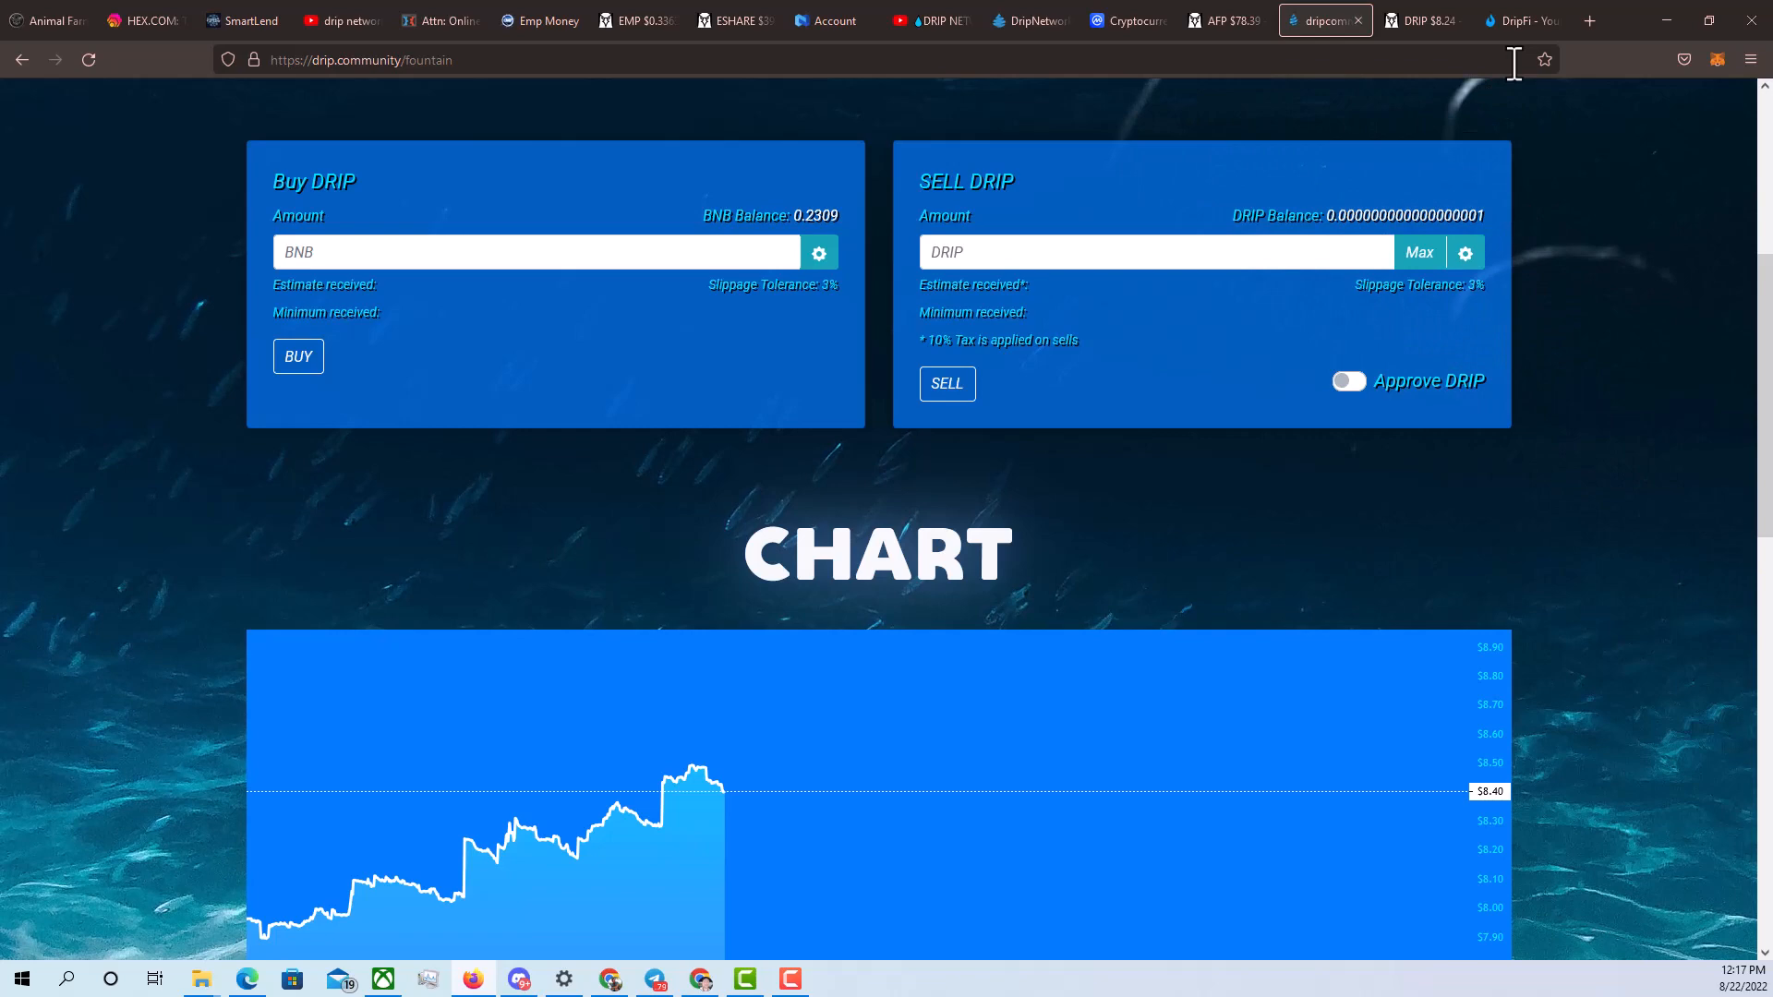
pyautogui.click(1521, 20)
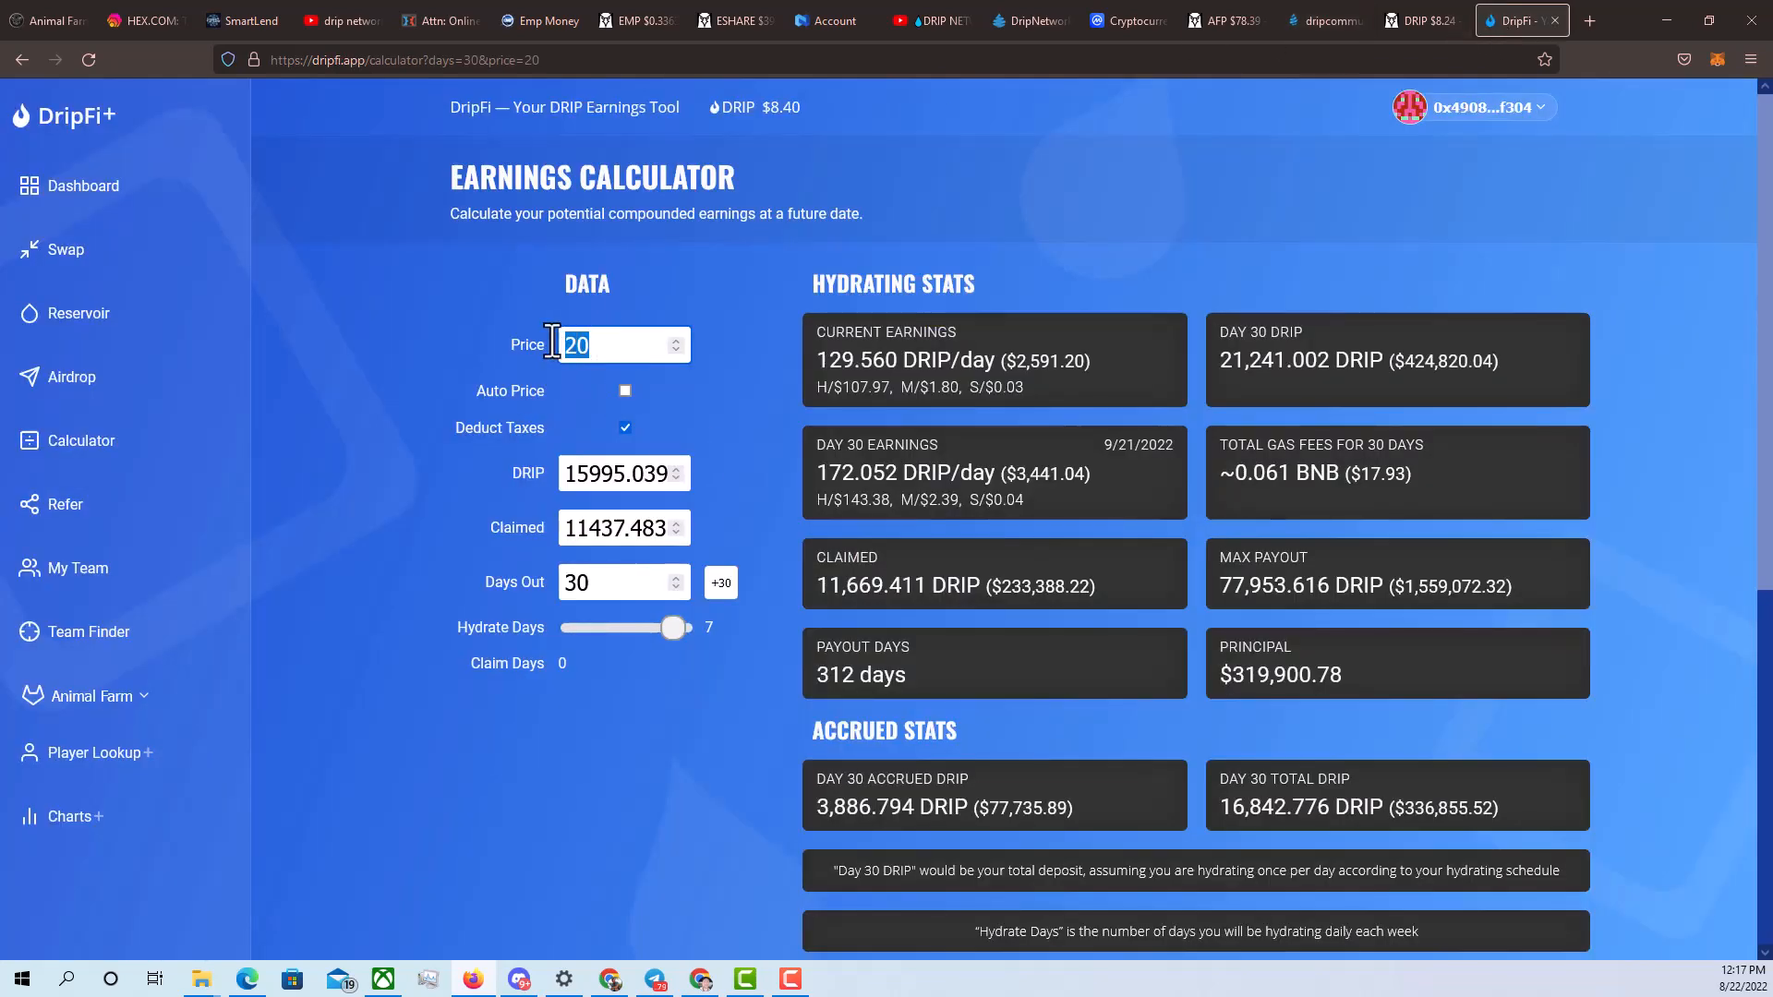
# Try different Days Out values in the DripFi calculator at a $20 price, ending at 131 days
pyautogui.click(616, 583)
pyautogui.write('130')
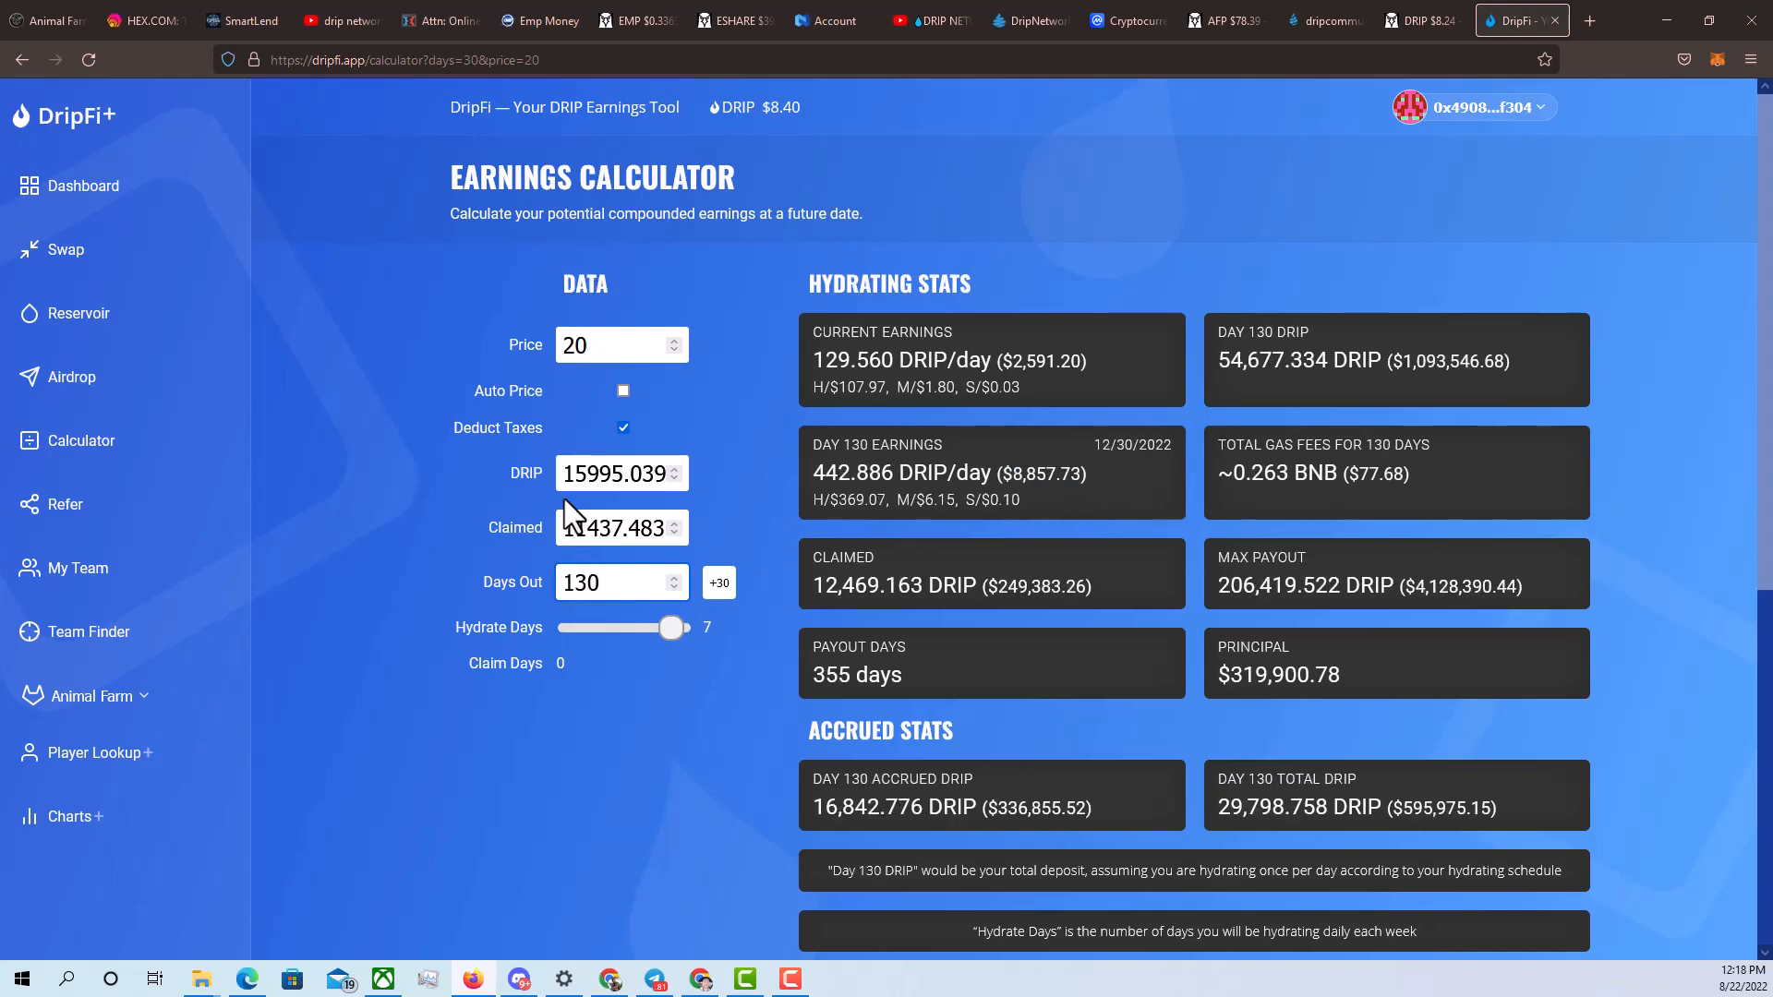
pyautogui.click(675, 576)
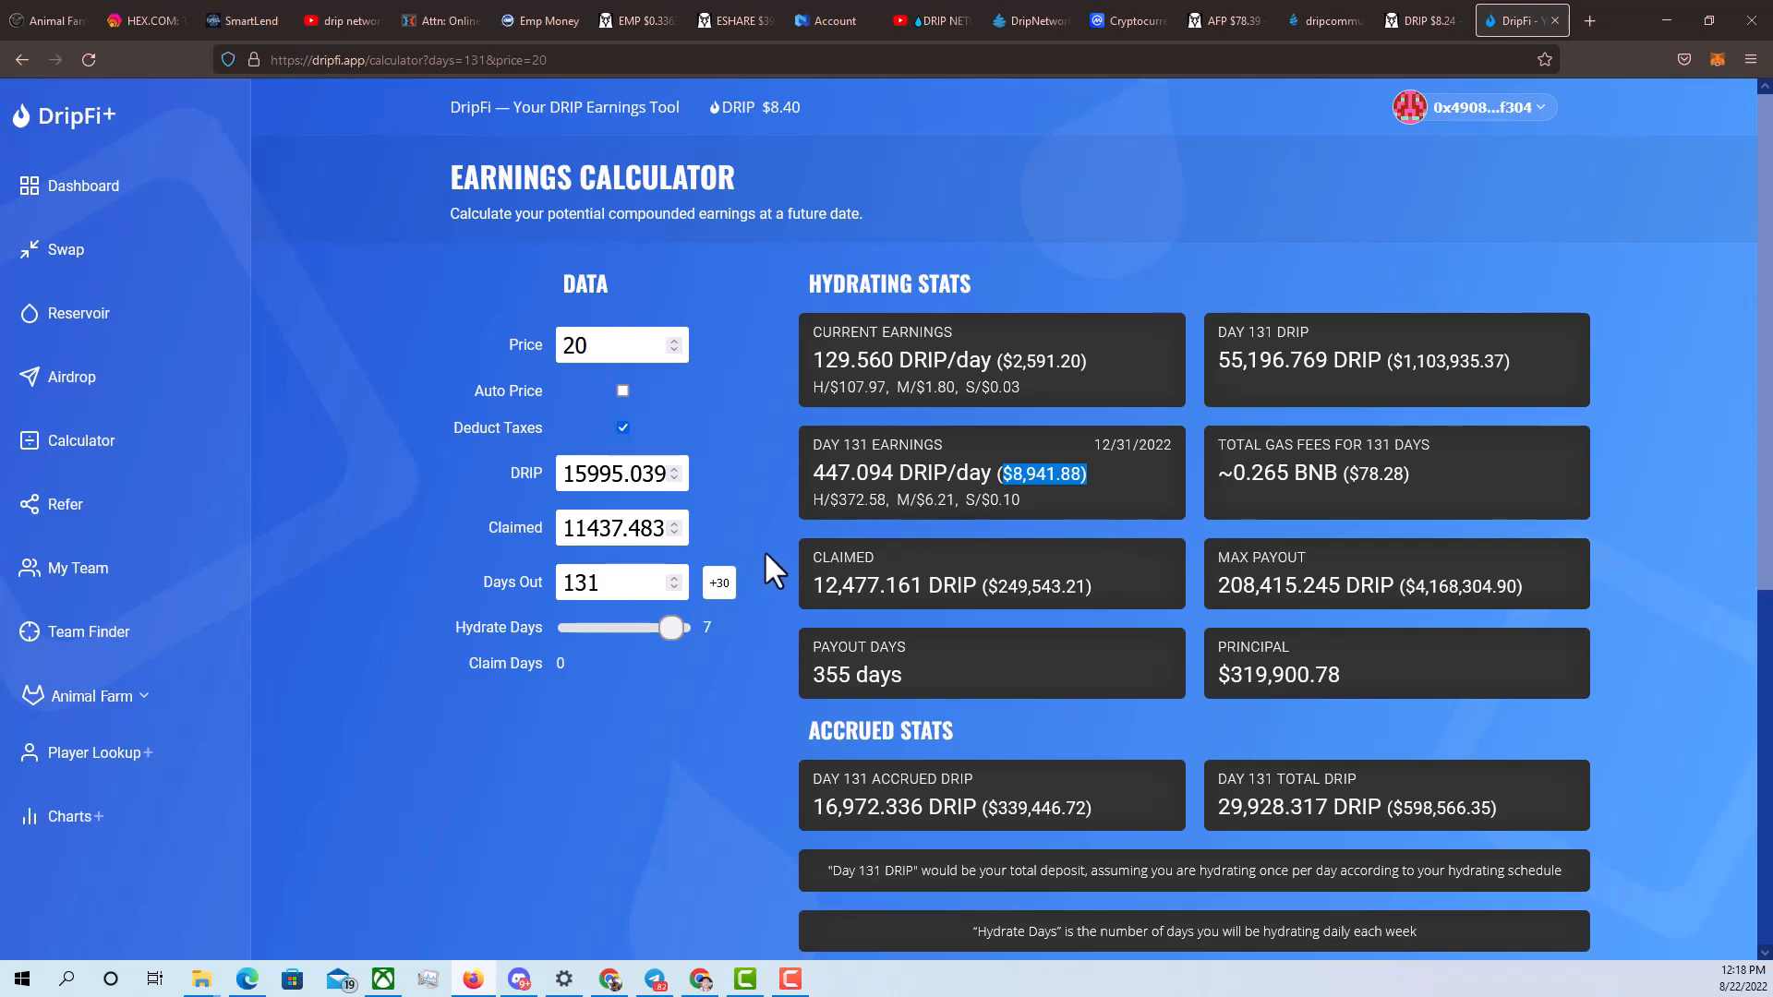
pyautogui.moveTo(720, 523)
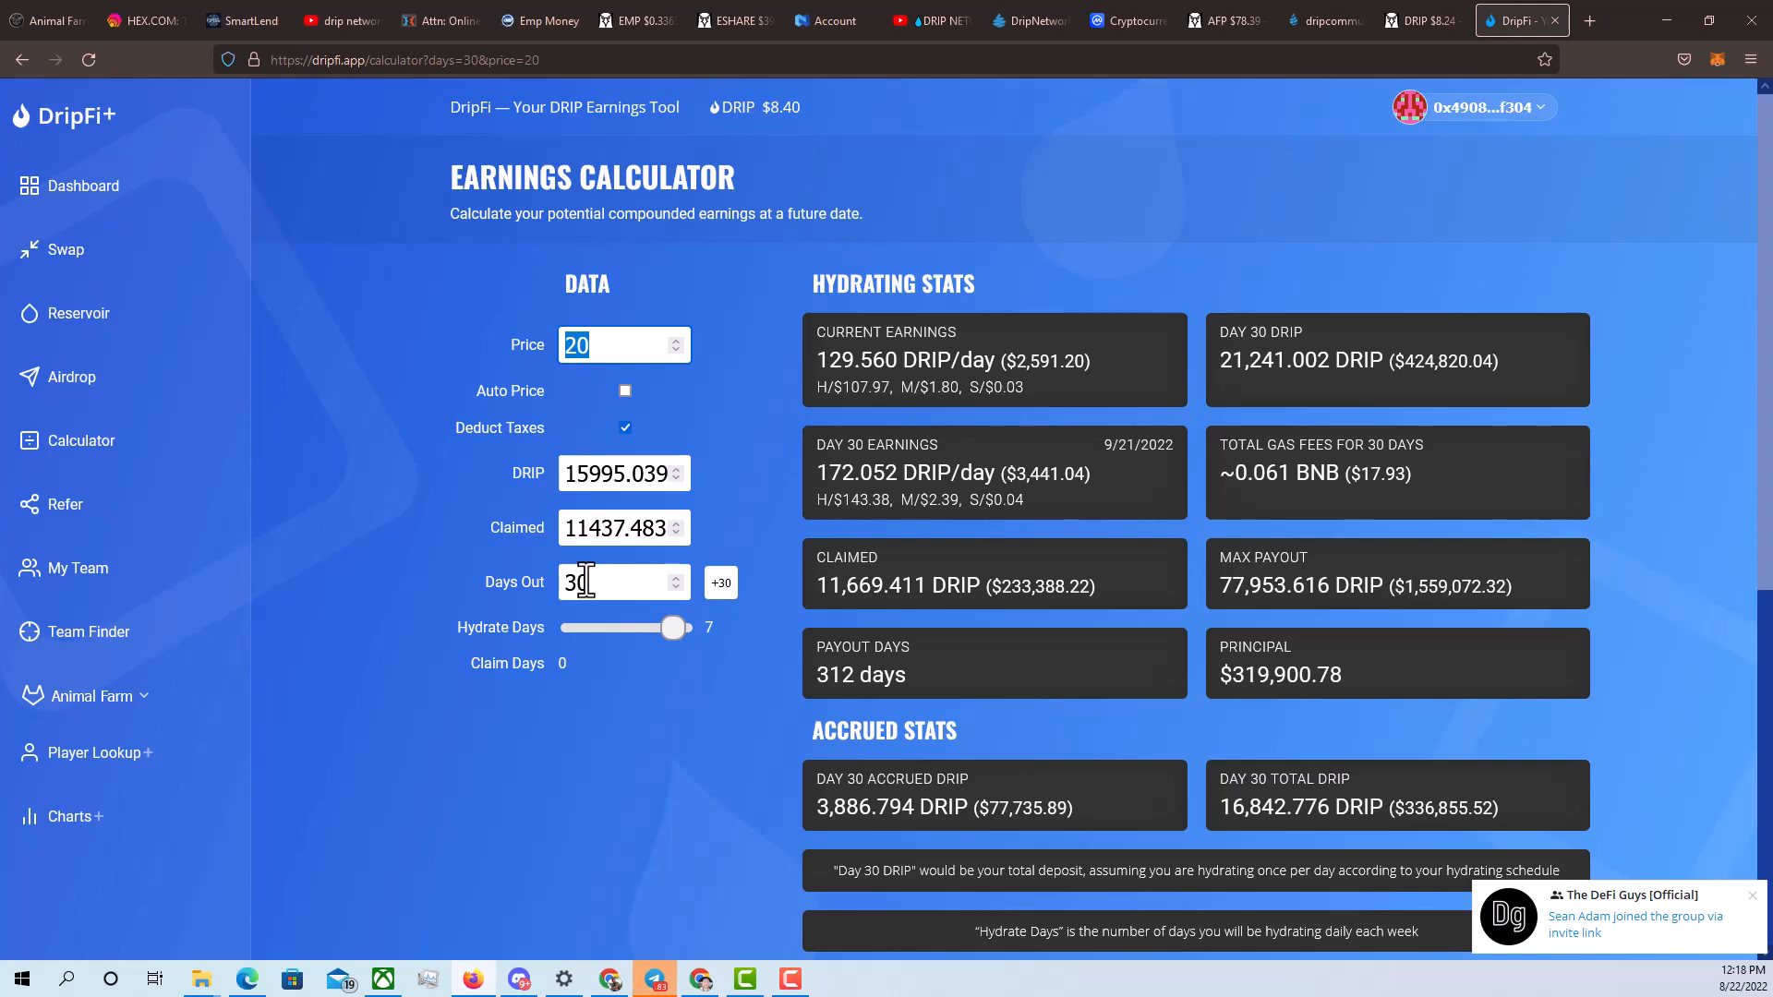
pyautogui.moveTo(588, 619)
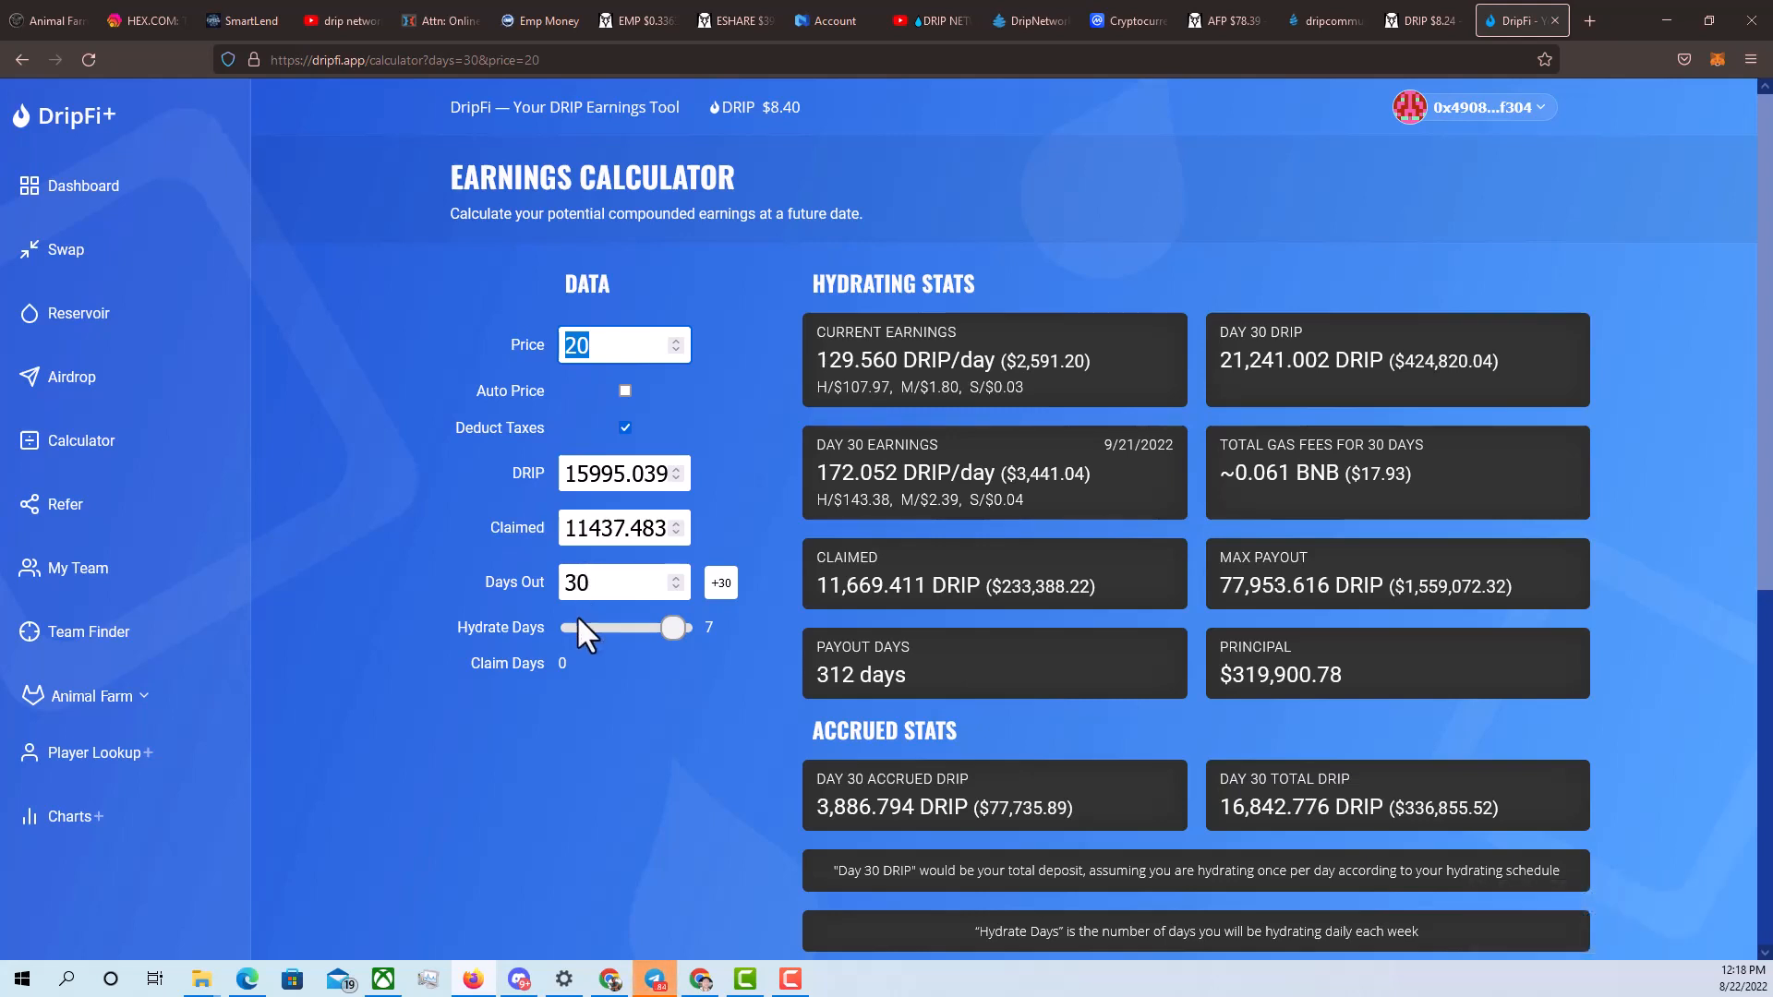
pyautogui.moveTo(583, 644)
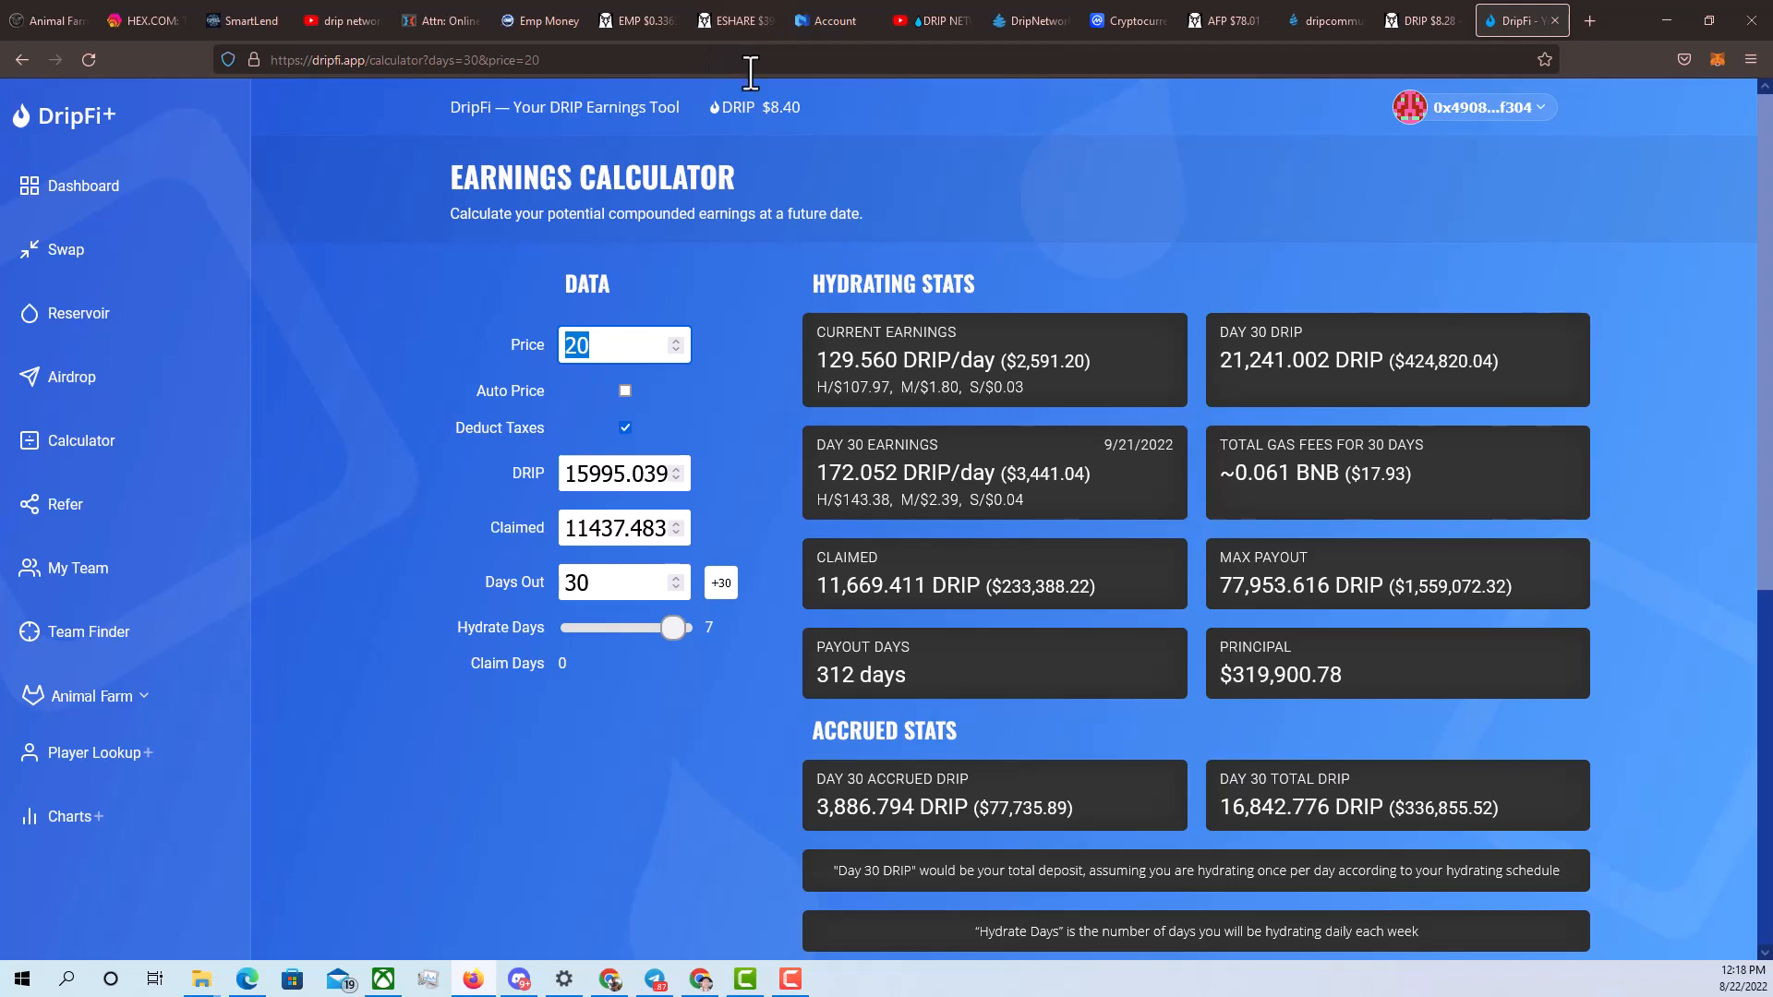
pyautogui.moveTo(791, 102)
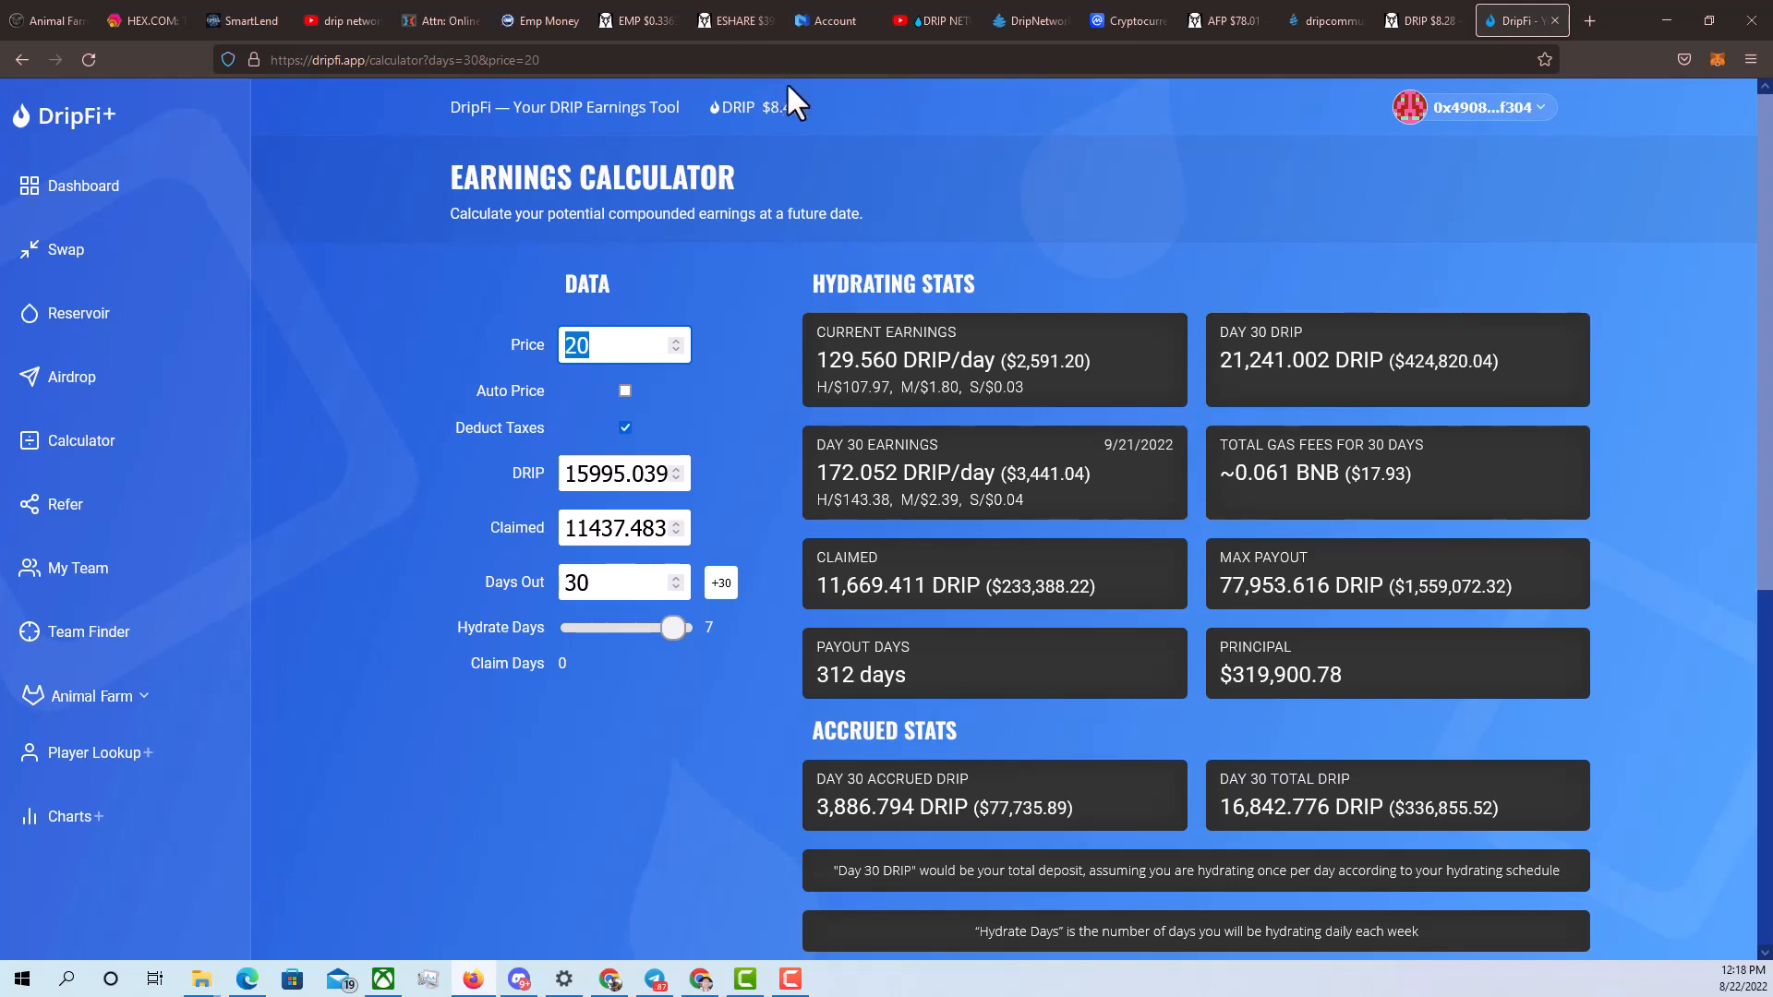
pyautogui.moveTo(801, 297)
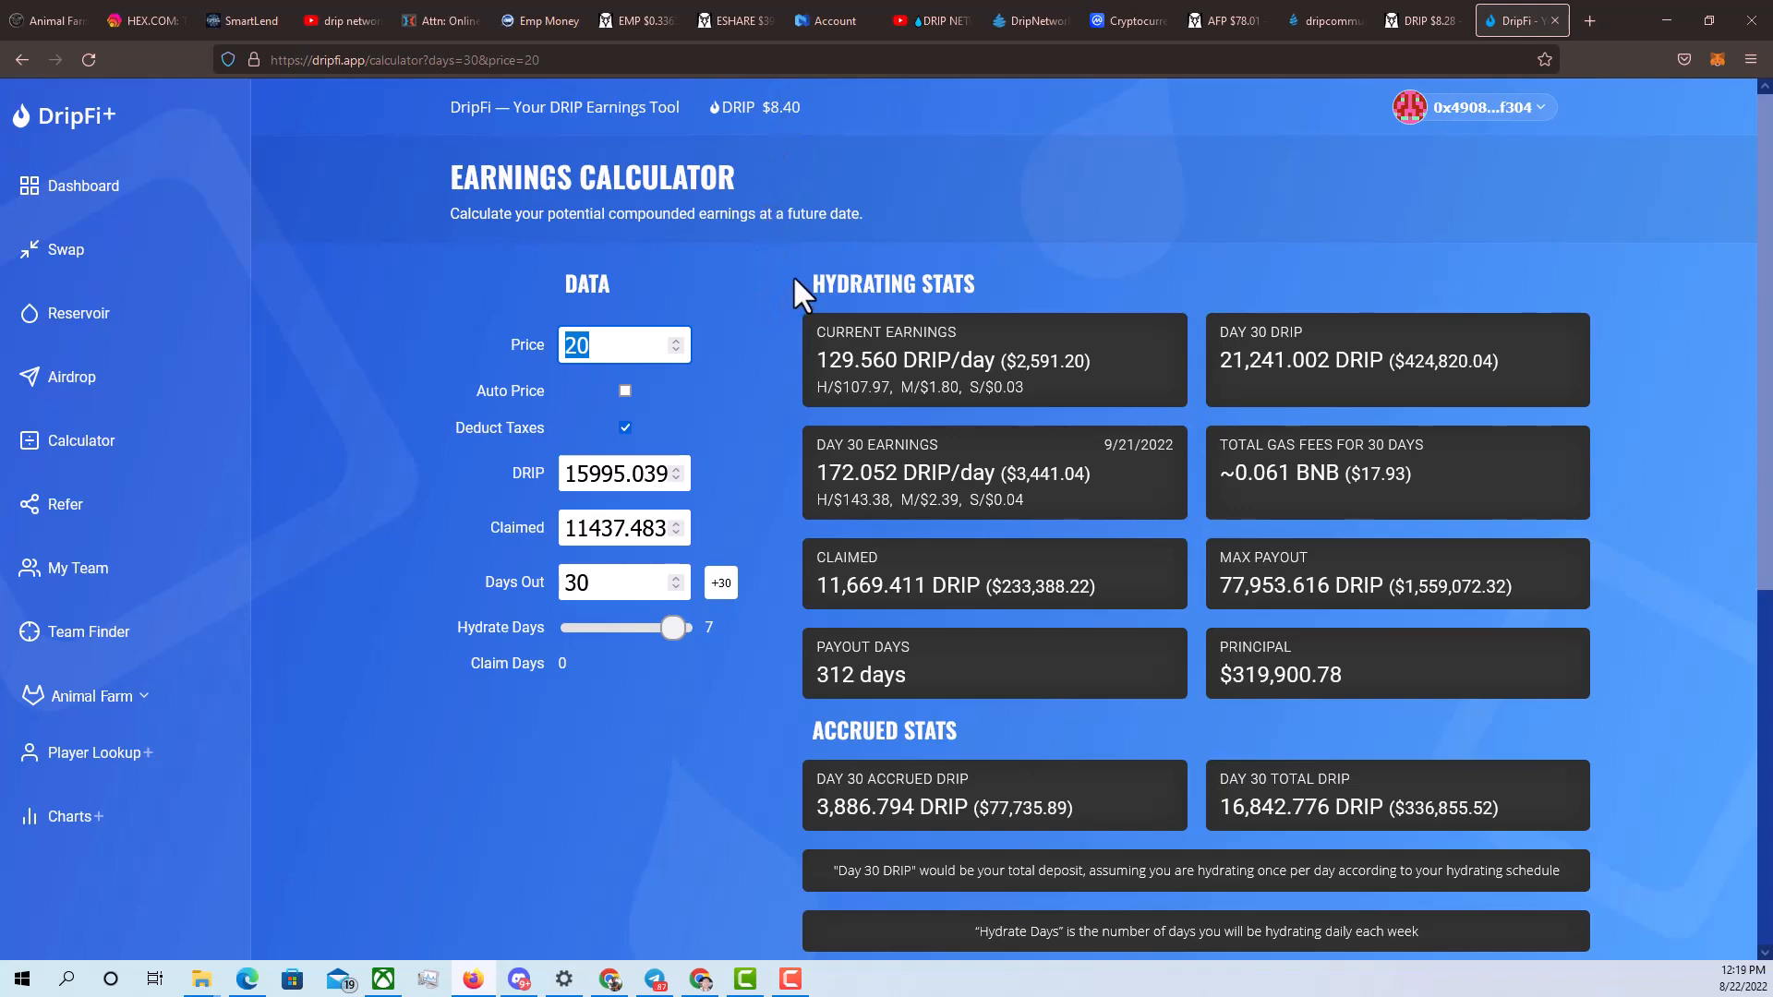
pyautogui.moveTo(816, 279)
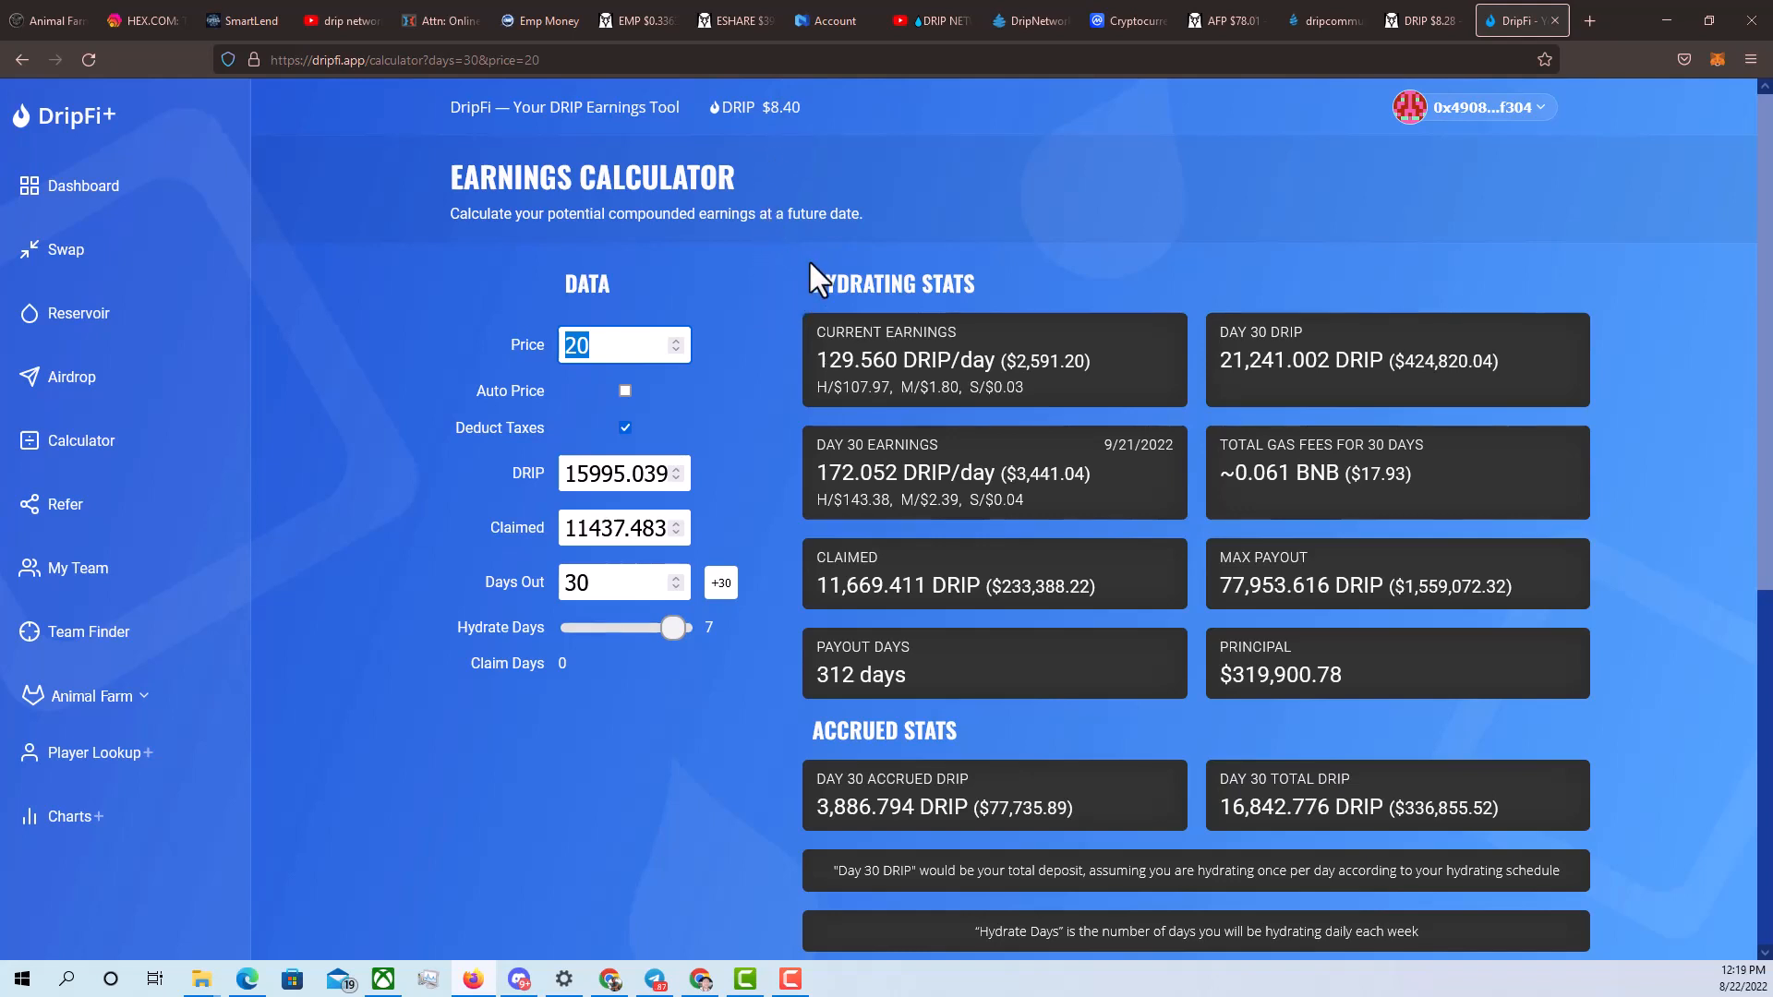
pyautogui.moveTo(811, 277)
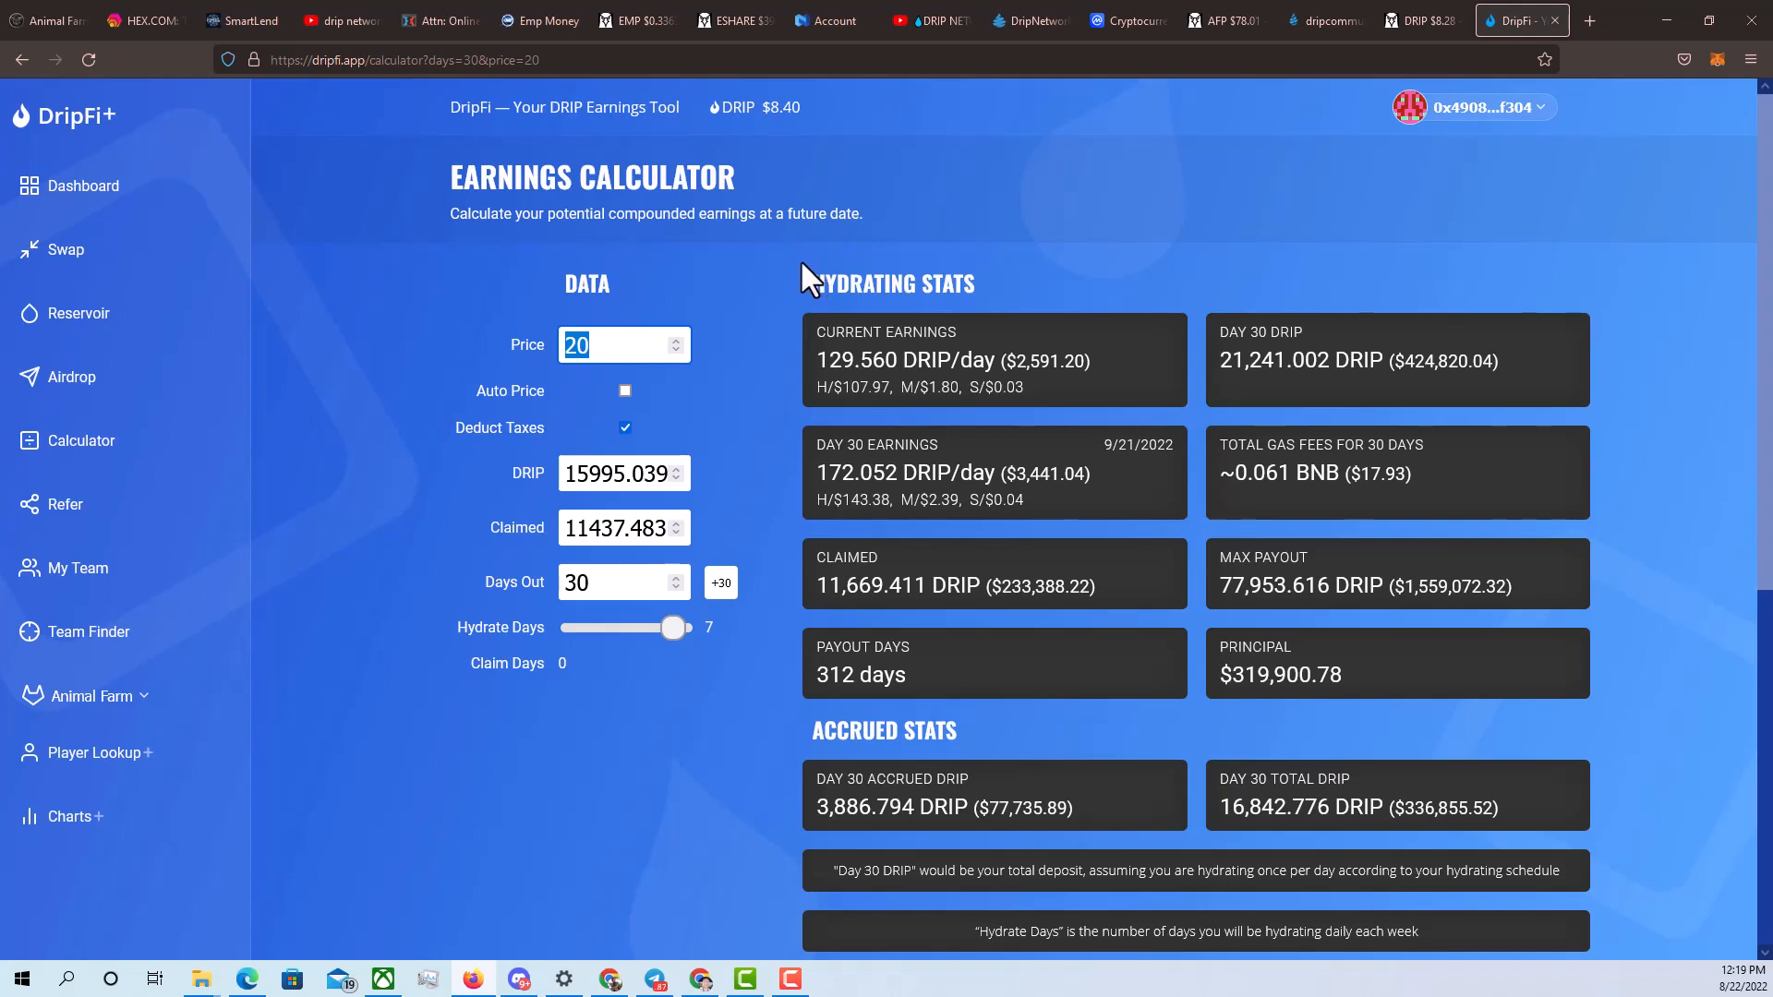
pyautogui.moveTo(736, 366)
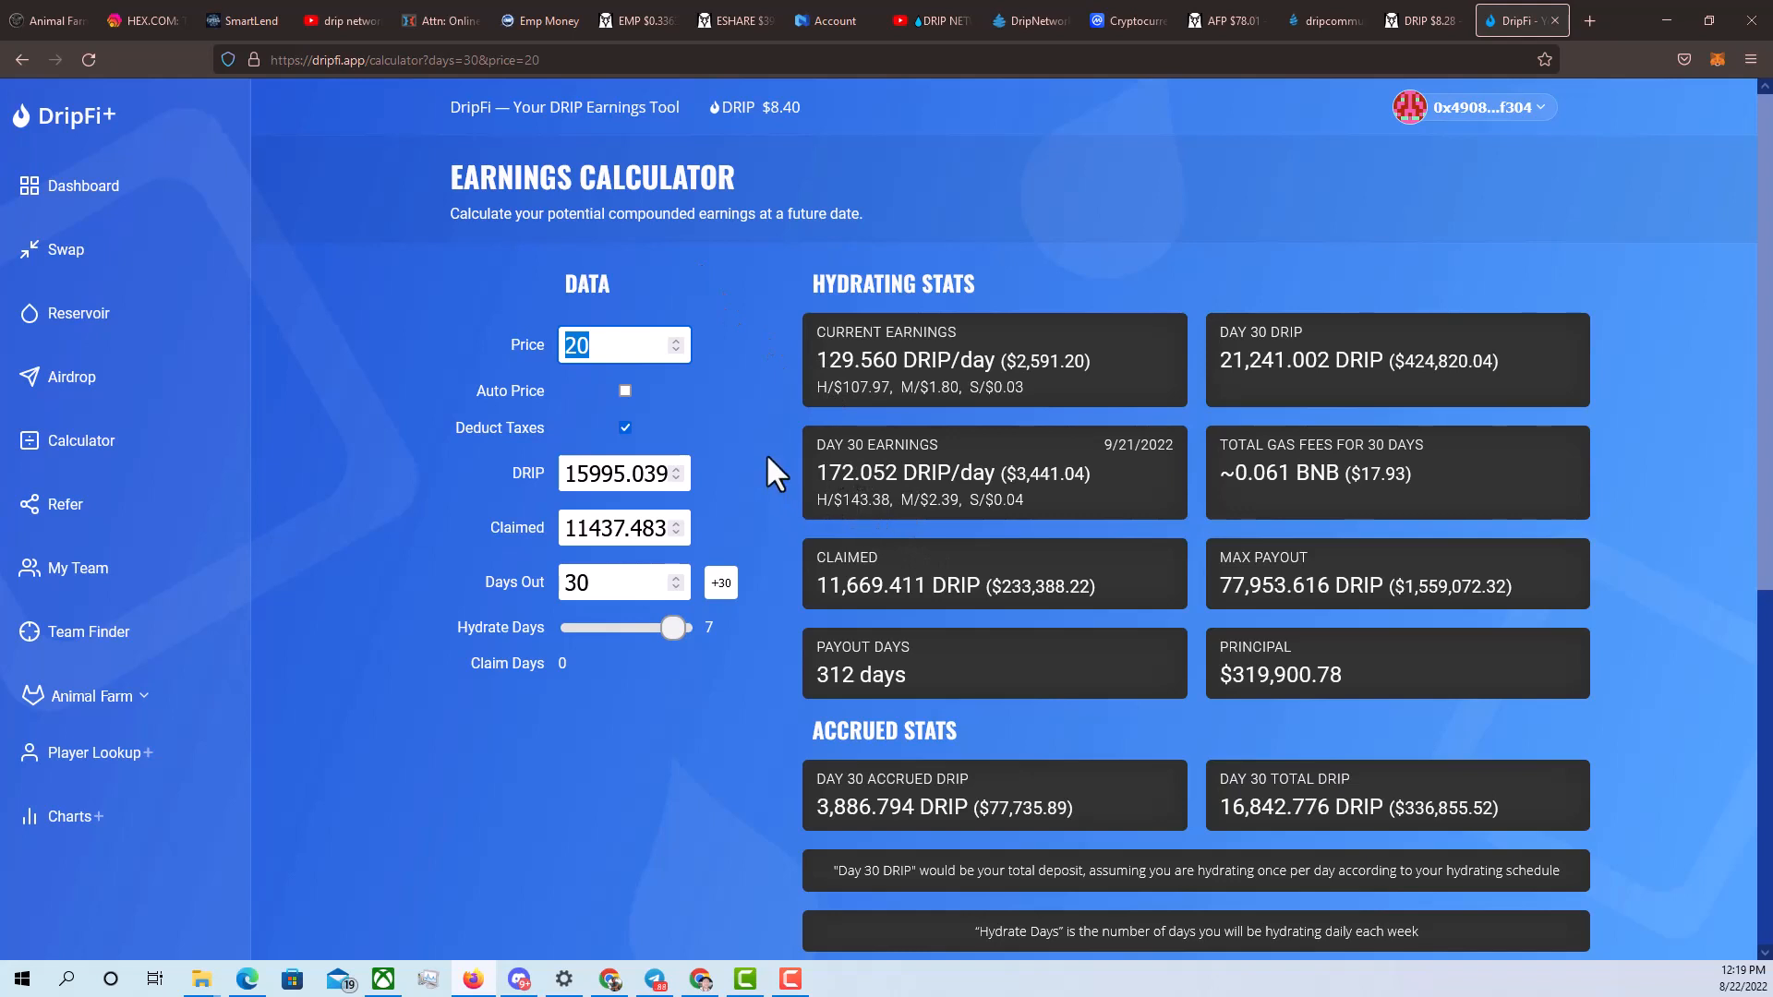
pyautogui.moveTo(1086, 511)
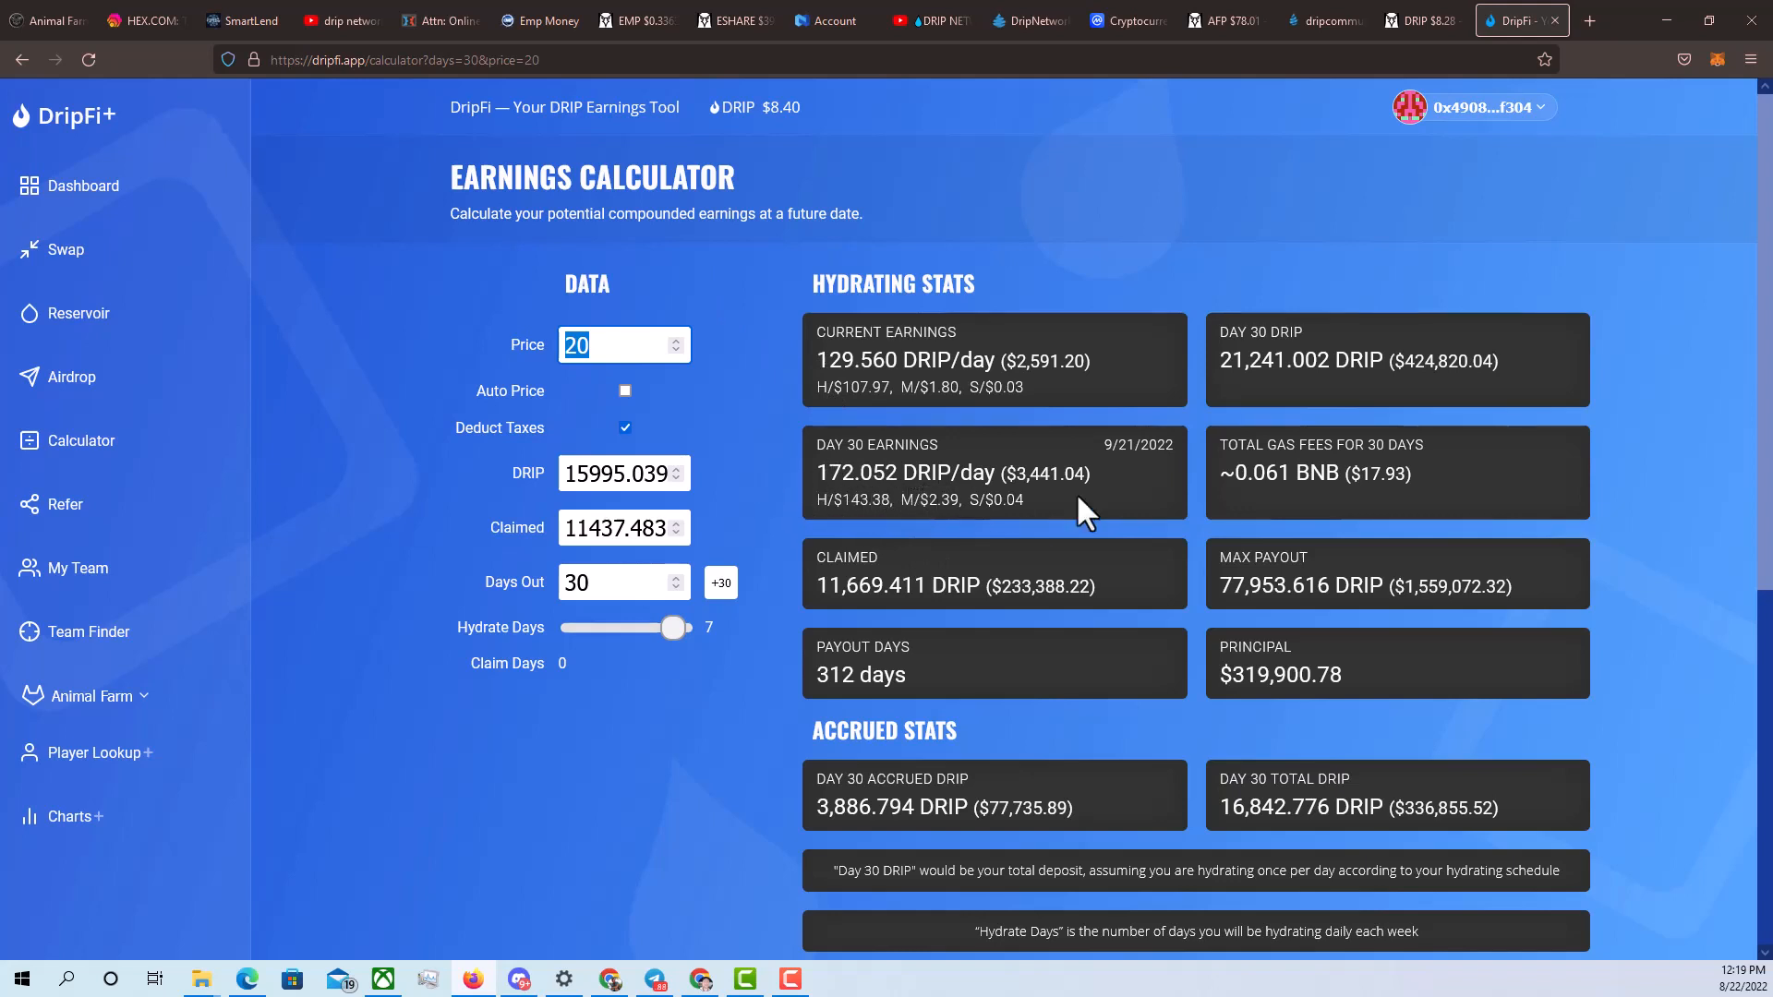
pyautogui.moveTo(834, 484)
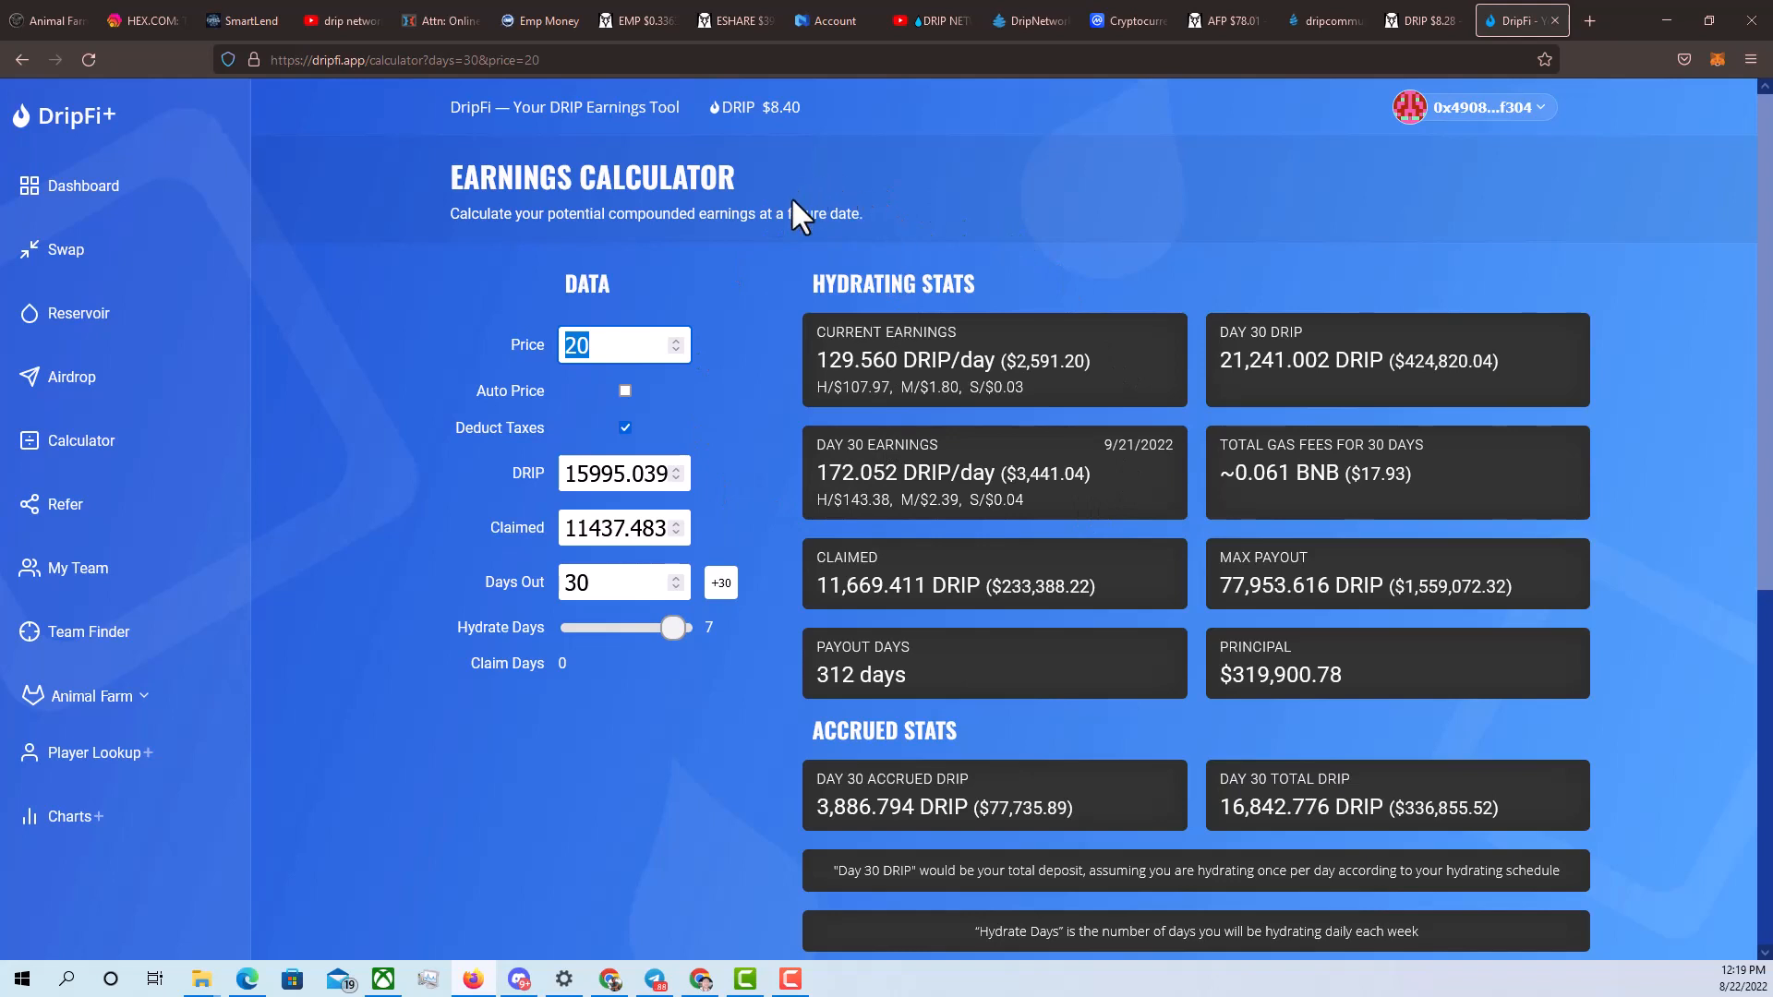
pyautogui.moveTo(1007, 559)
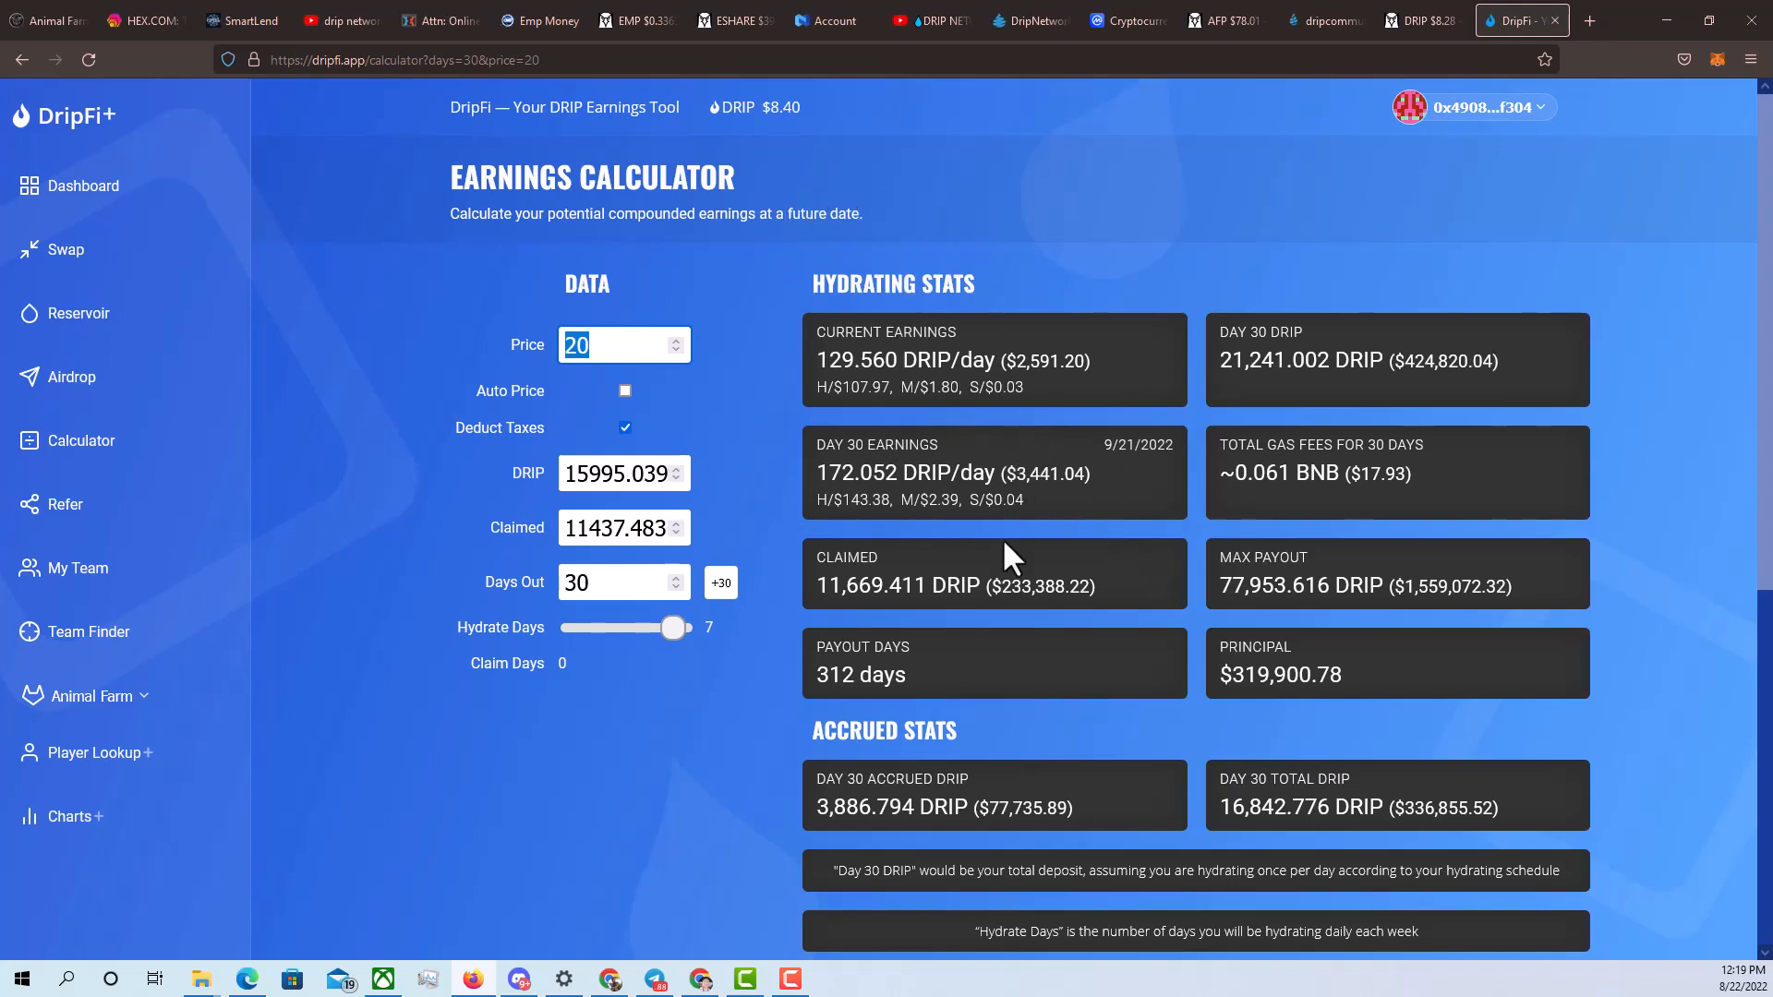
pyautogui.moveTo(979, 565)
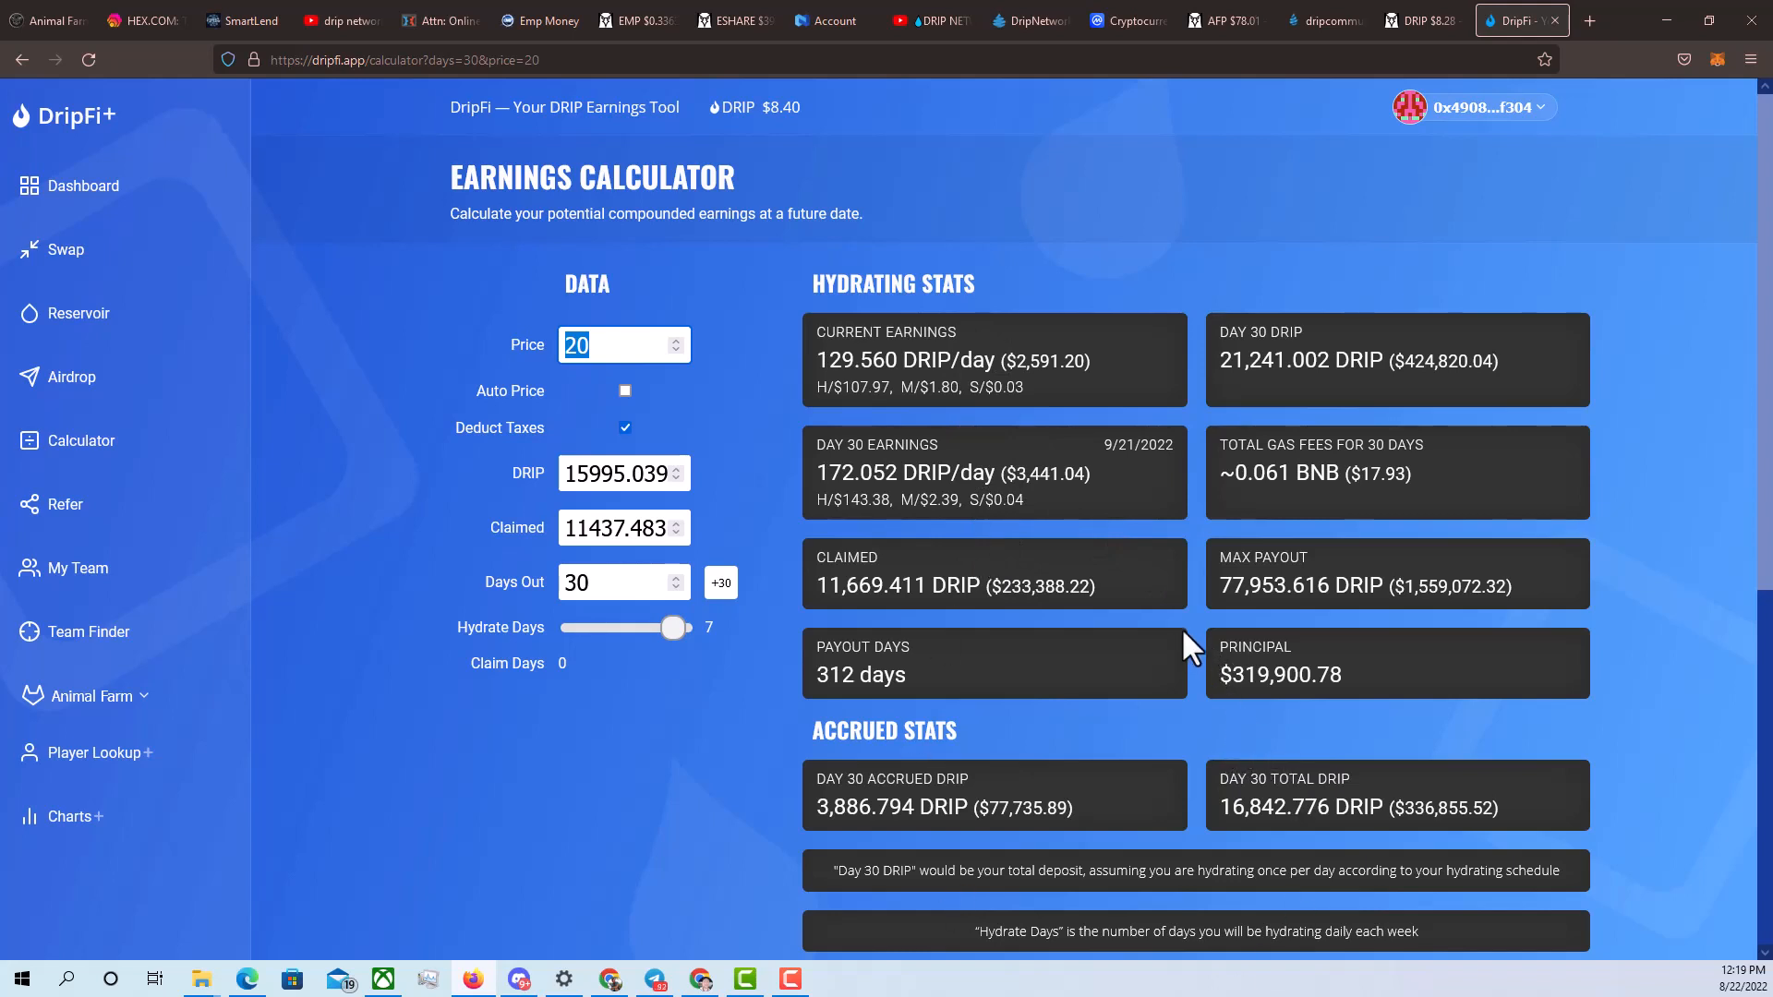
pyautogui.moveTo(1109, 390)
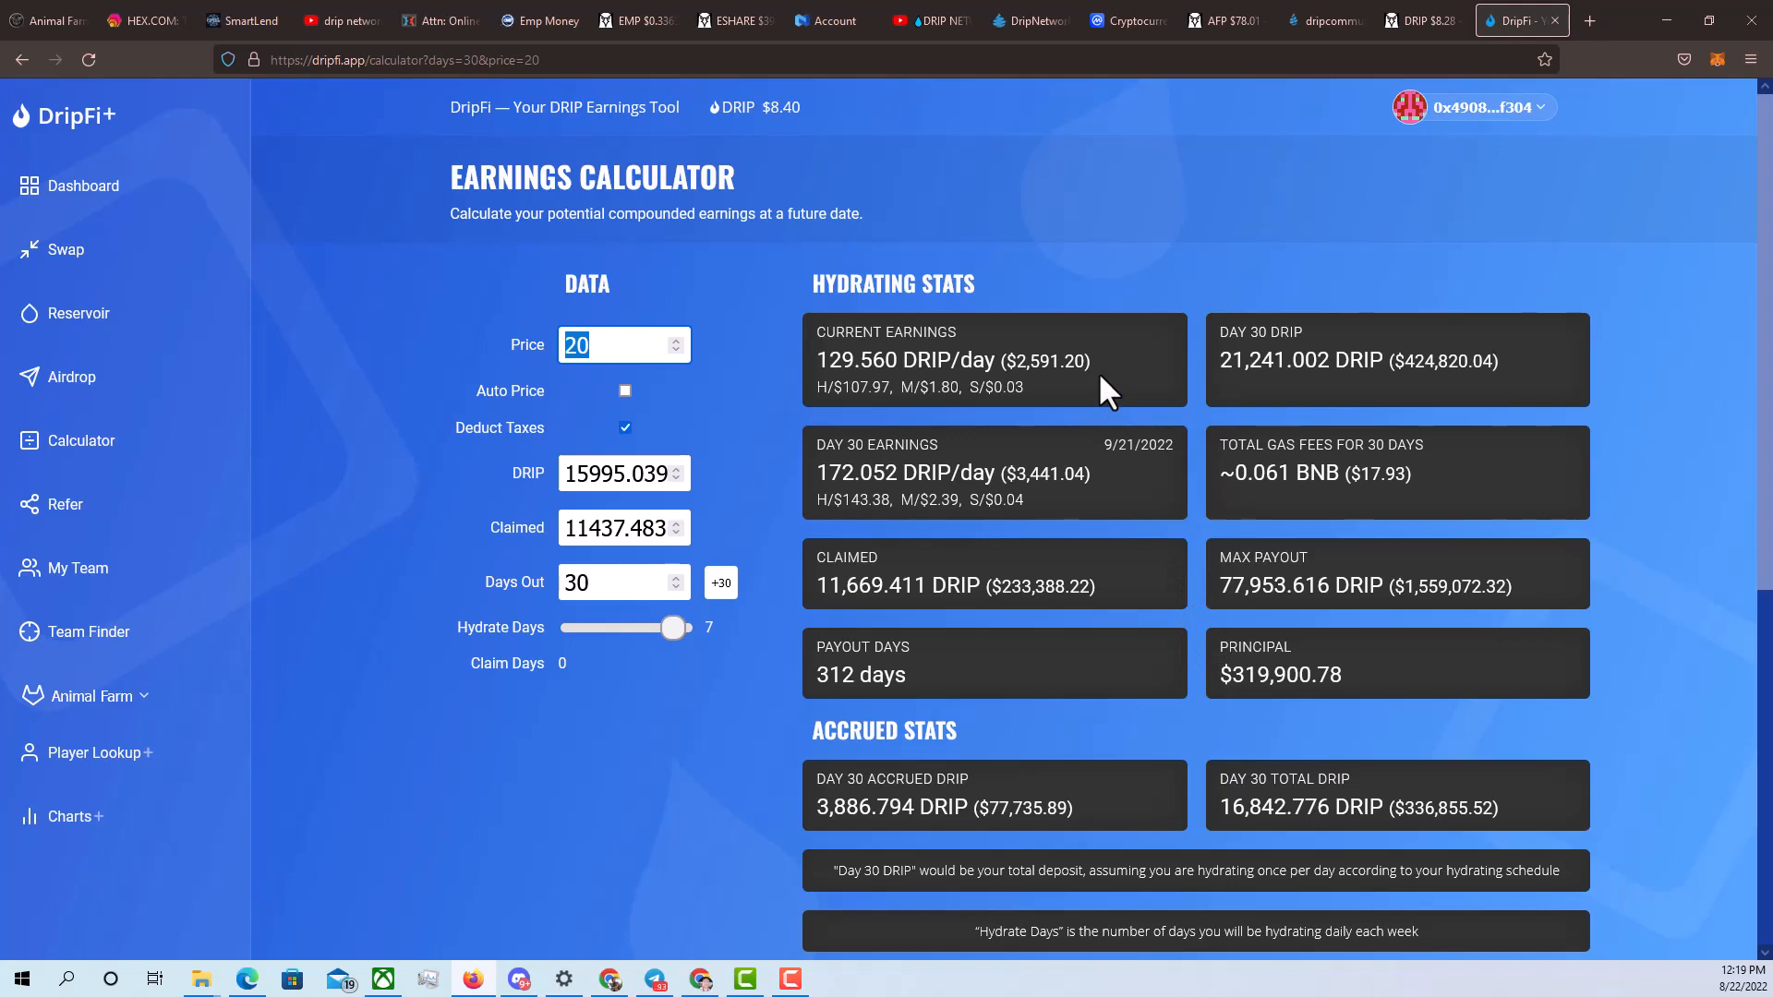
pyautogui.moveTo(1129, 596)
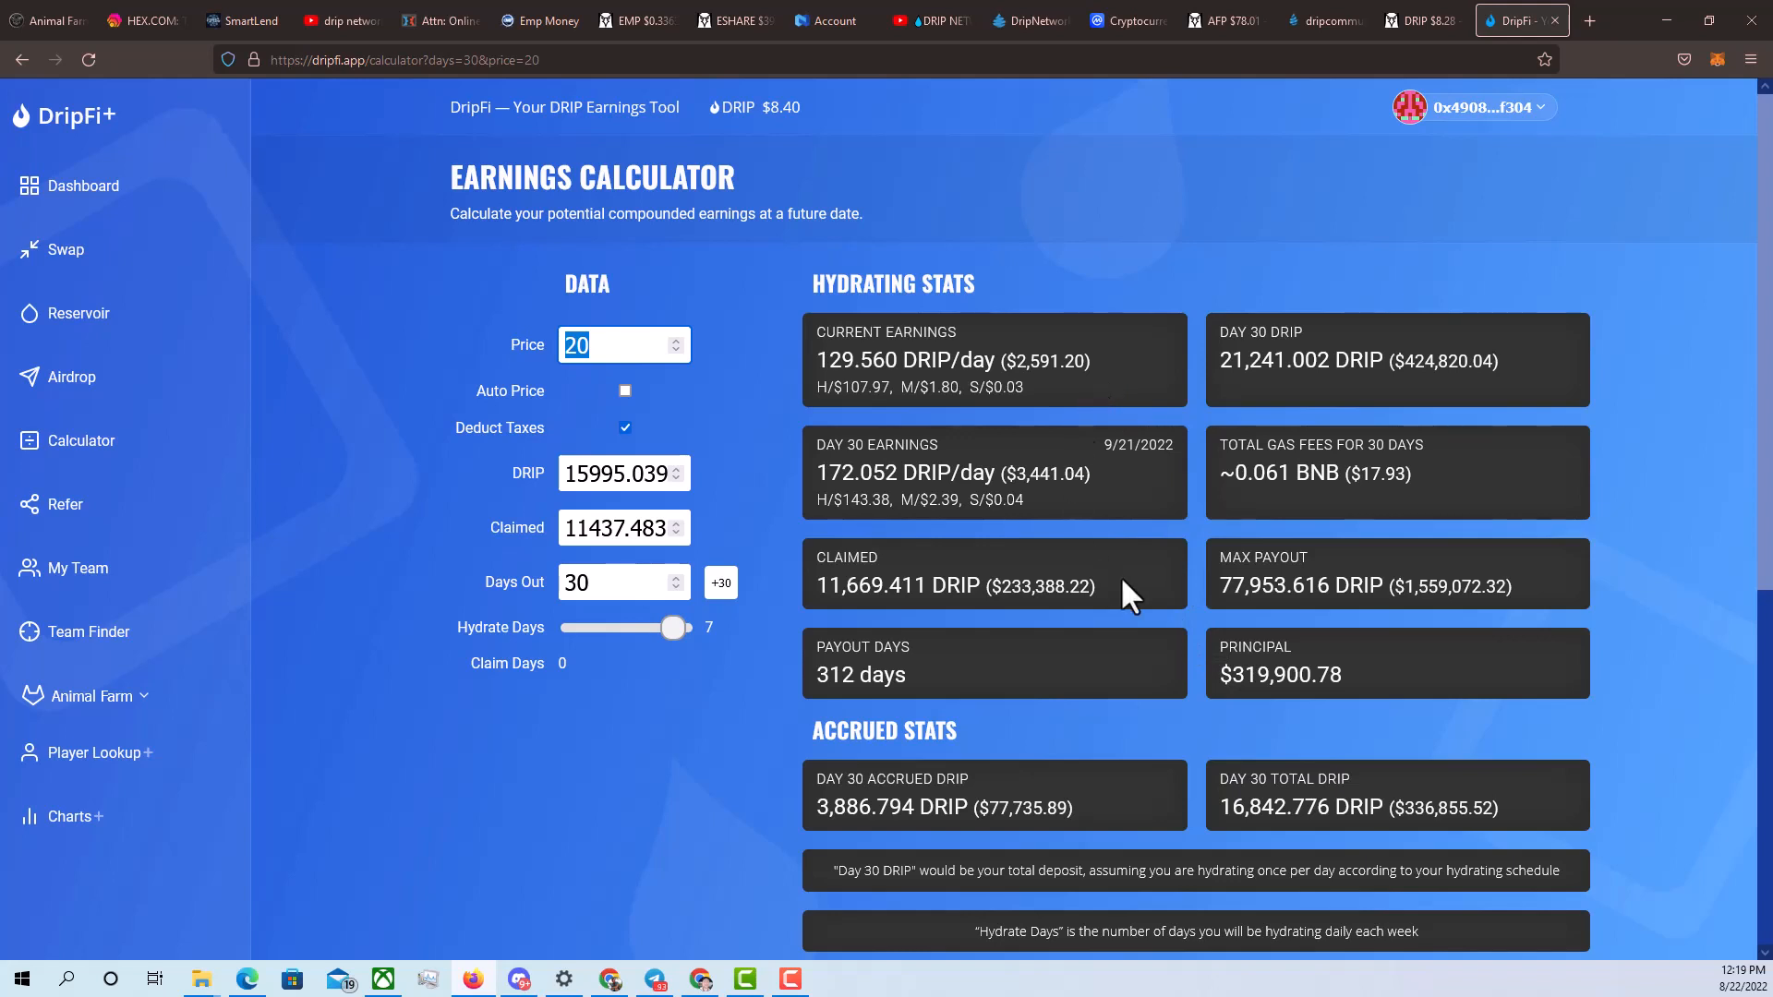
pyautogui.moveTo(721, 379)
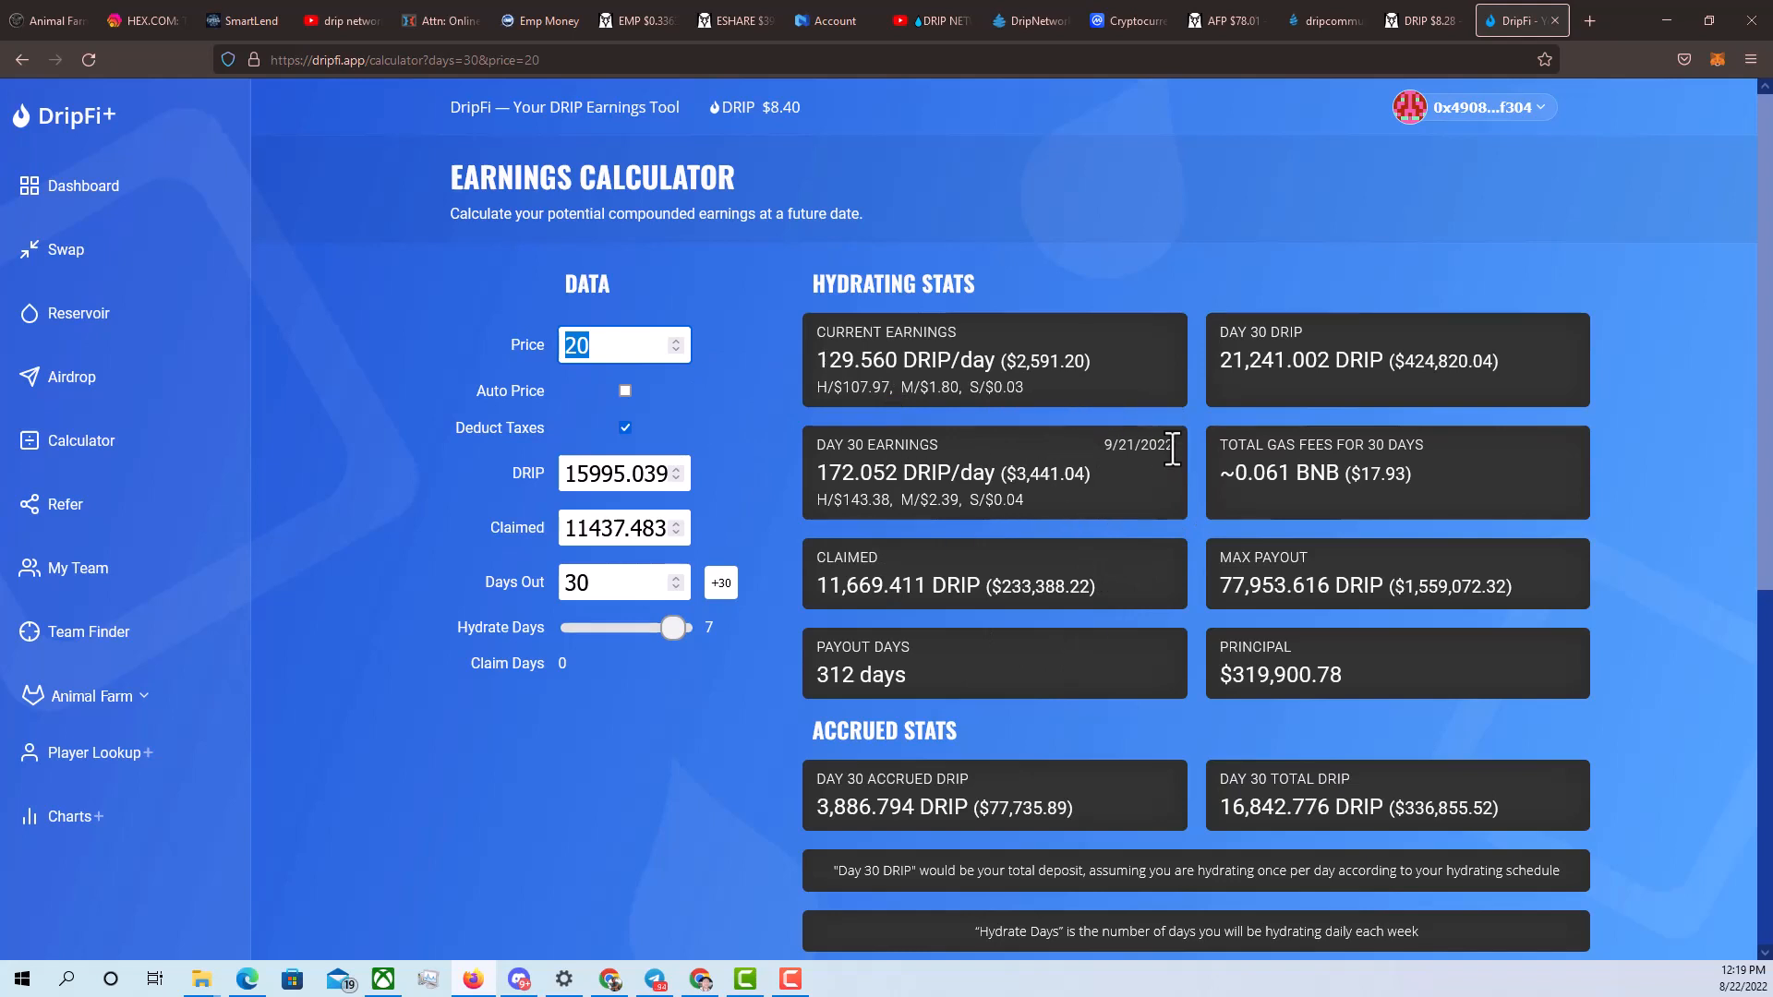
pyautogui.moveTo(1324, 21)
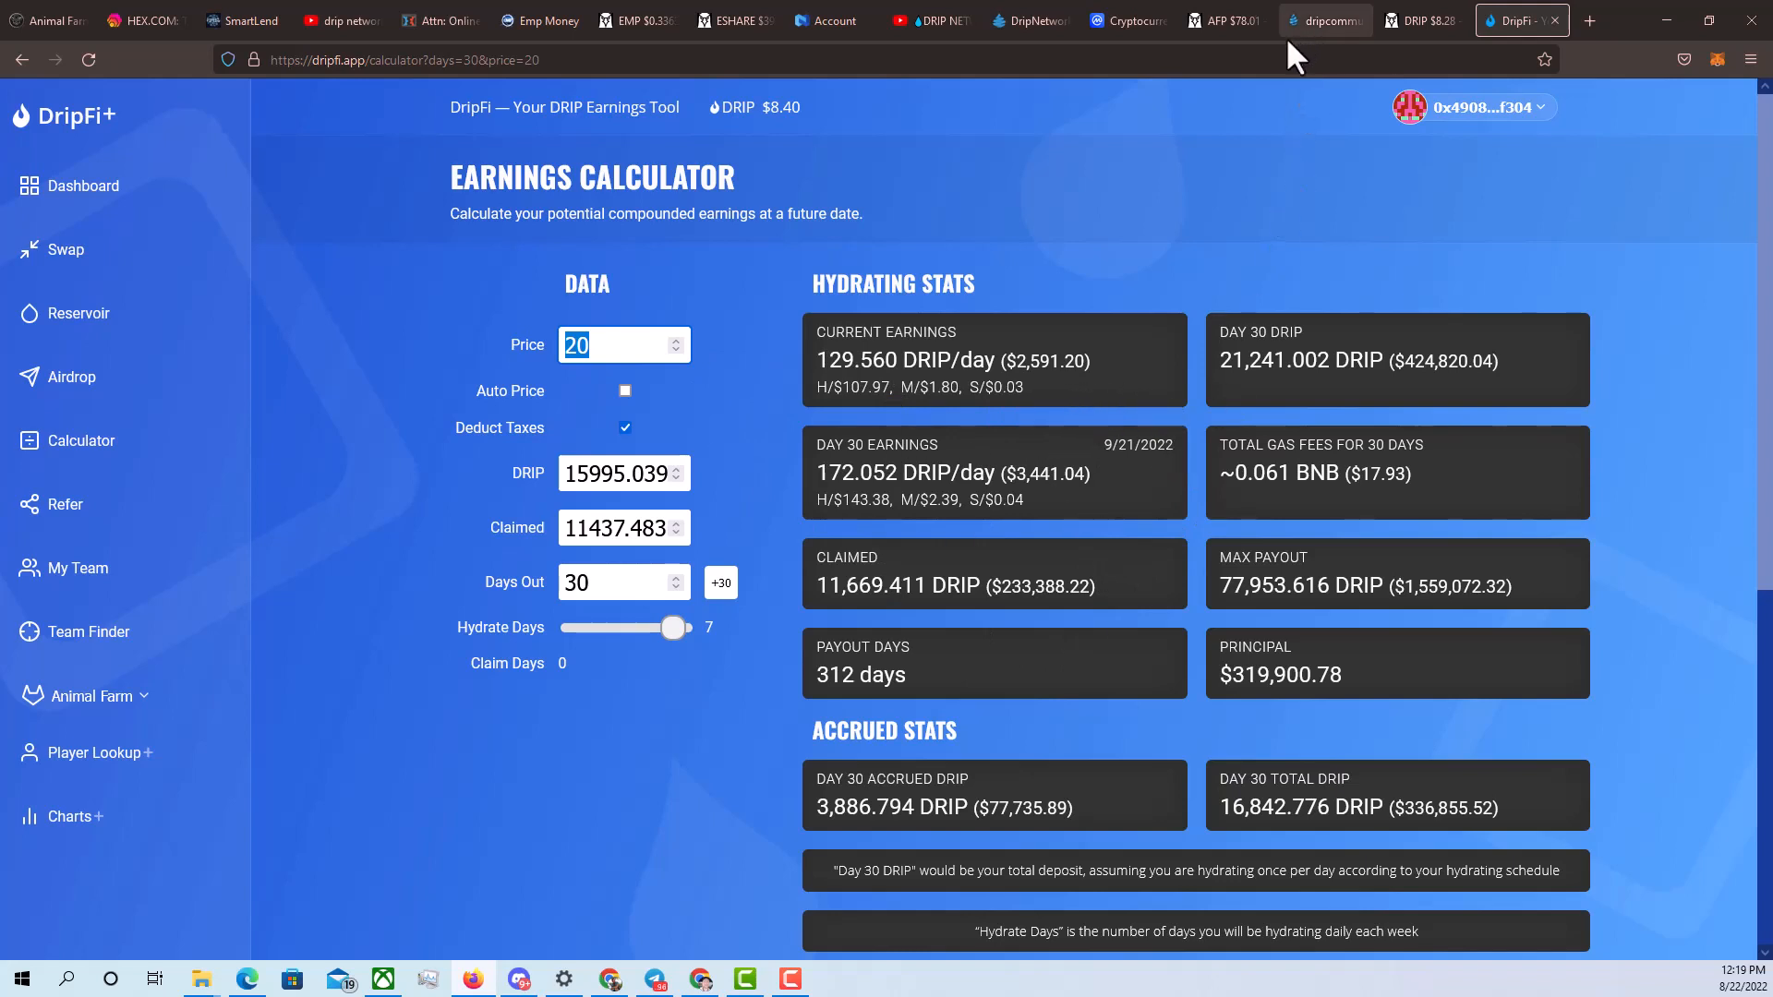
pyautogui.moveTo(1088, 250)
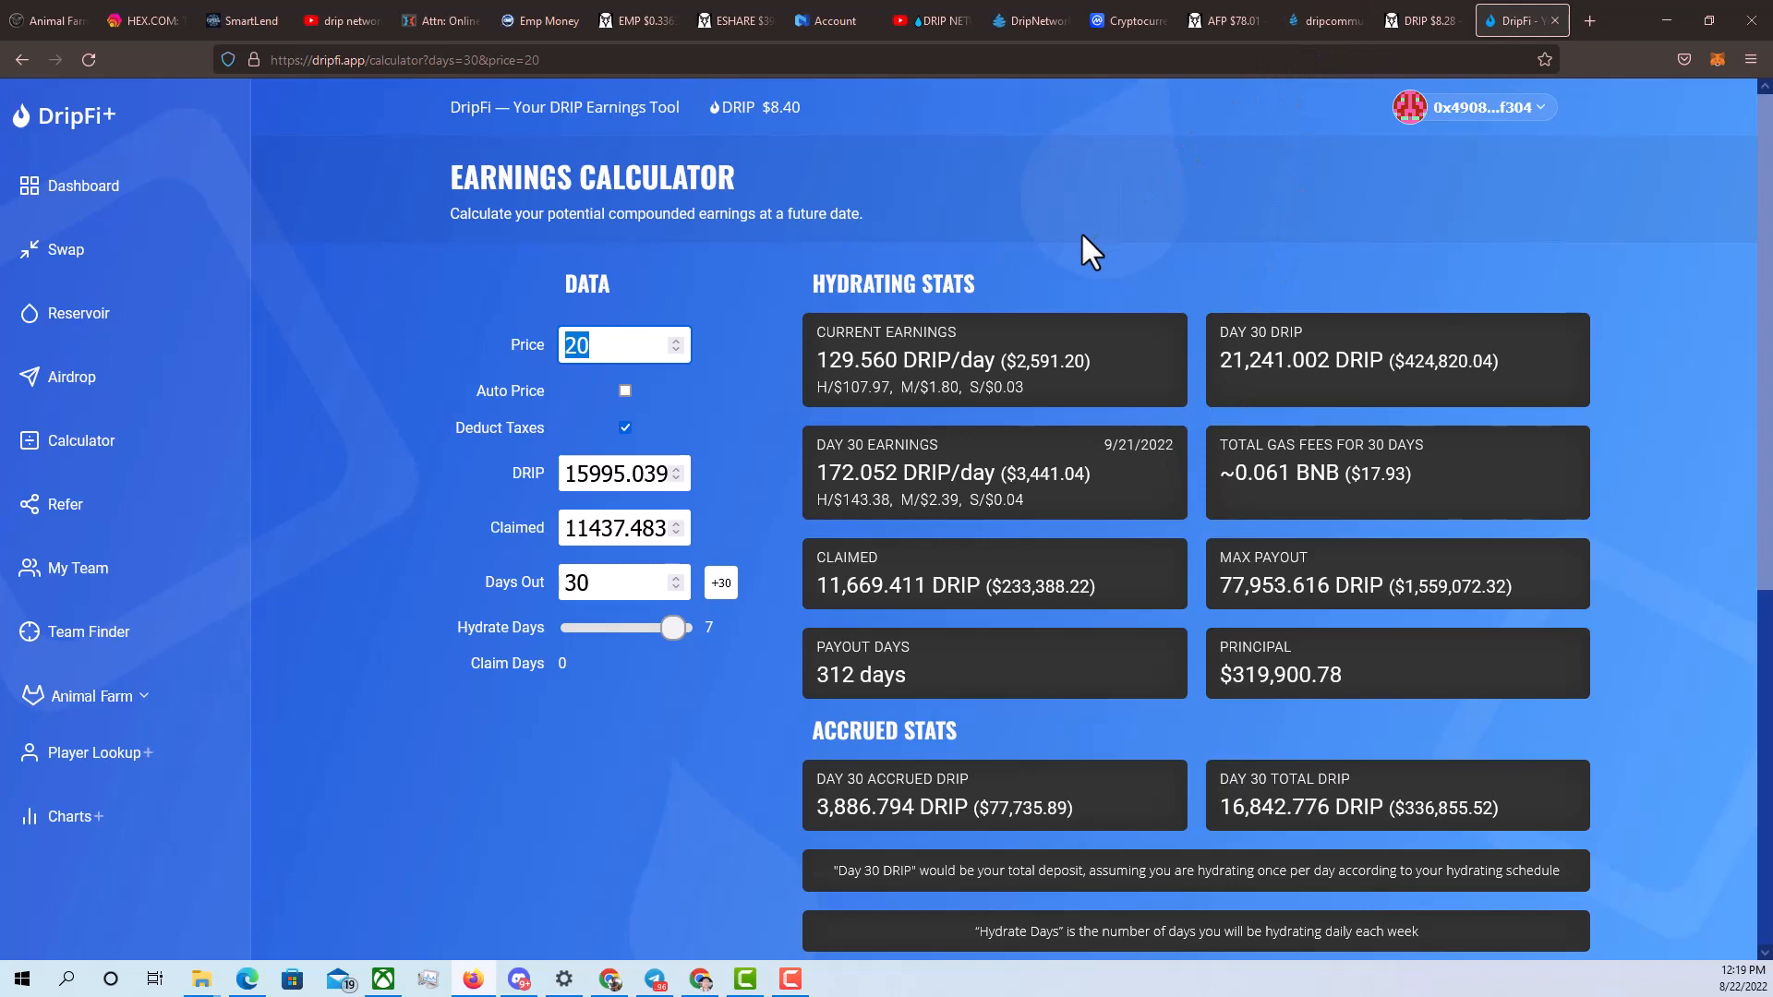
pyautogui.moveTo(1151, 235)
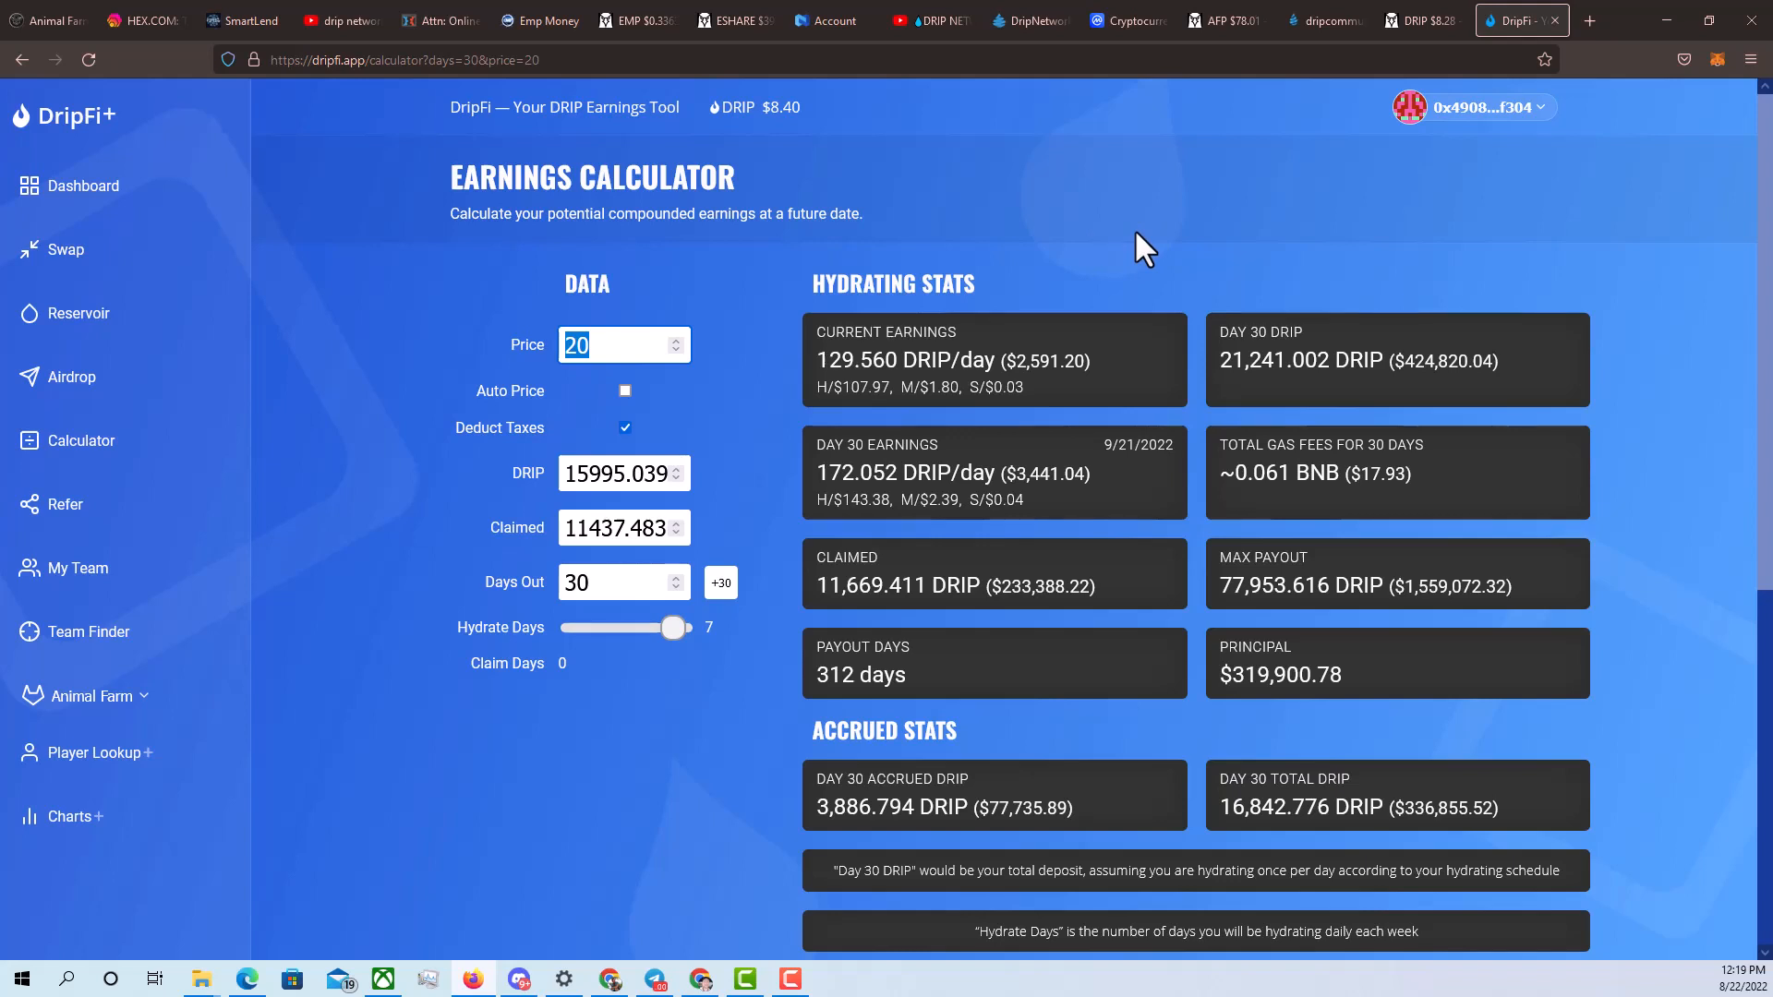
pyautogui.moveTo(1155, 160)
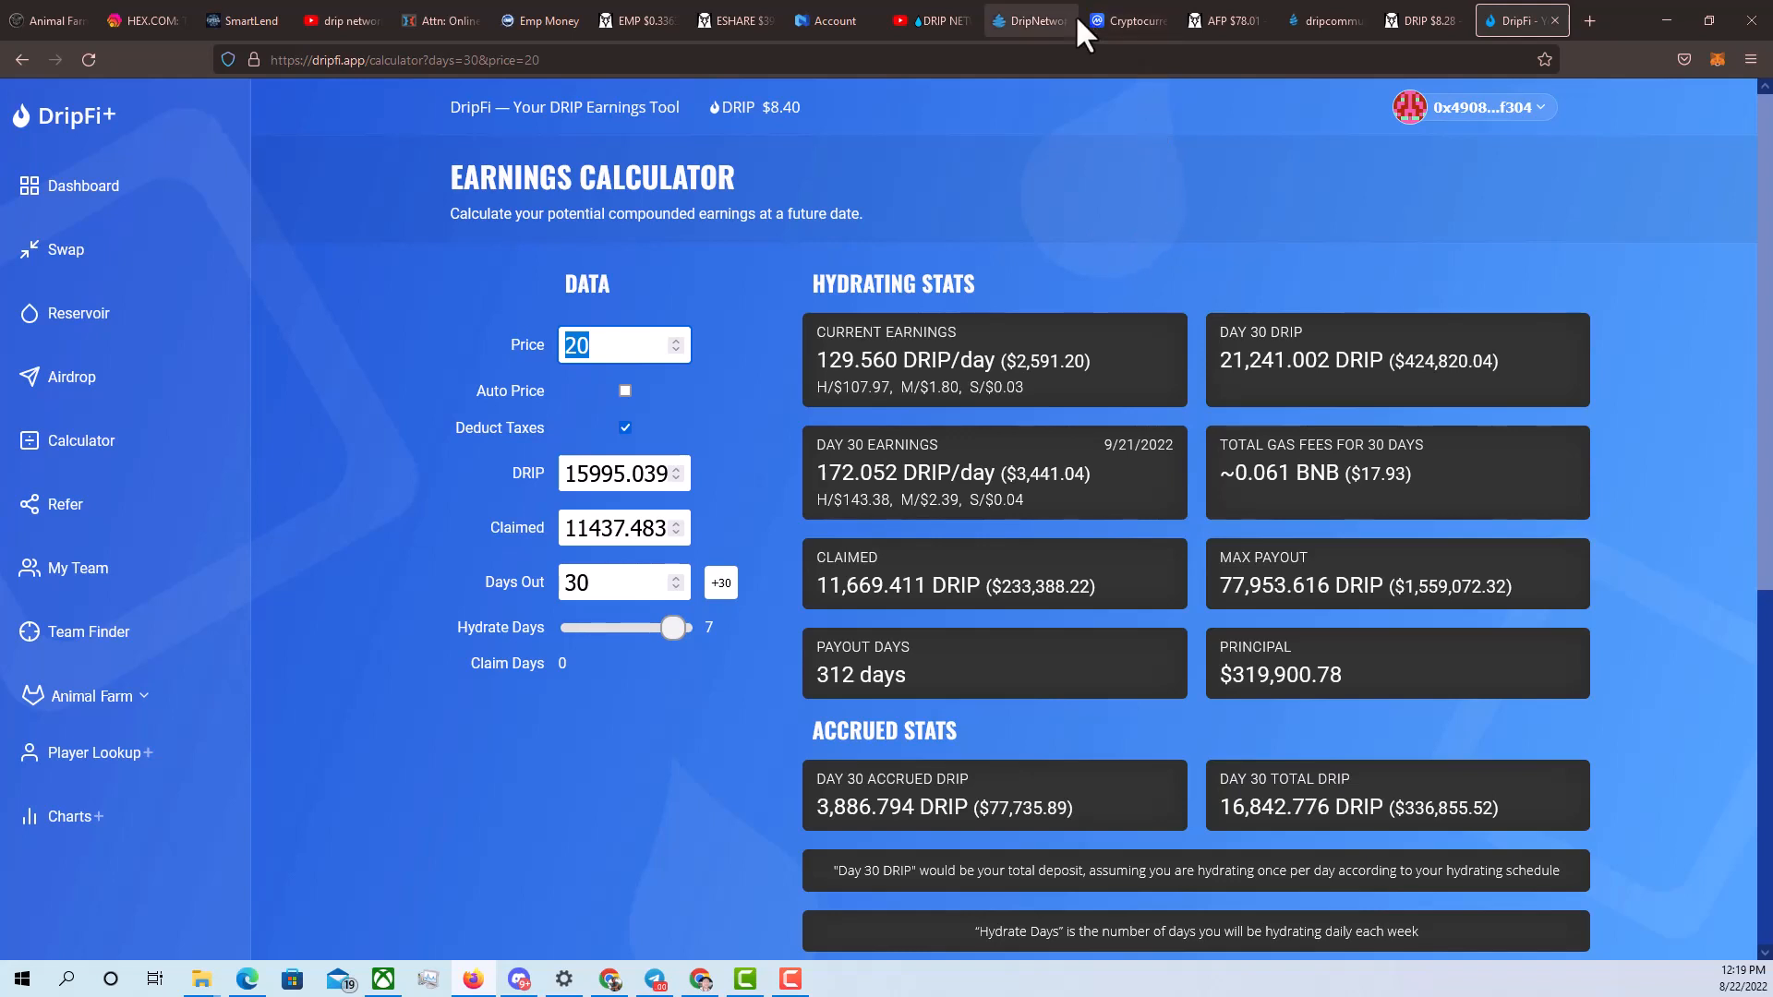
pyautogui.moveTo(655, 136)
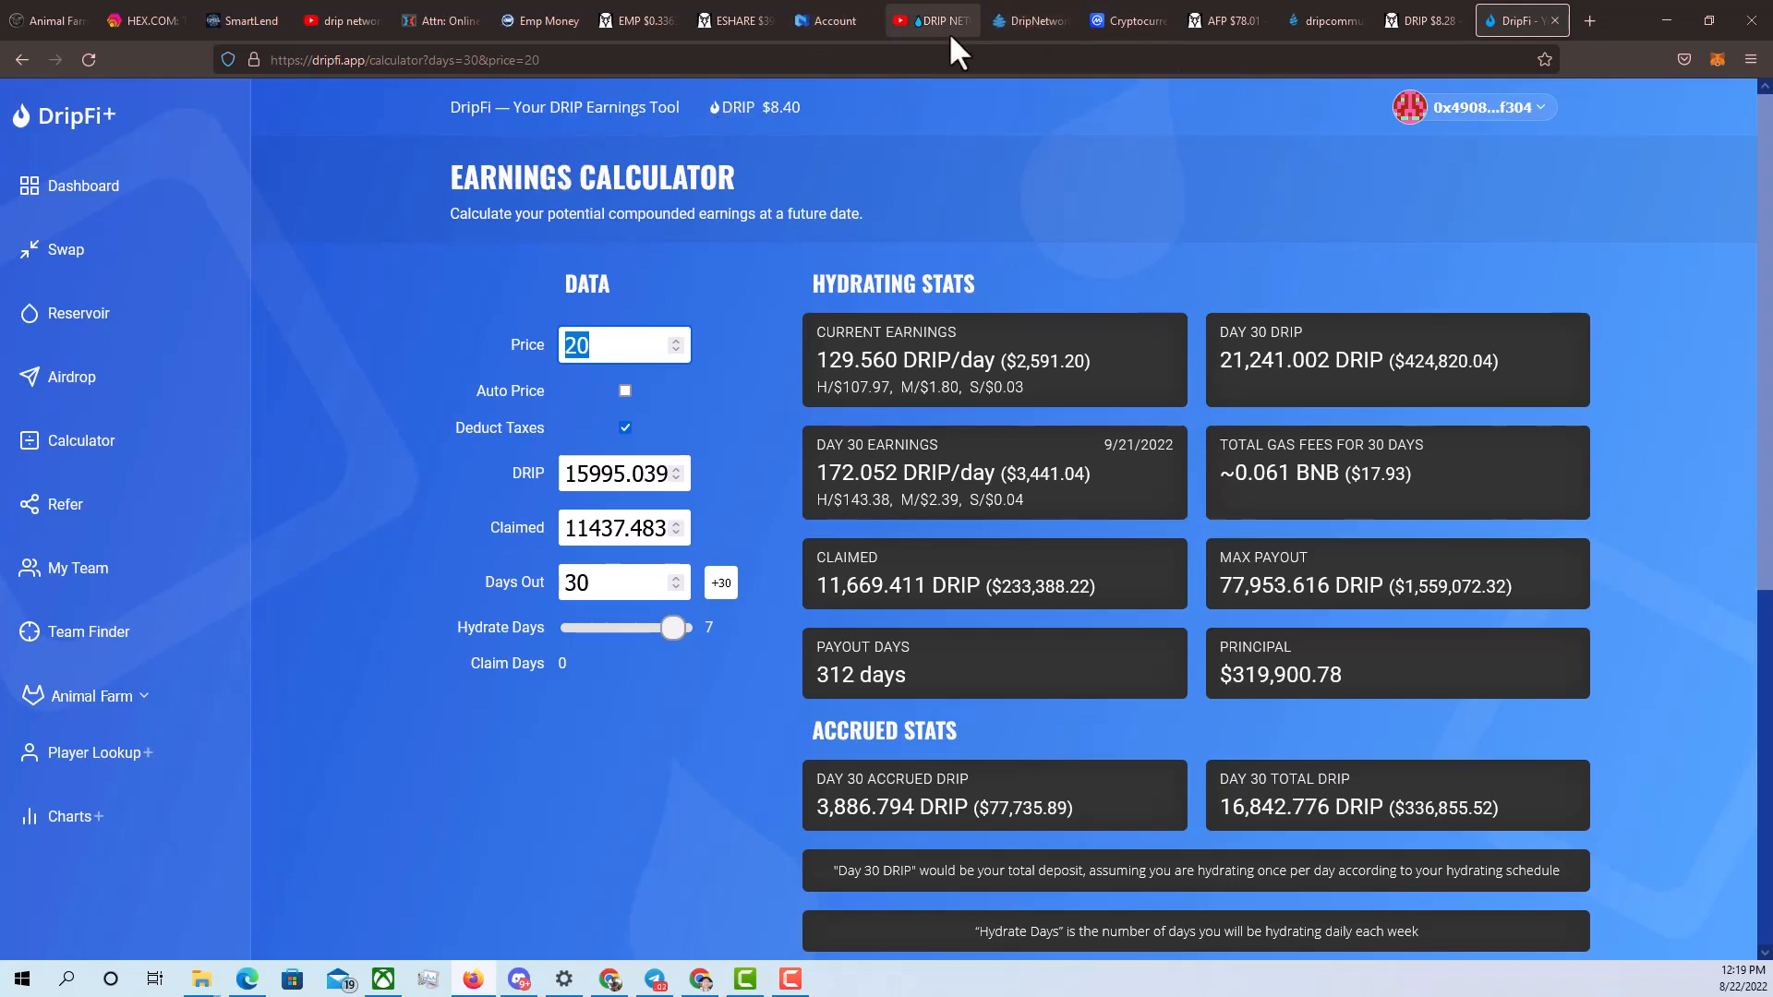
# Switch to the Animal Farm site, then to DexScreener's AFP/BUSD PIGS chart at $78.01
pyautogui.click(45, 20)
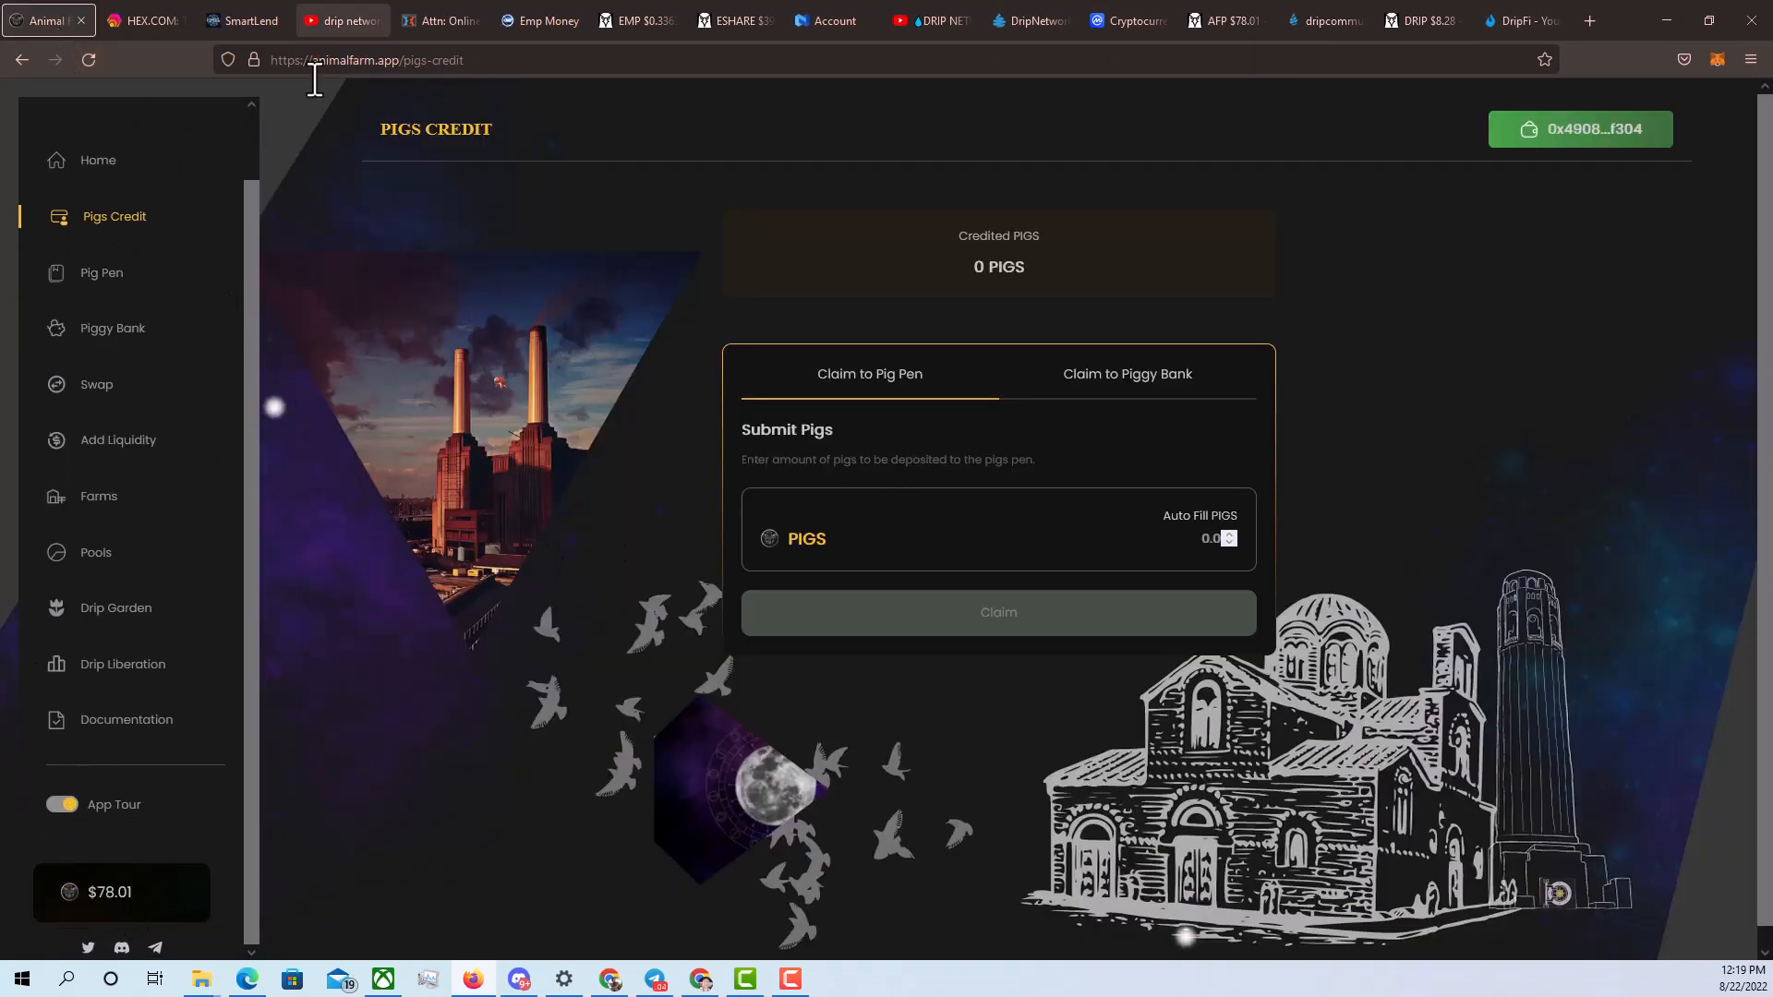
pyautogui.click(1224, 20)
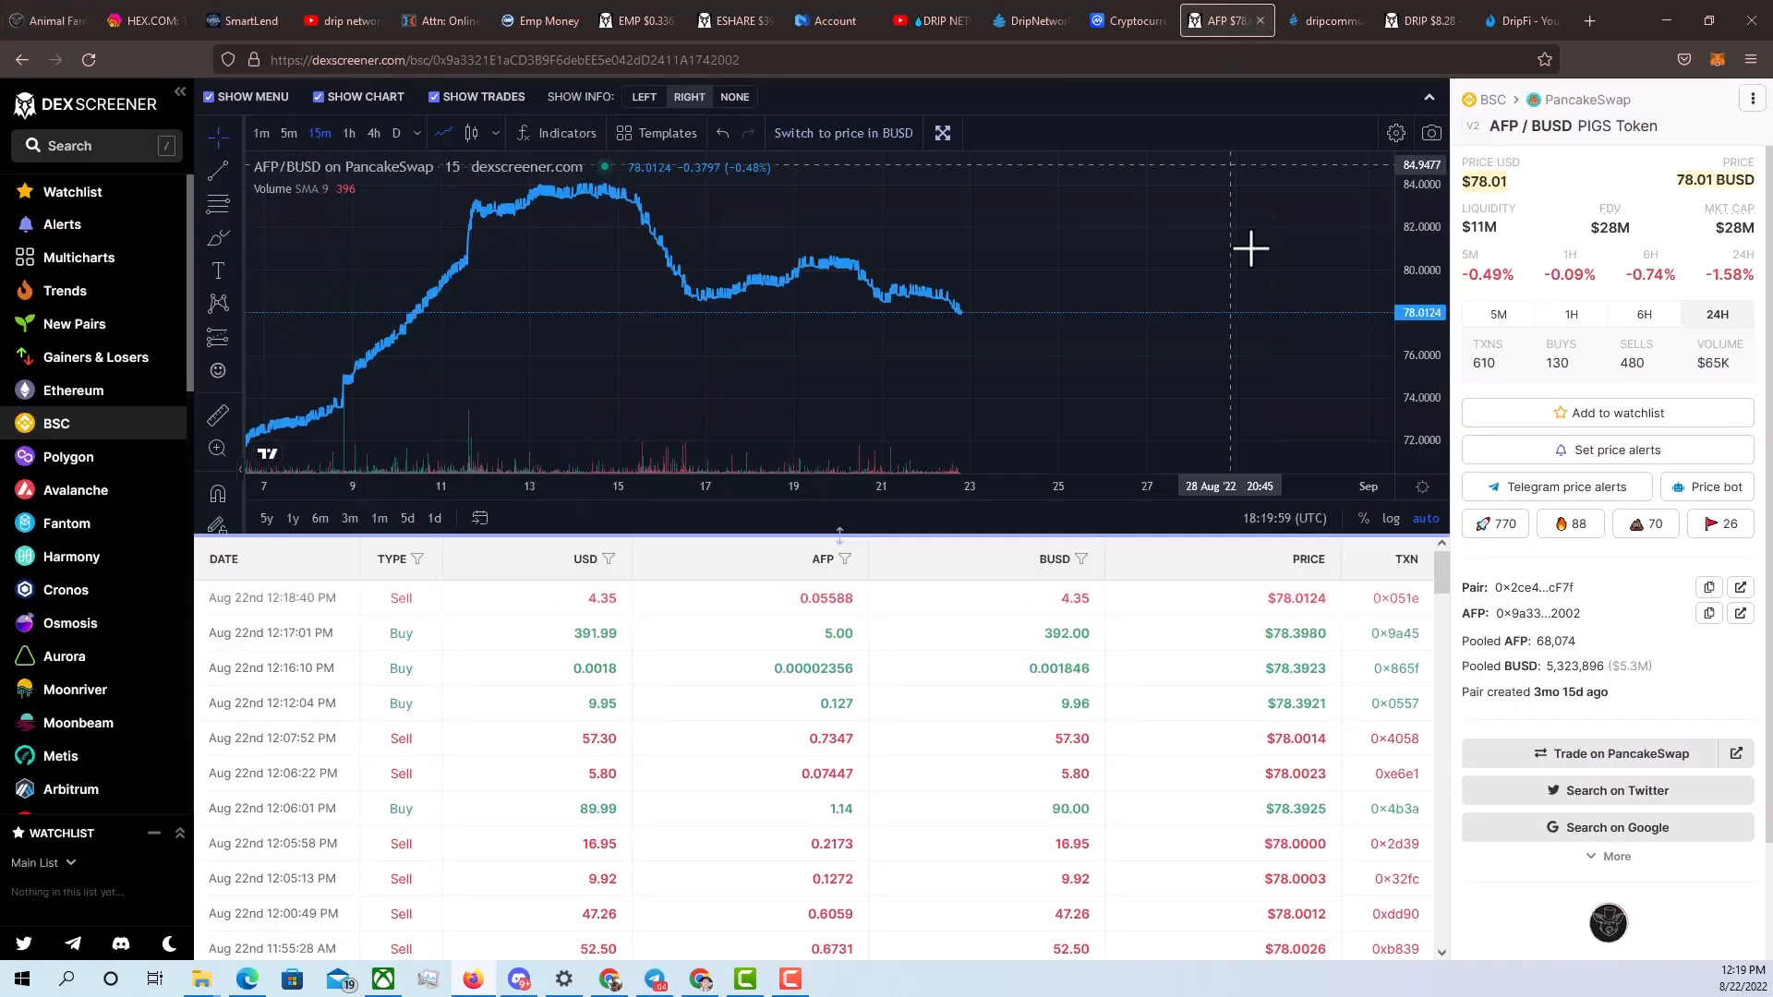
pyautogui.moveTo(740, 306)
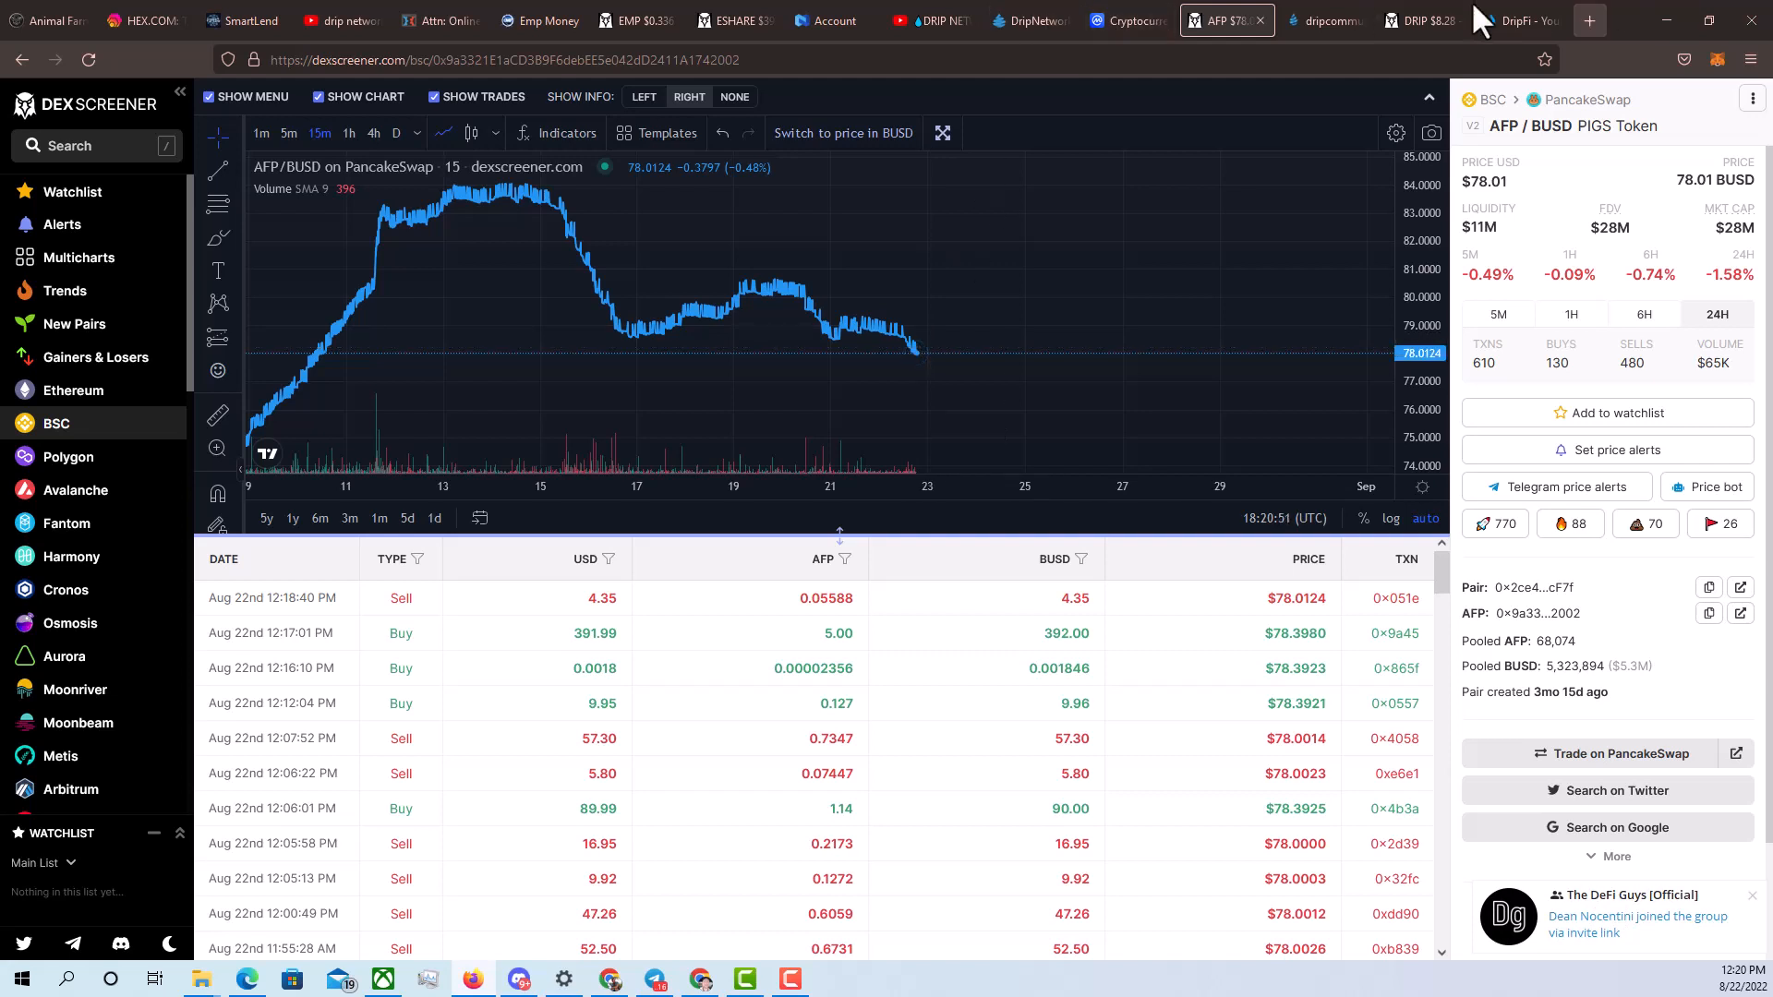
# Switch to DripNetwork.ca faucet analytics showing 110,468 faucet players
pyautogui.click(1027, 21)
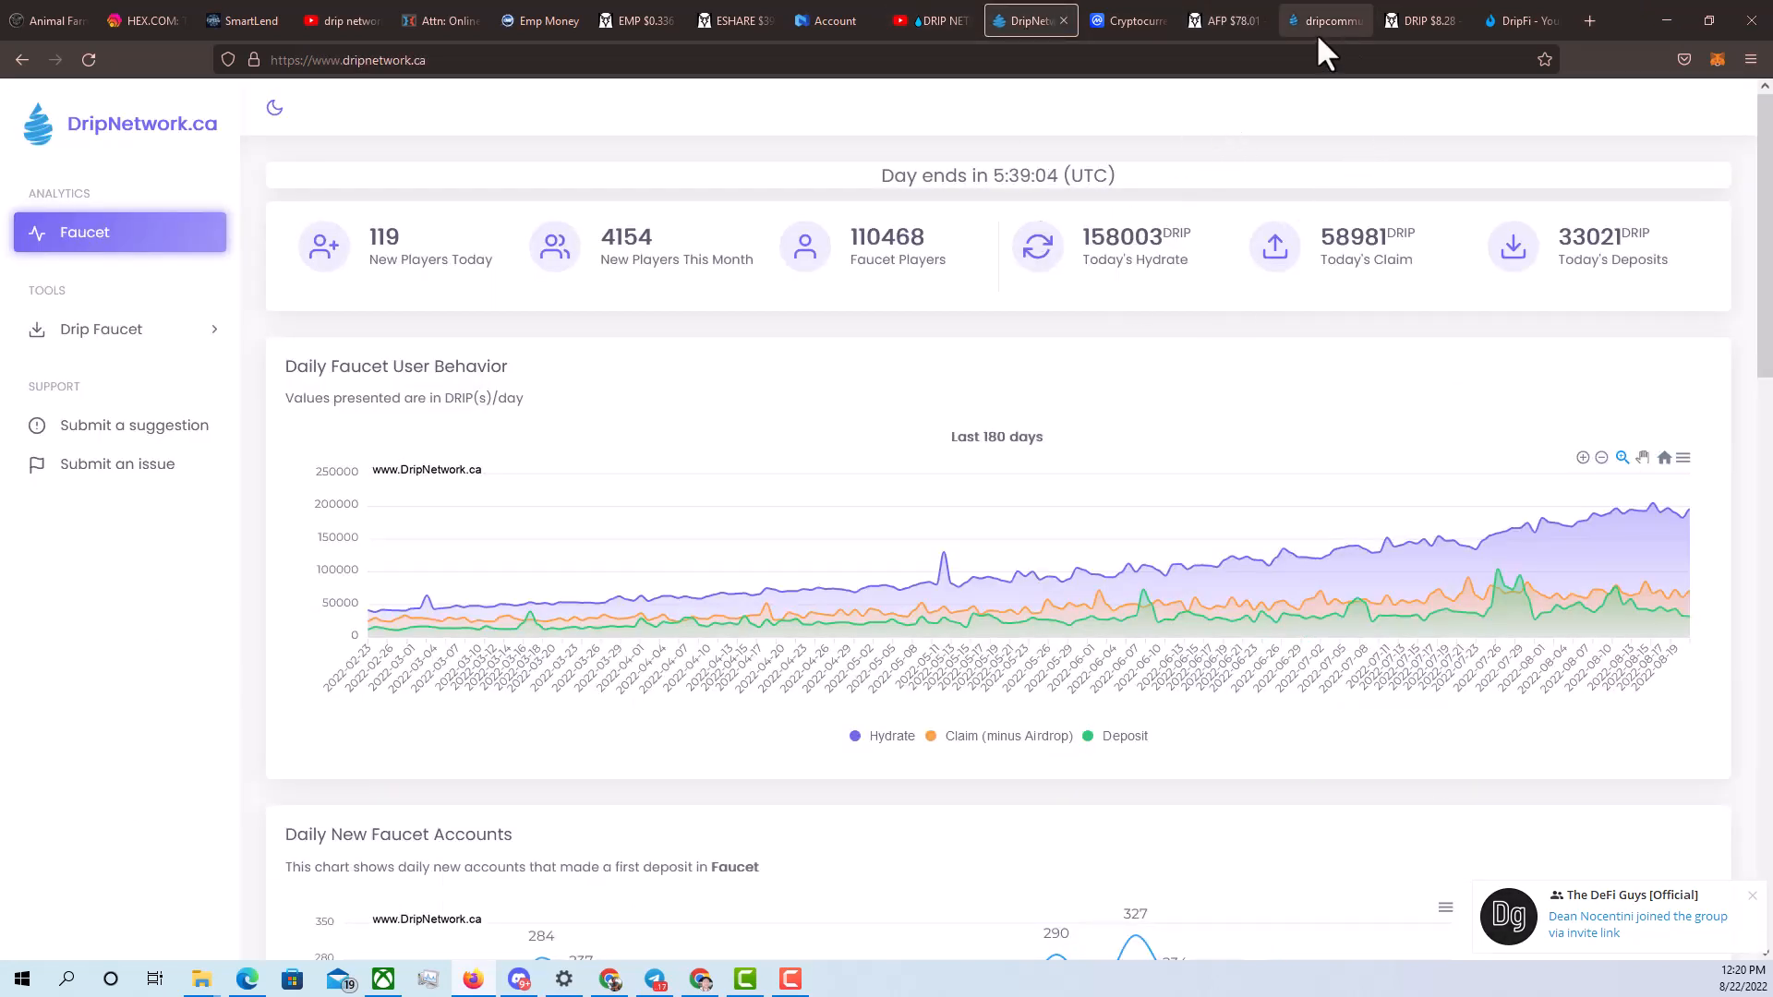
pyautogui.moveTo(1335, 307)
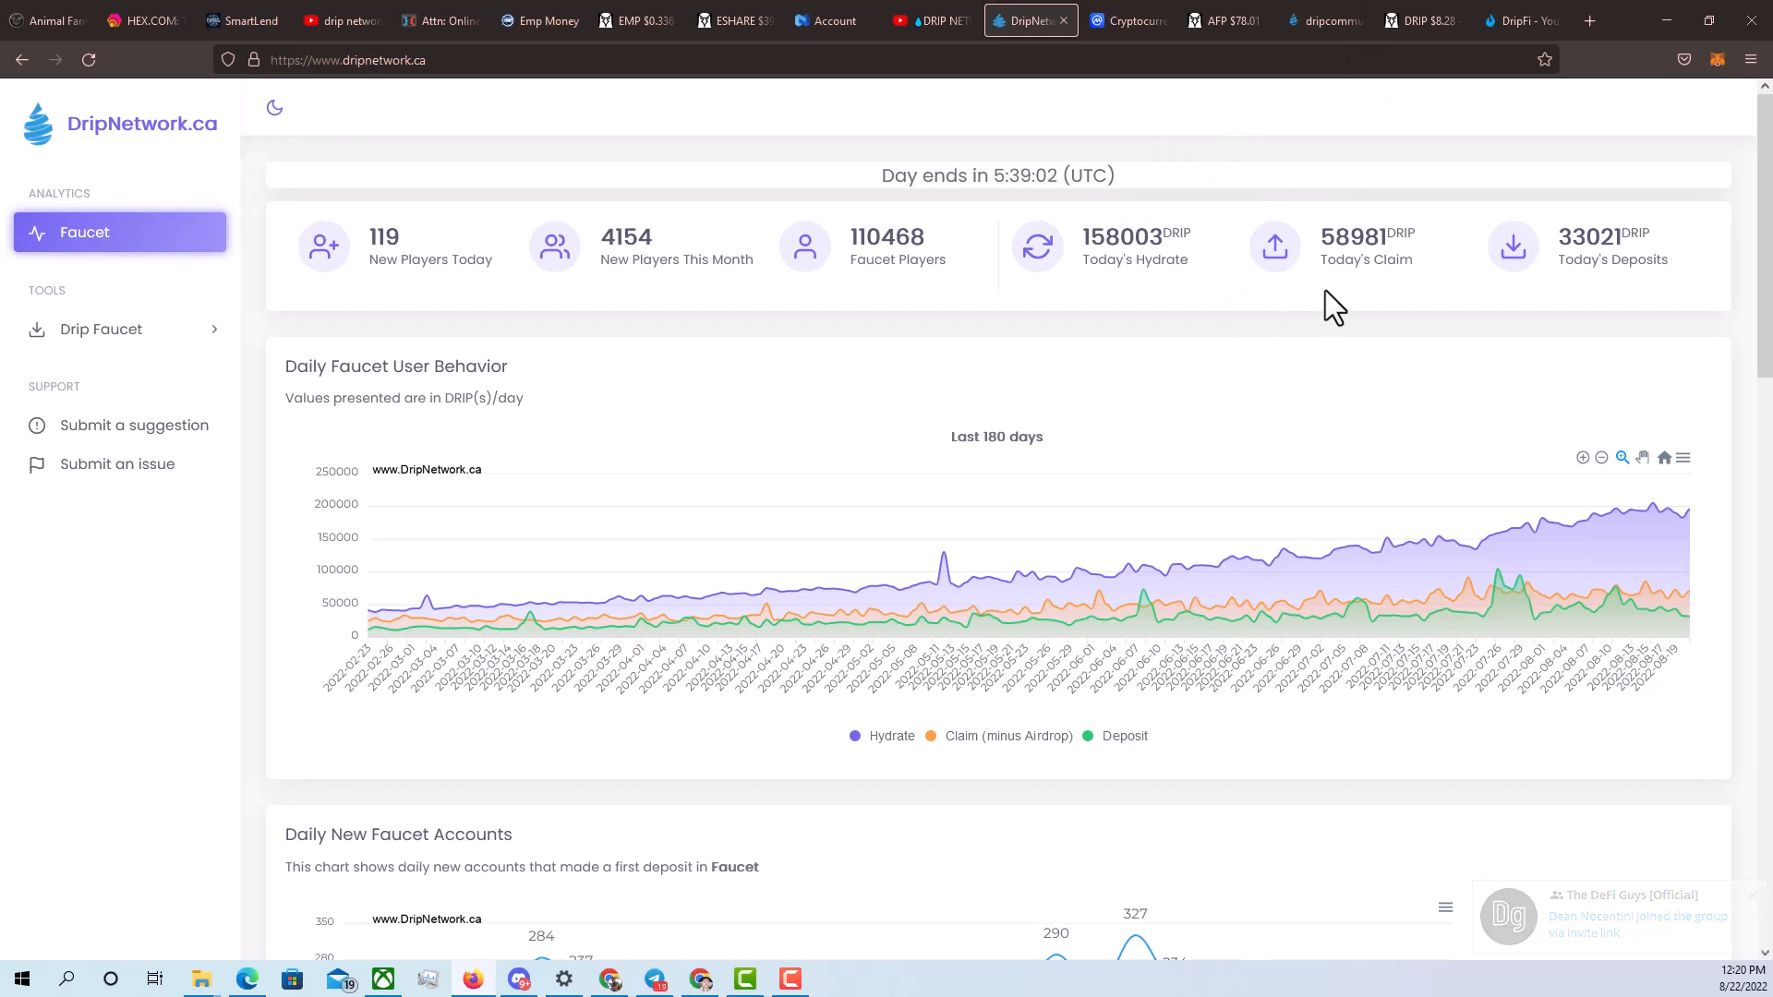